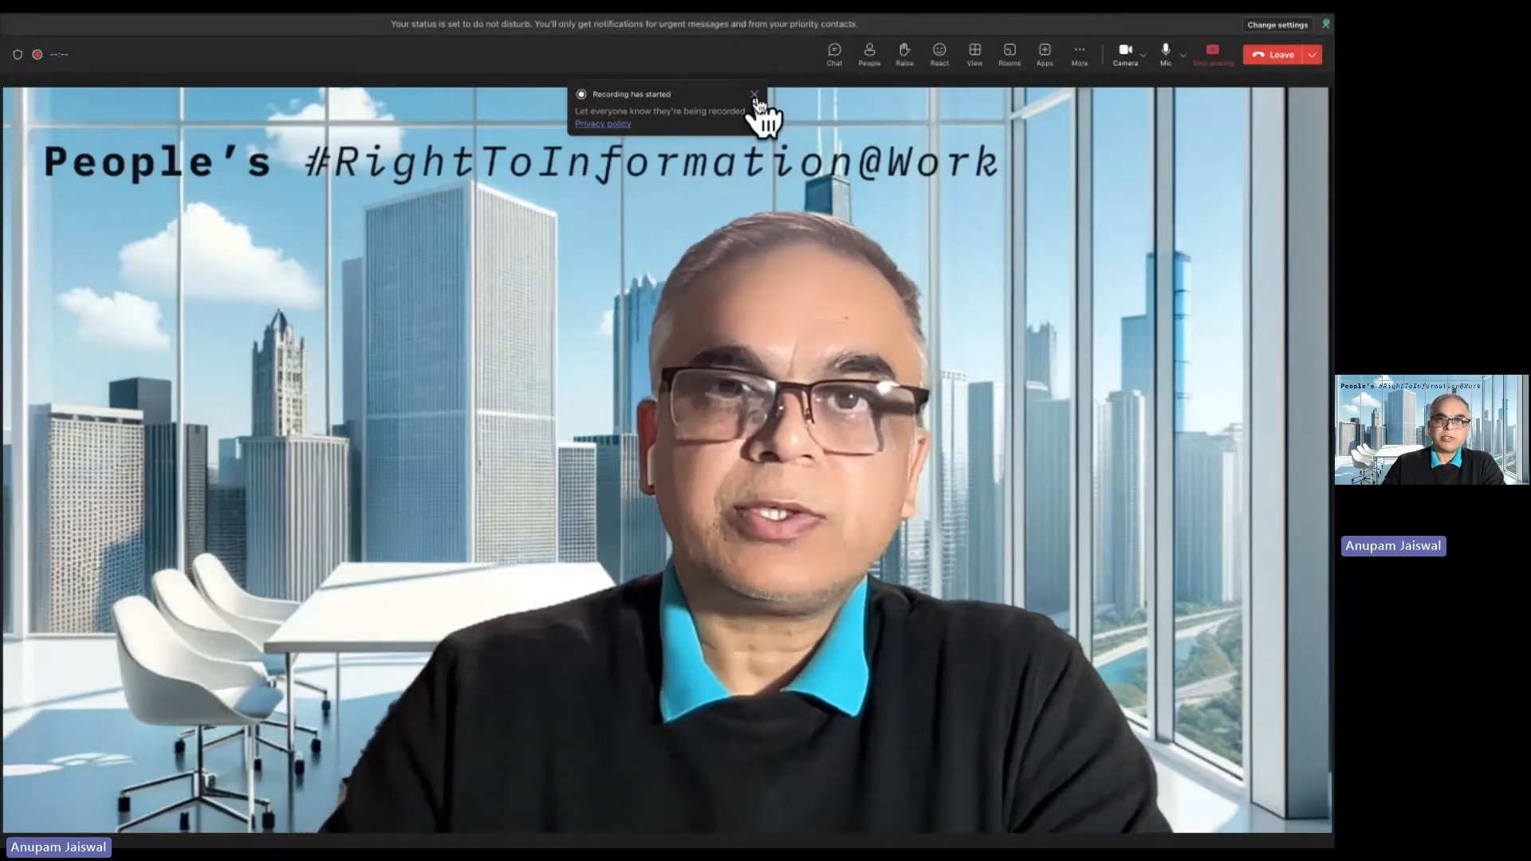
List the VTTK shipment header table in SE16N and scroll through its 99 entries
left_click(753, 94)
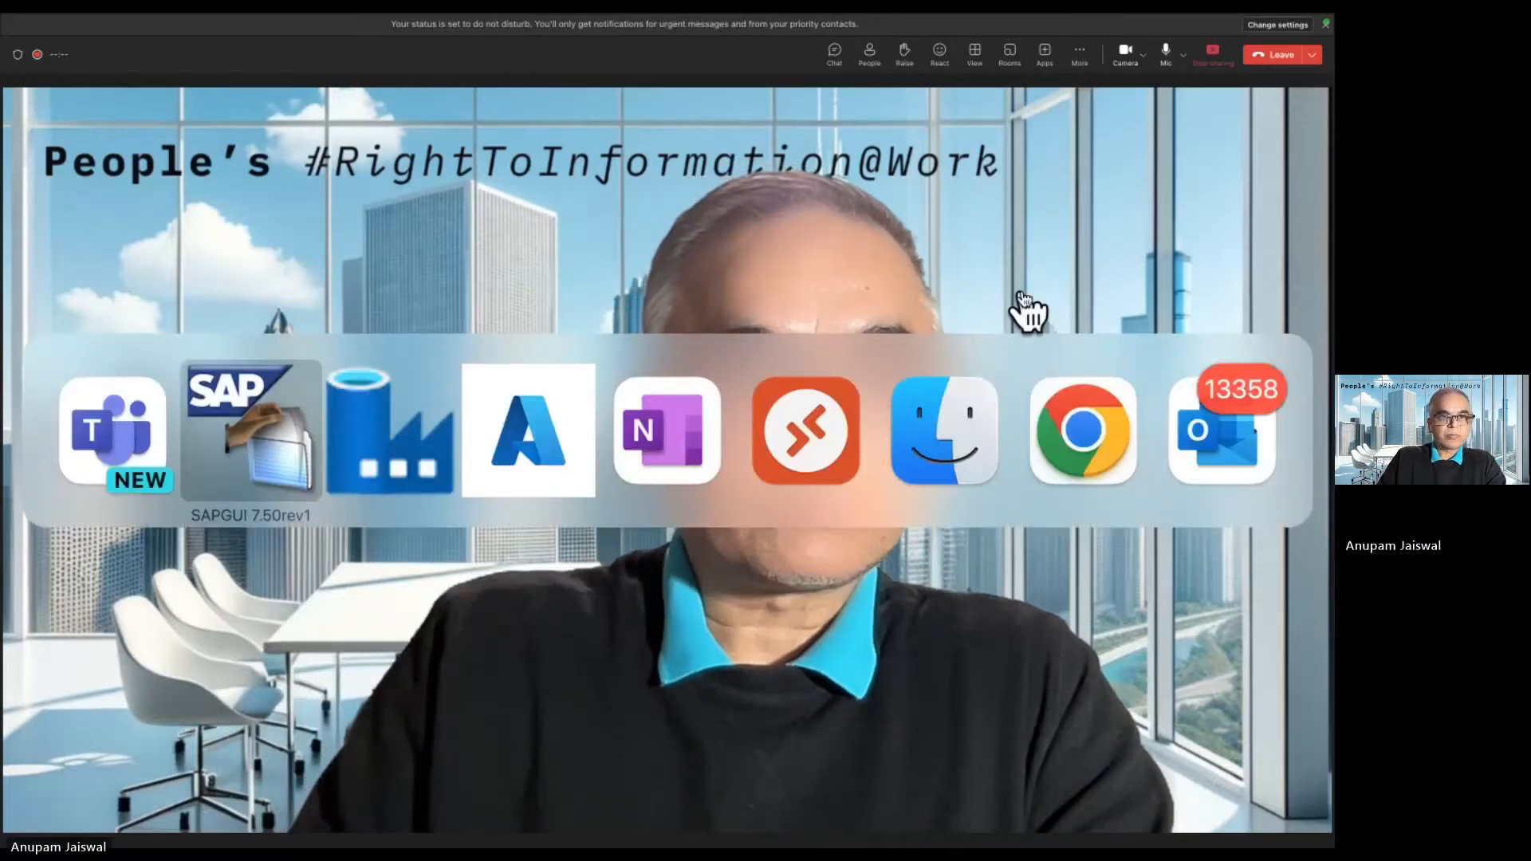
left_click(251, 430)
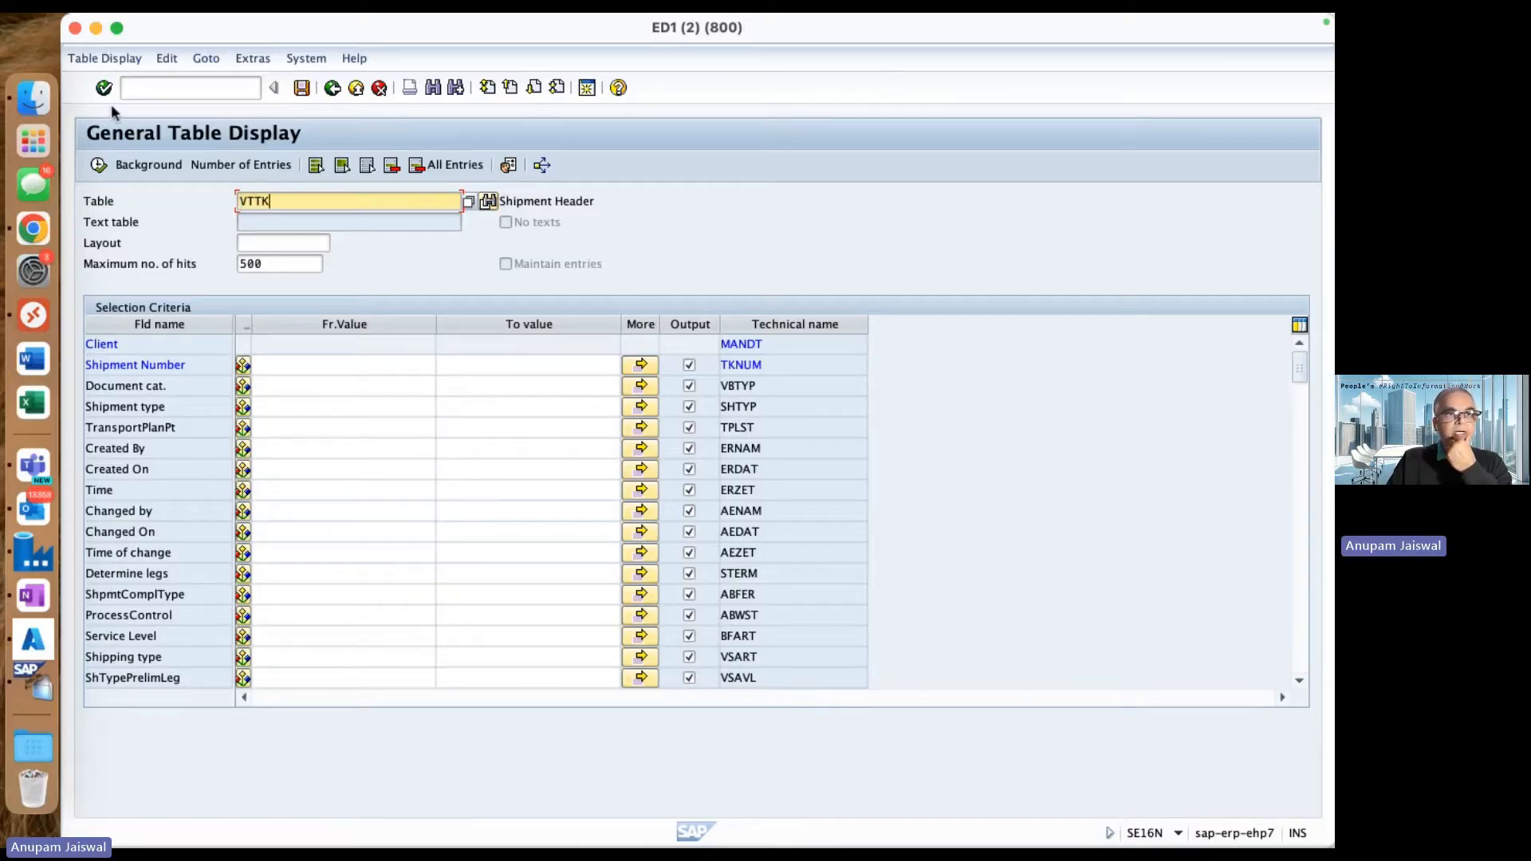
left_click(104, 87)
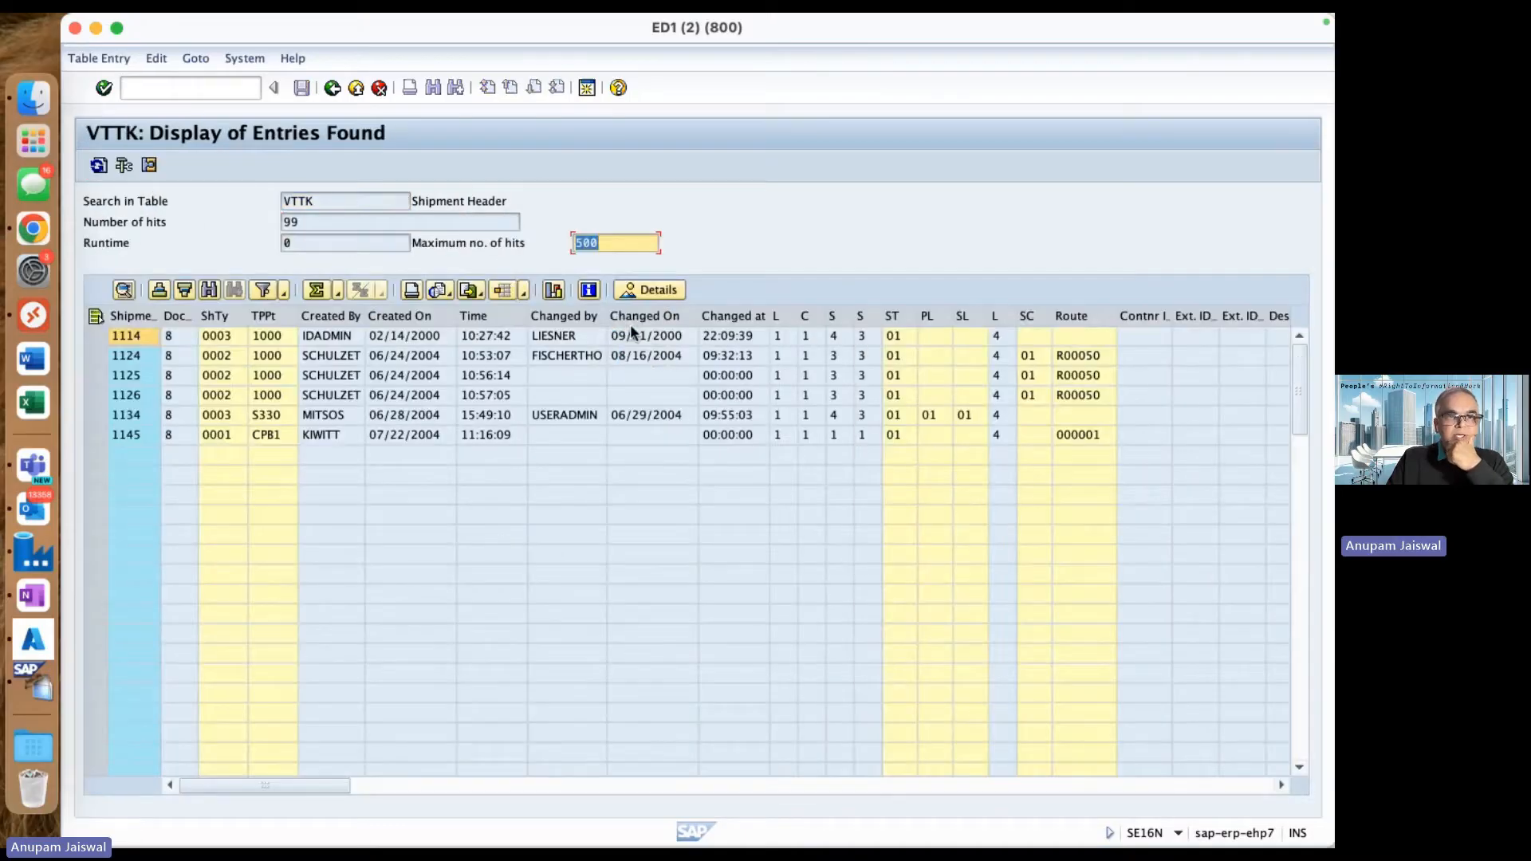
scroll("down", 3)
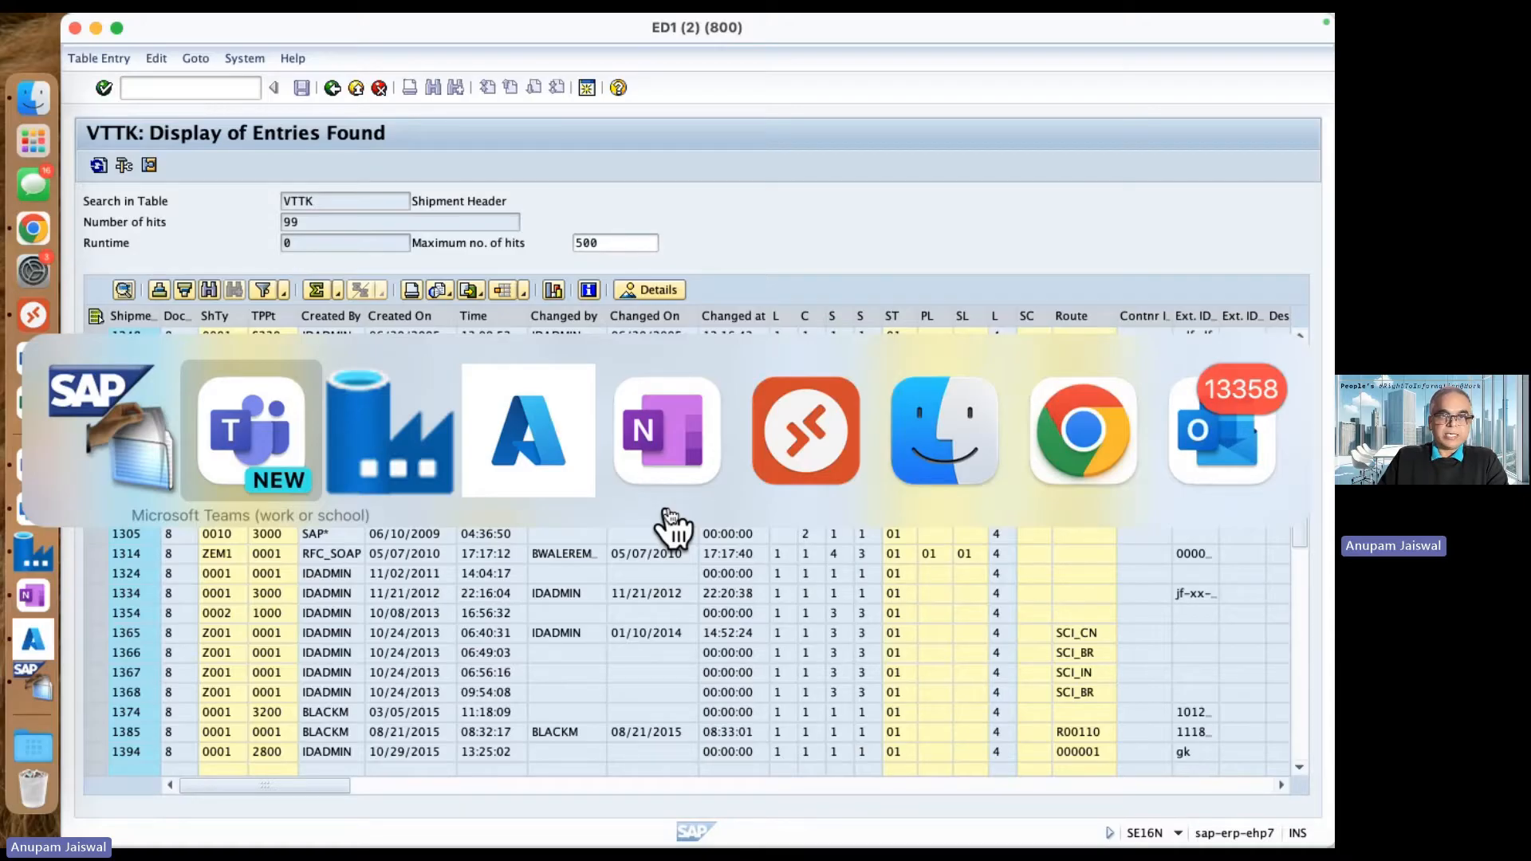
mouse_move(527, 431)
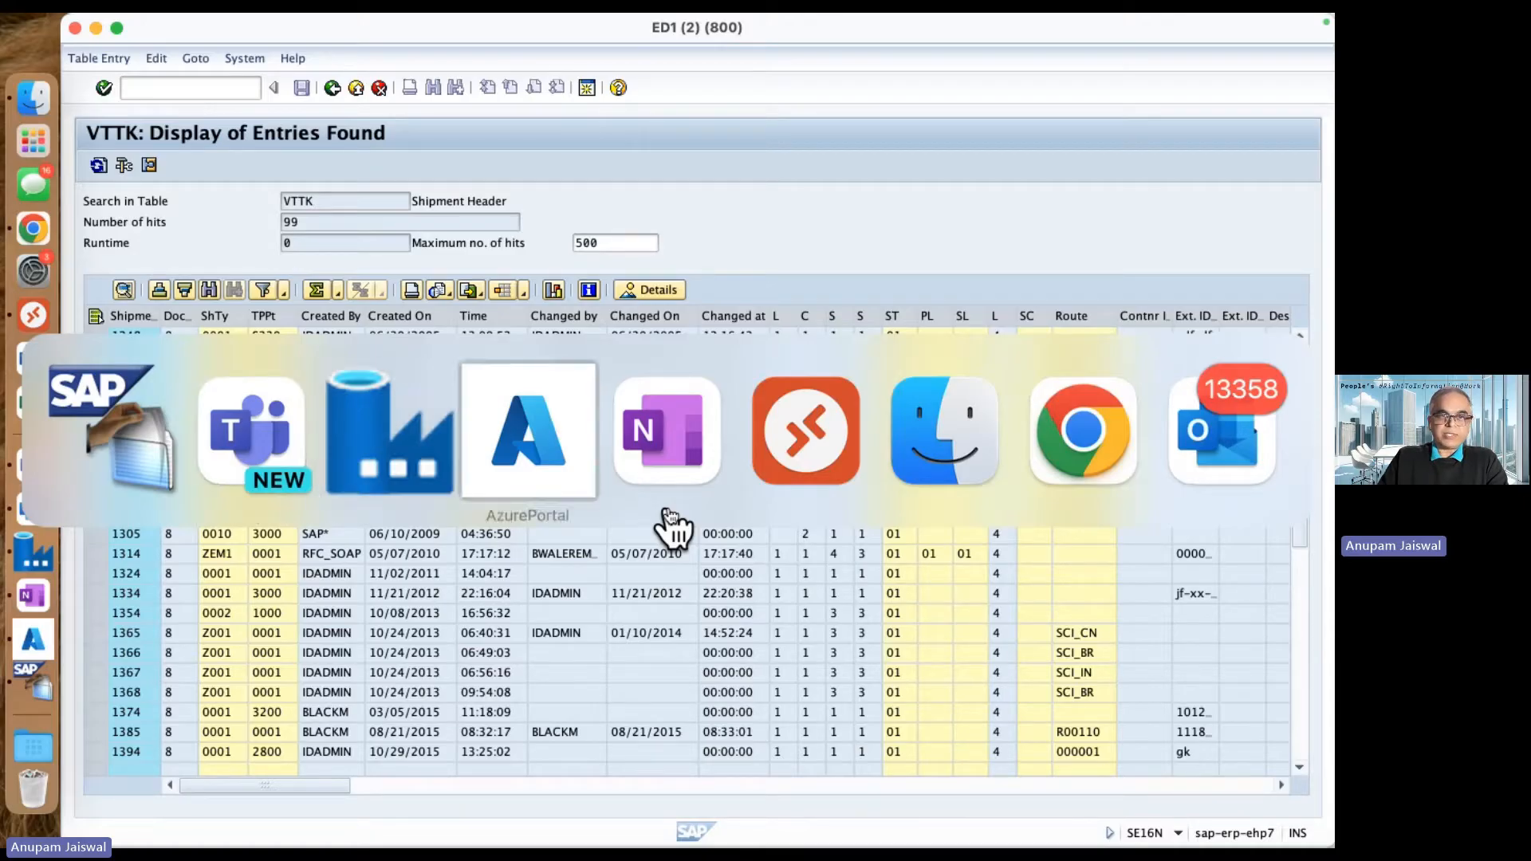
mouse_move(1082, 431)
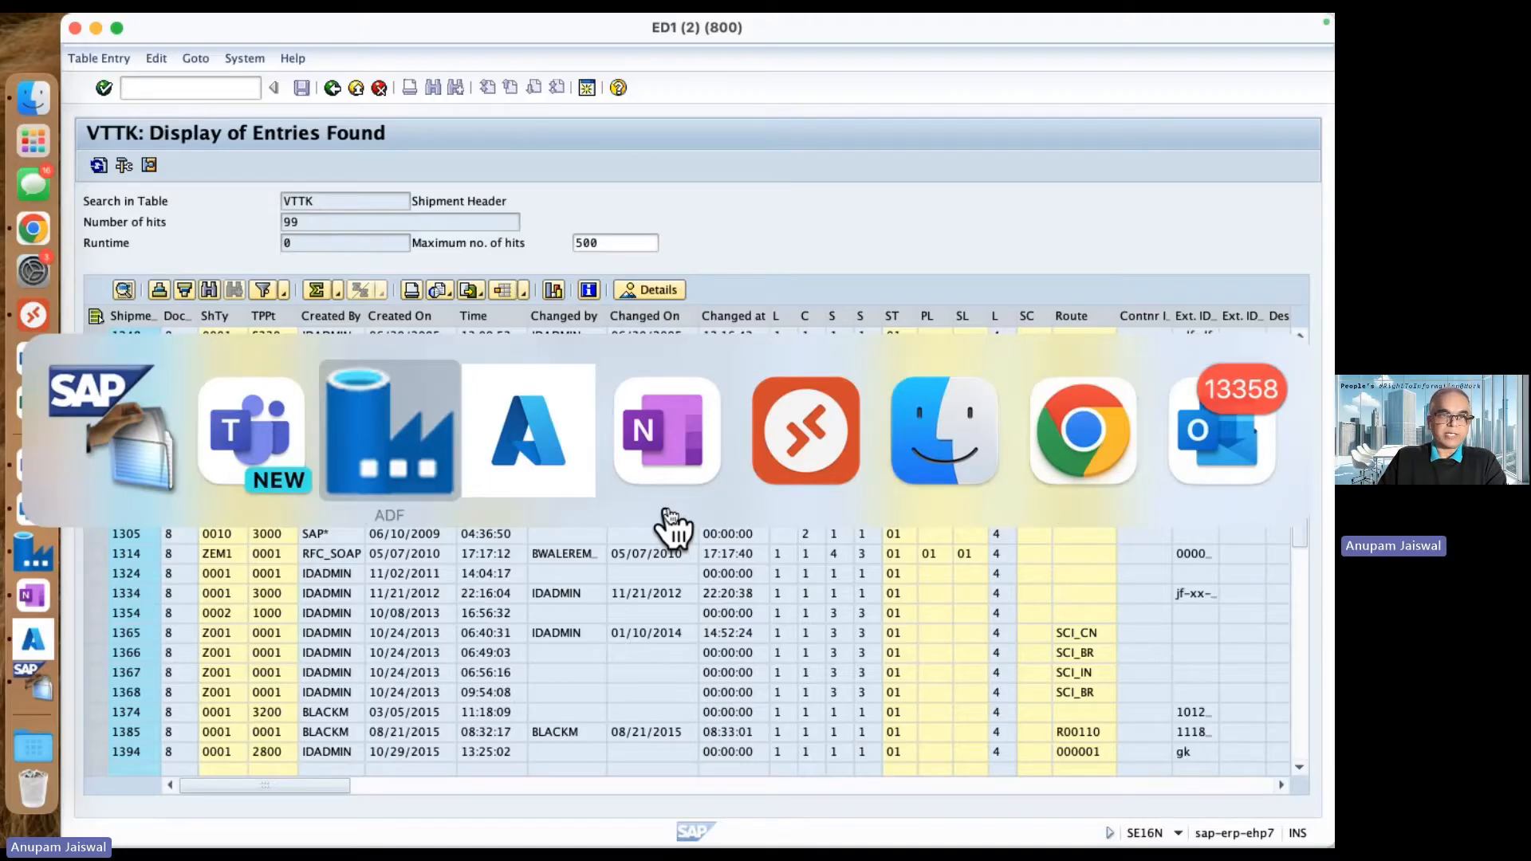
Review the copy activity's Data Lake sink dataset ADLS_Dataset
left_click(387, 430)
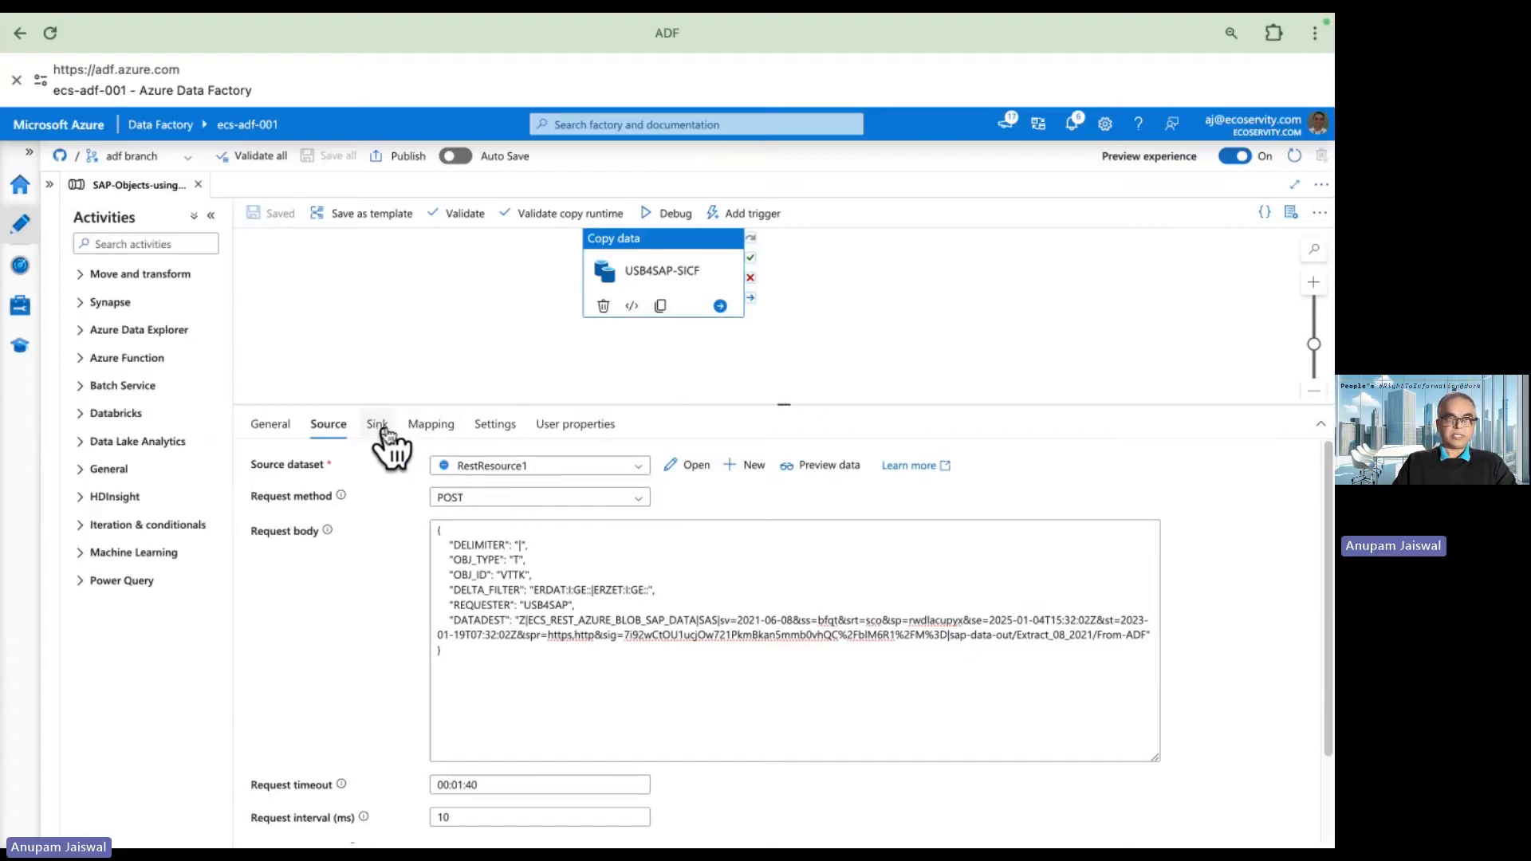
left_click(376, 423)
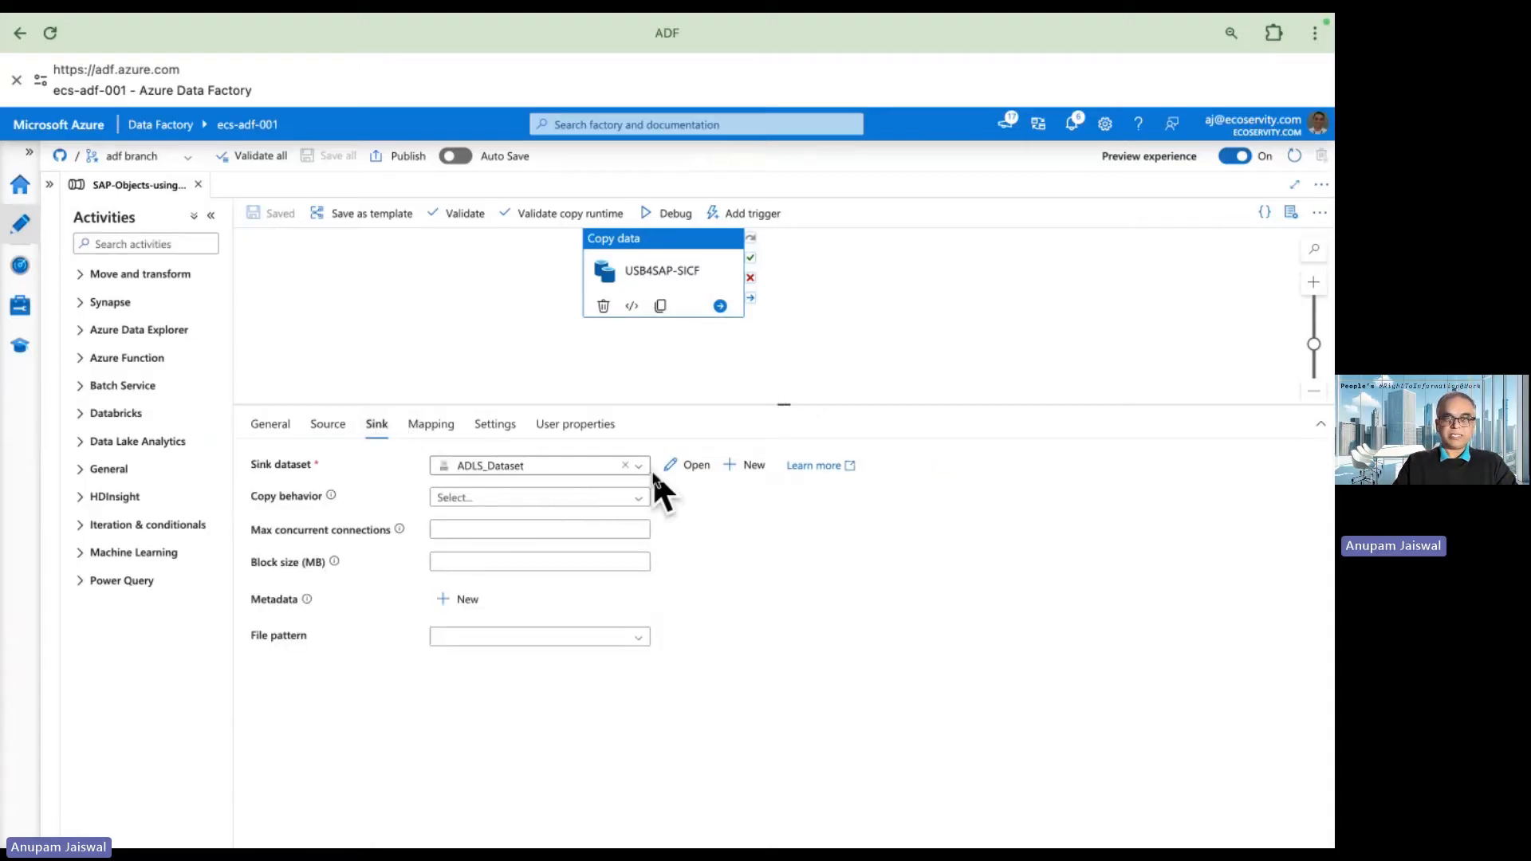
left_click(696, 465)
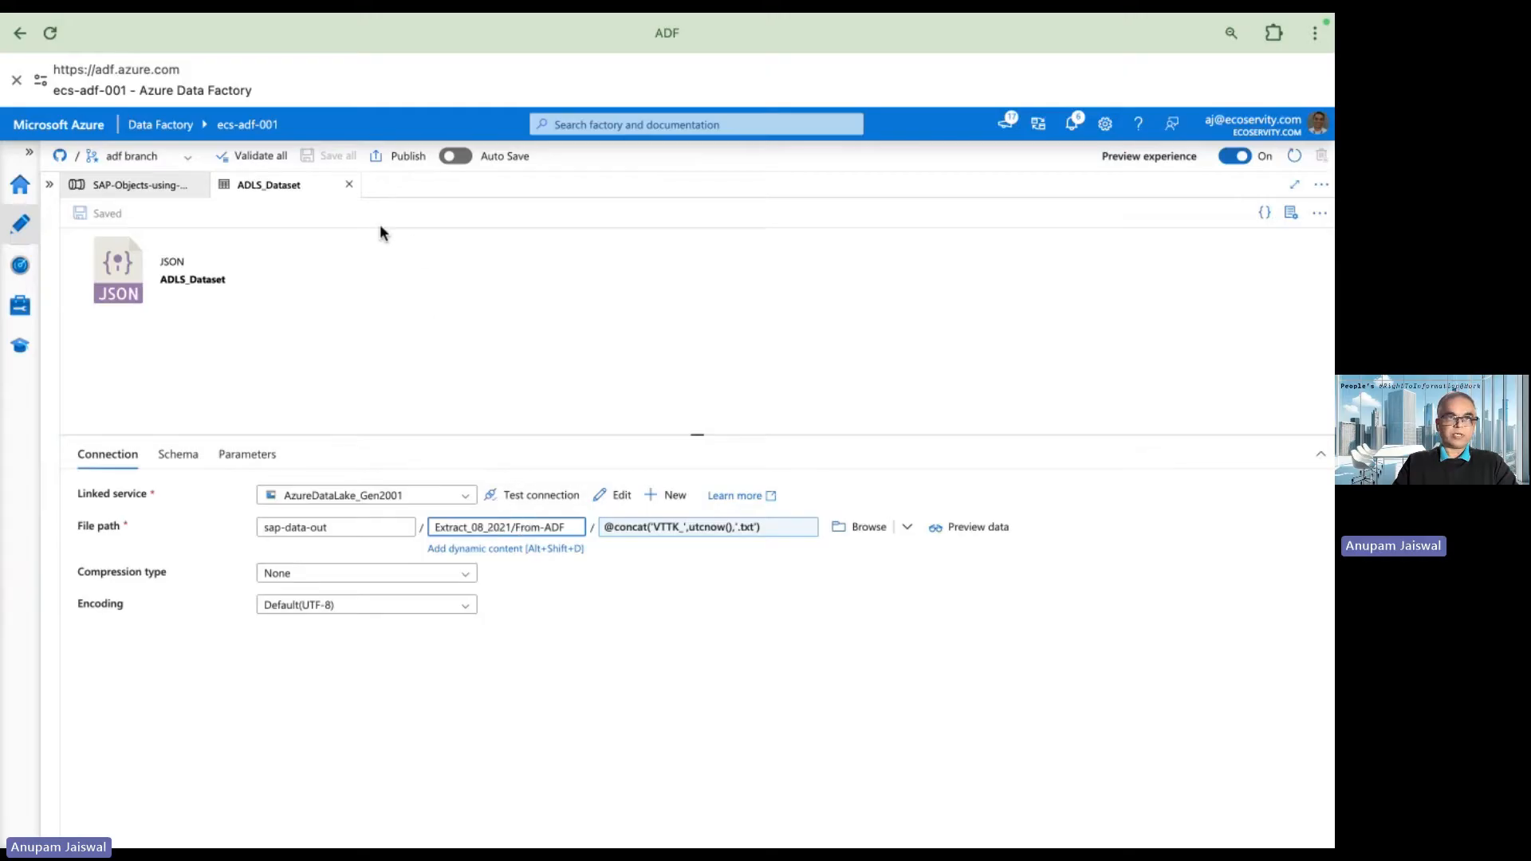
left_click(138, 185)
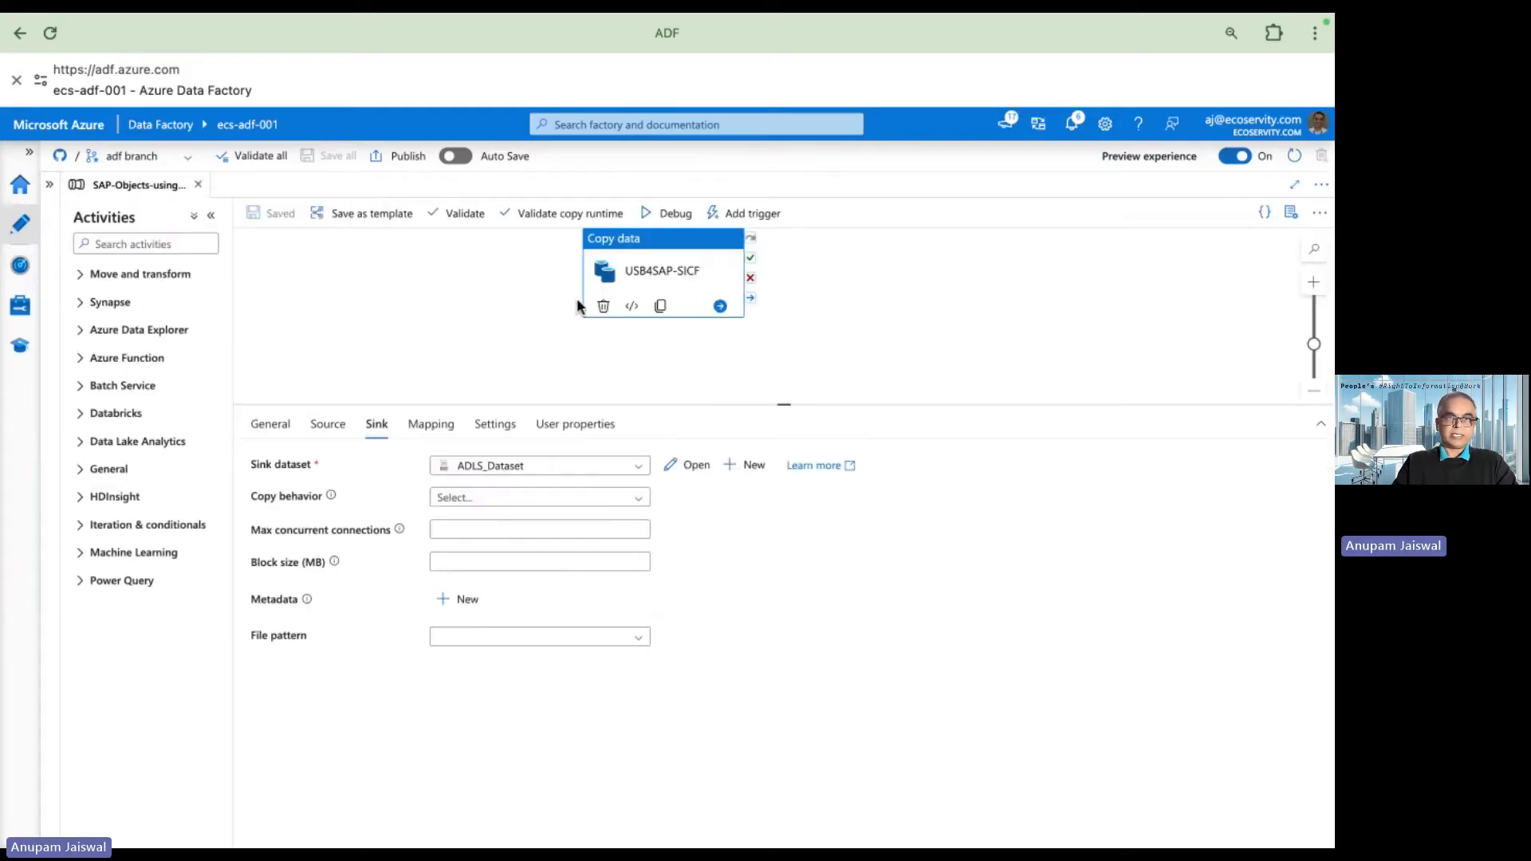
Review the REST source dataset RestResource1 and return to the source settings
left_click(327, 423)
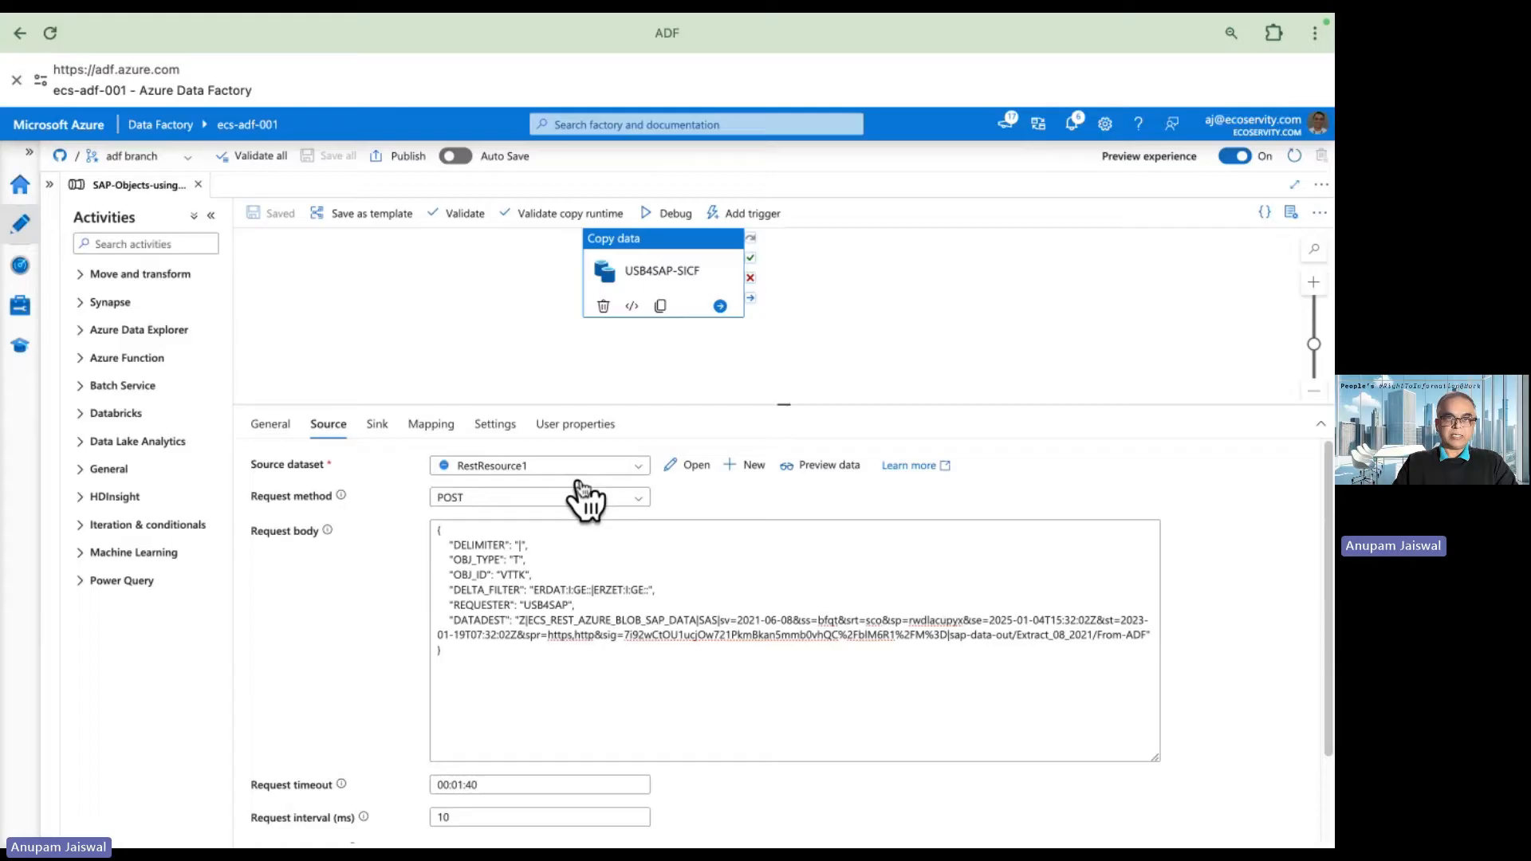
mouse_move(698, 465)
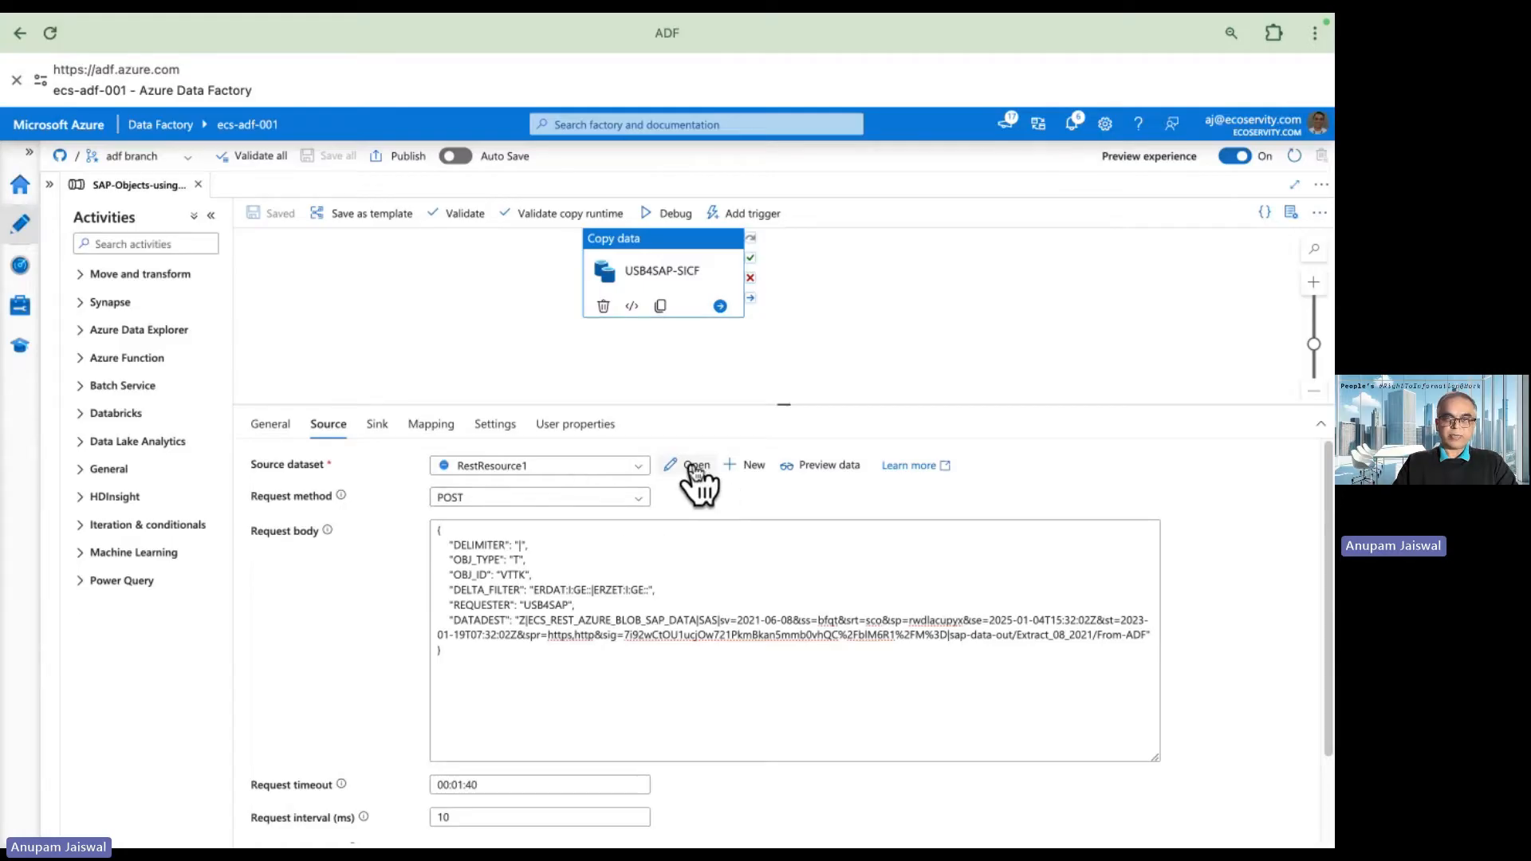
left_click(695, 465)
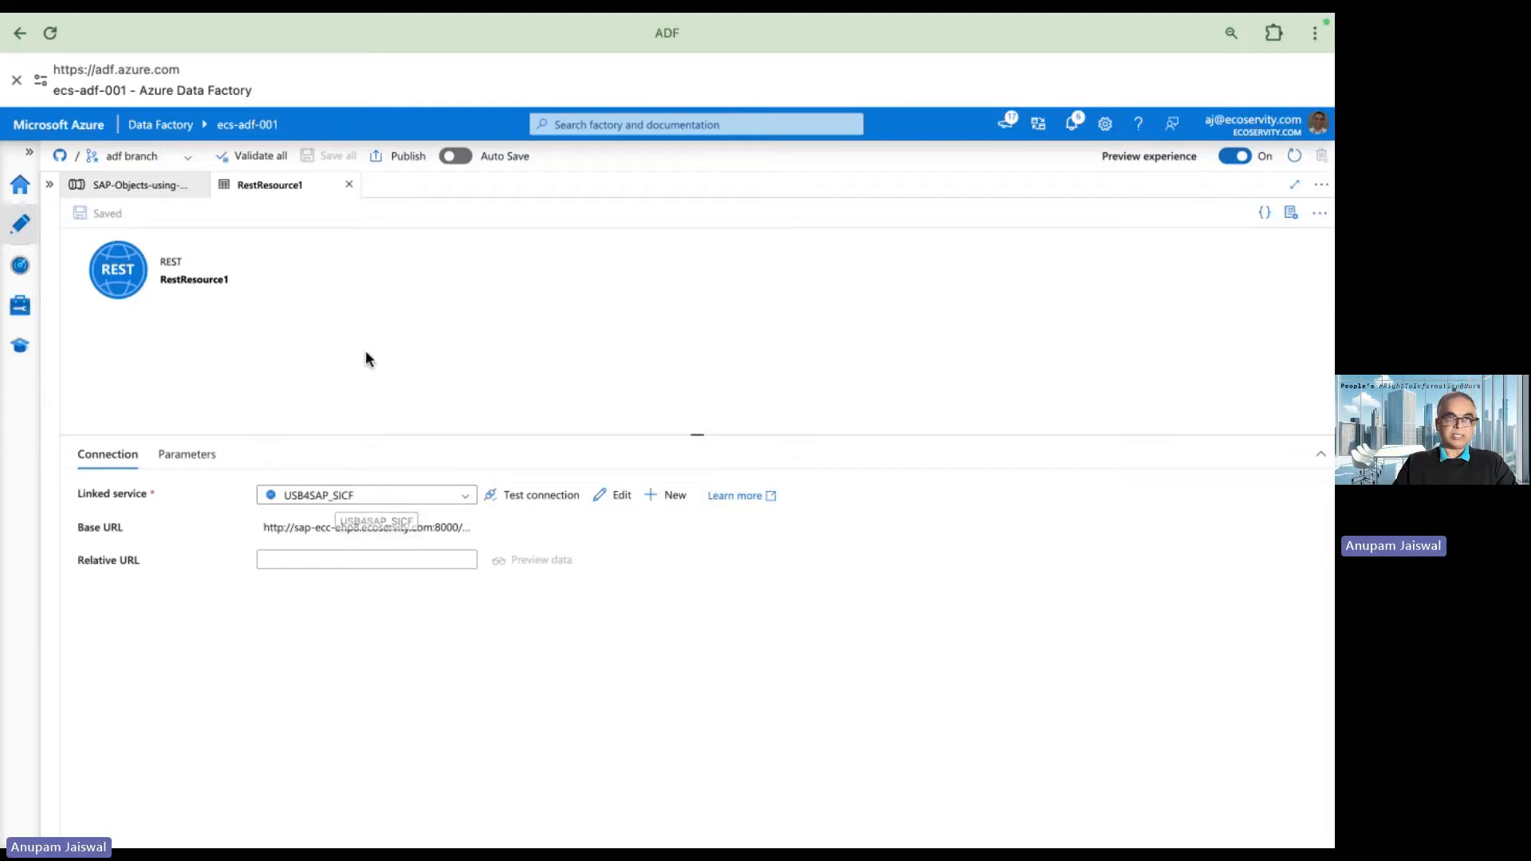
mouse_move(353, 195)
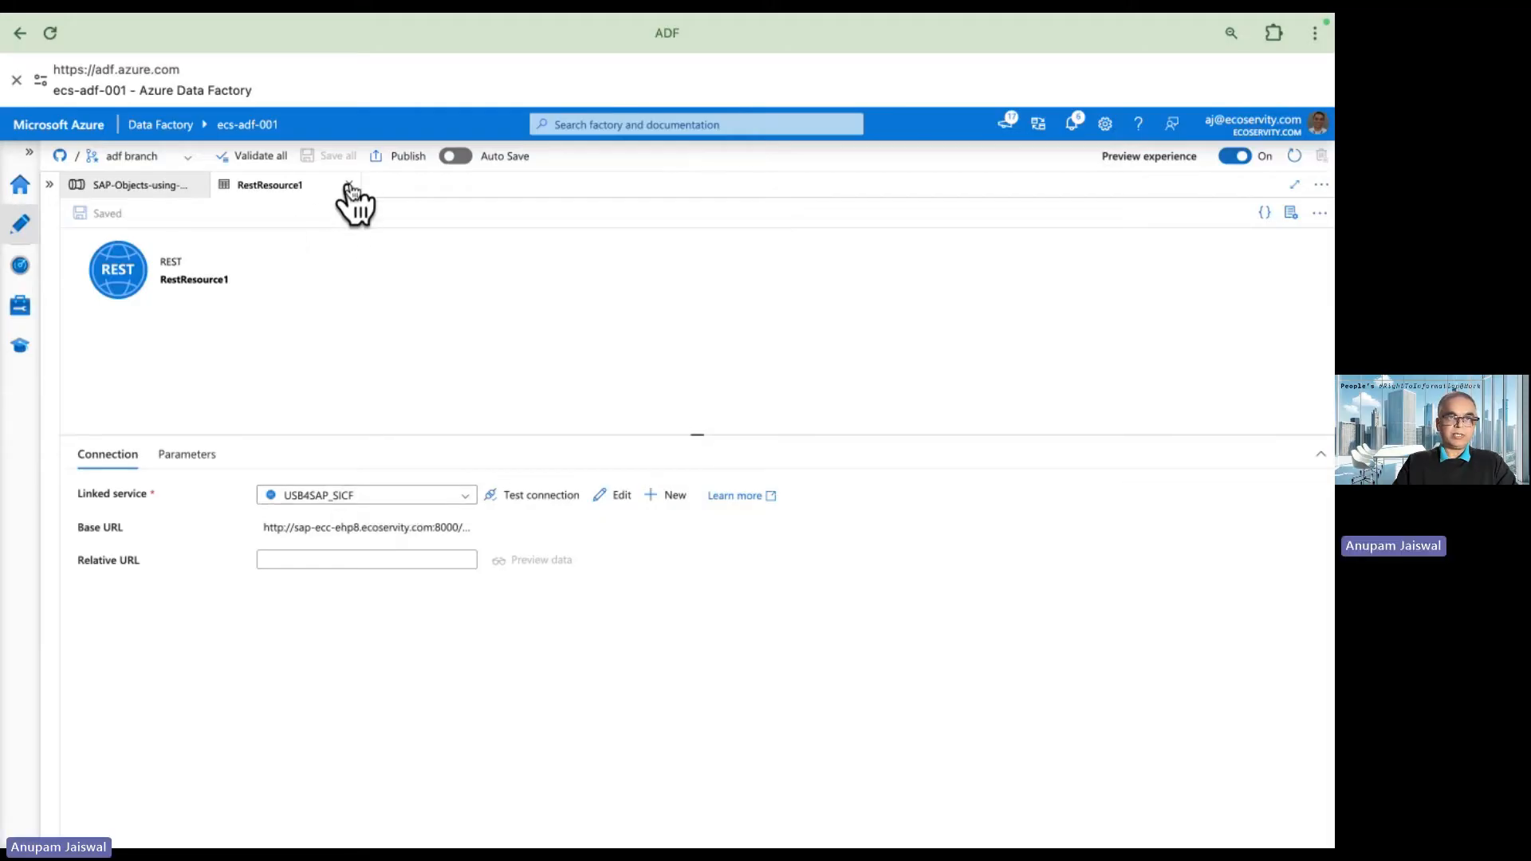
left_click(140, 185)
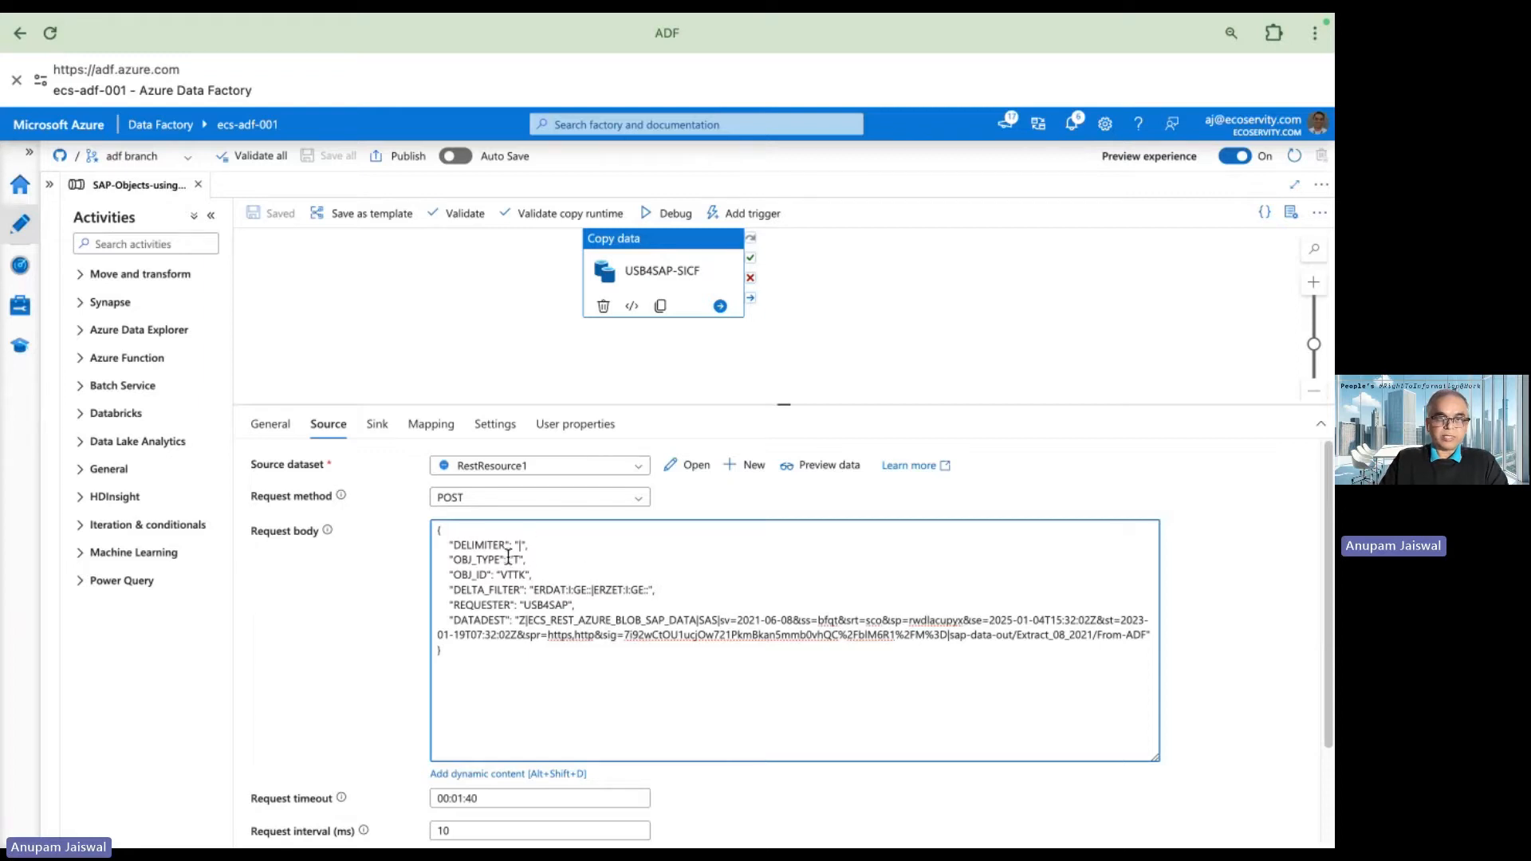
Highlight the OBJ_TYPE value and the OBJ_ID value VTTK in the request body
double_click(477, 544)
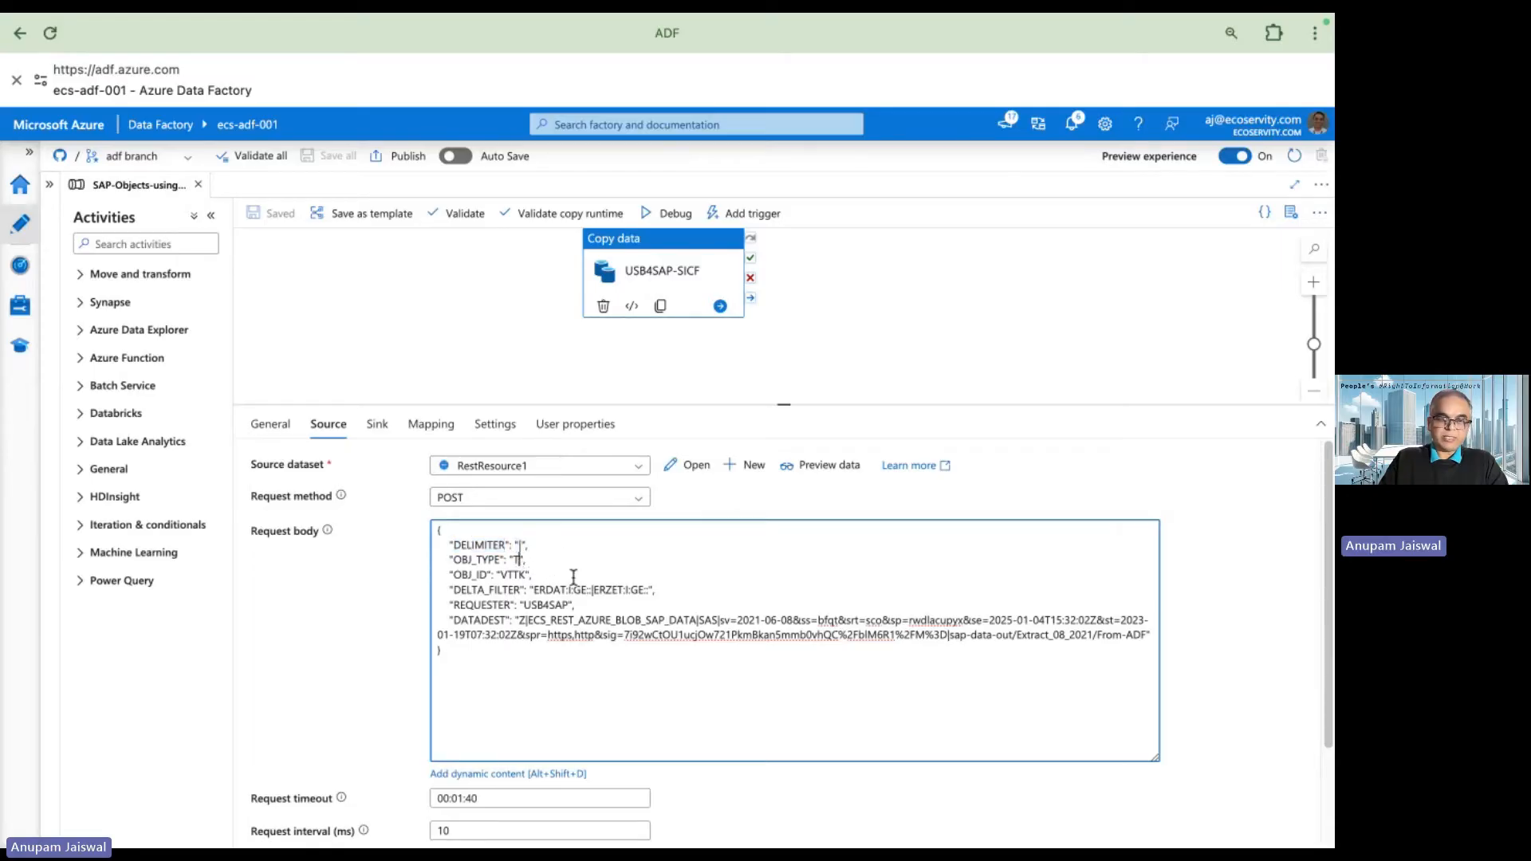
double_click(512, 574)
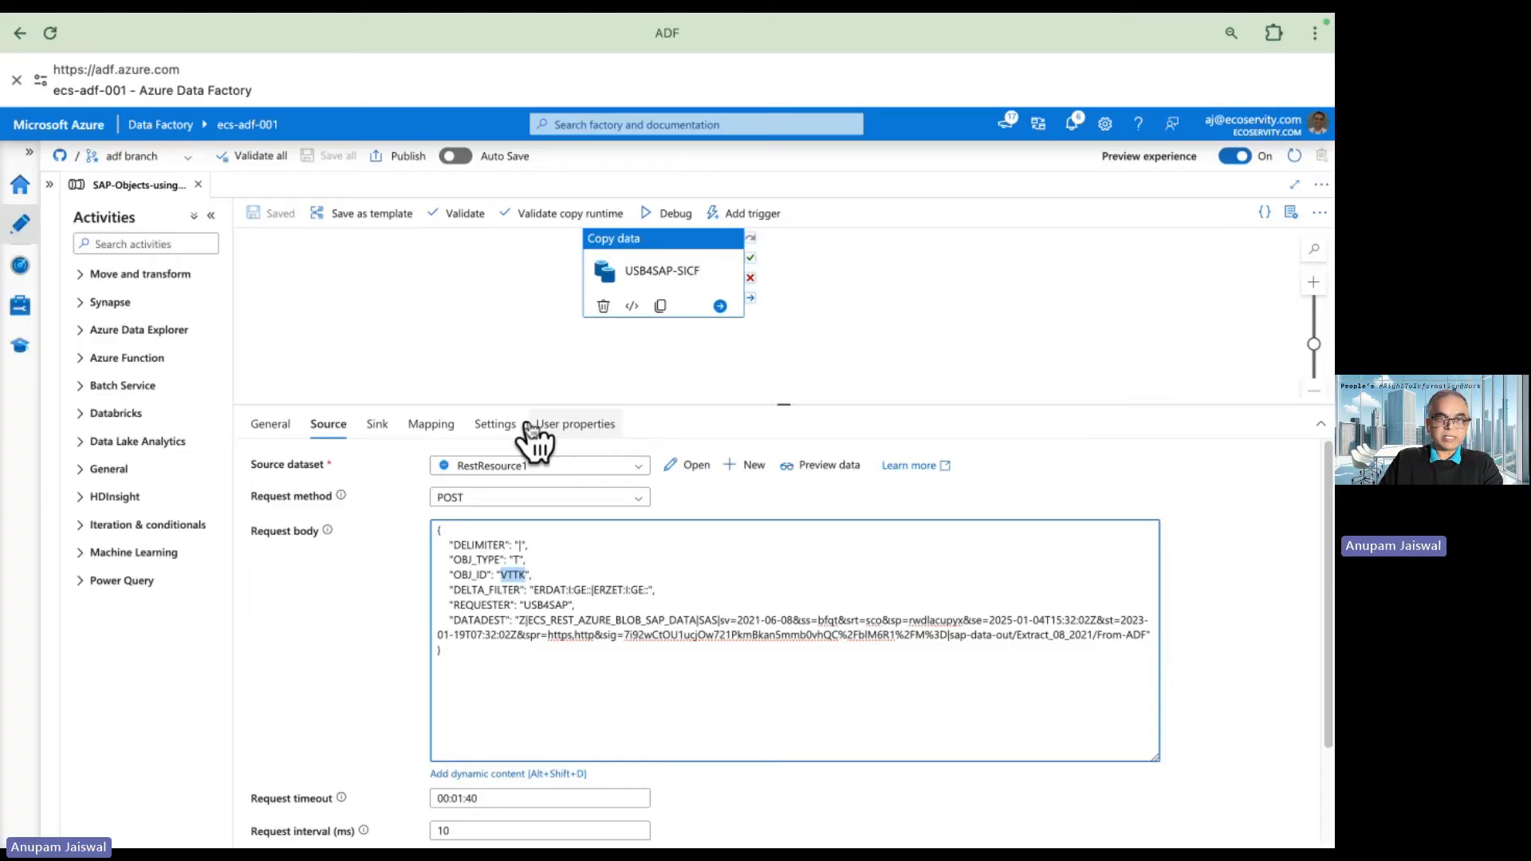
mouse_move(737, 600)
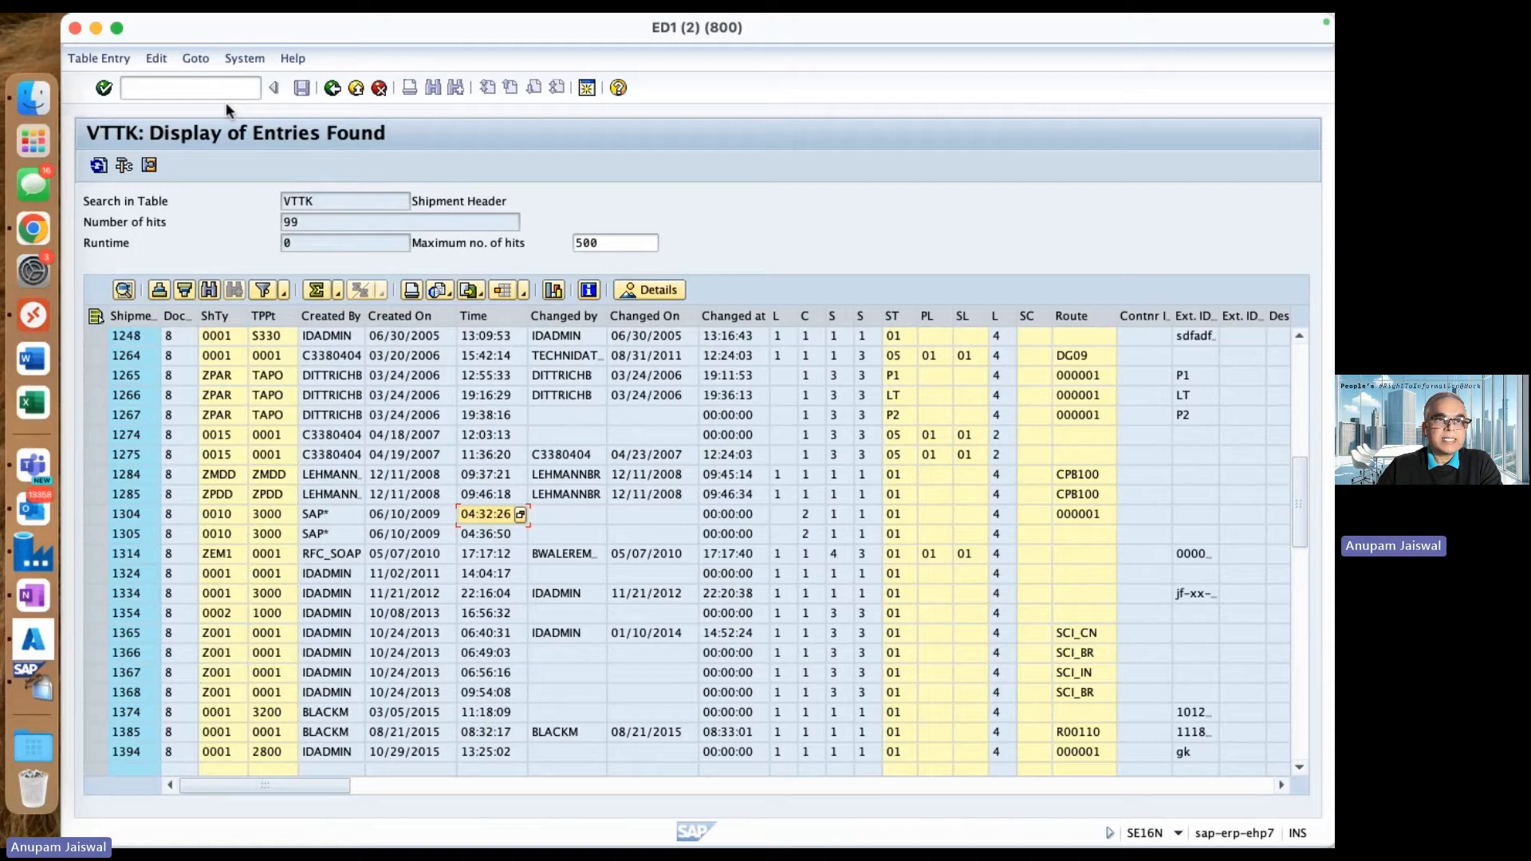
Display the VTTK definition in SE11 and point out the ERDAT and ERZET fields
left_click(186, 88)
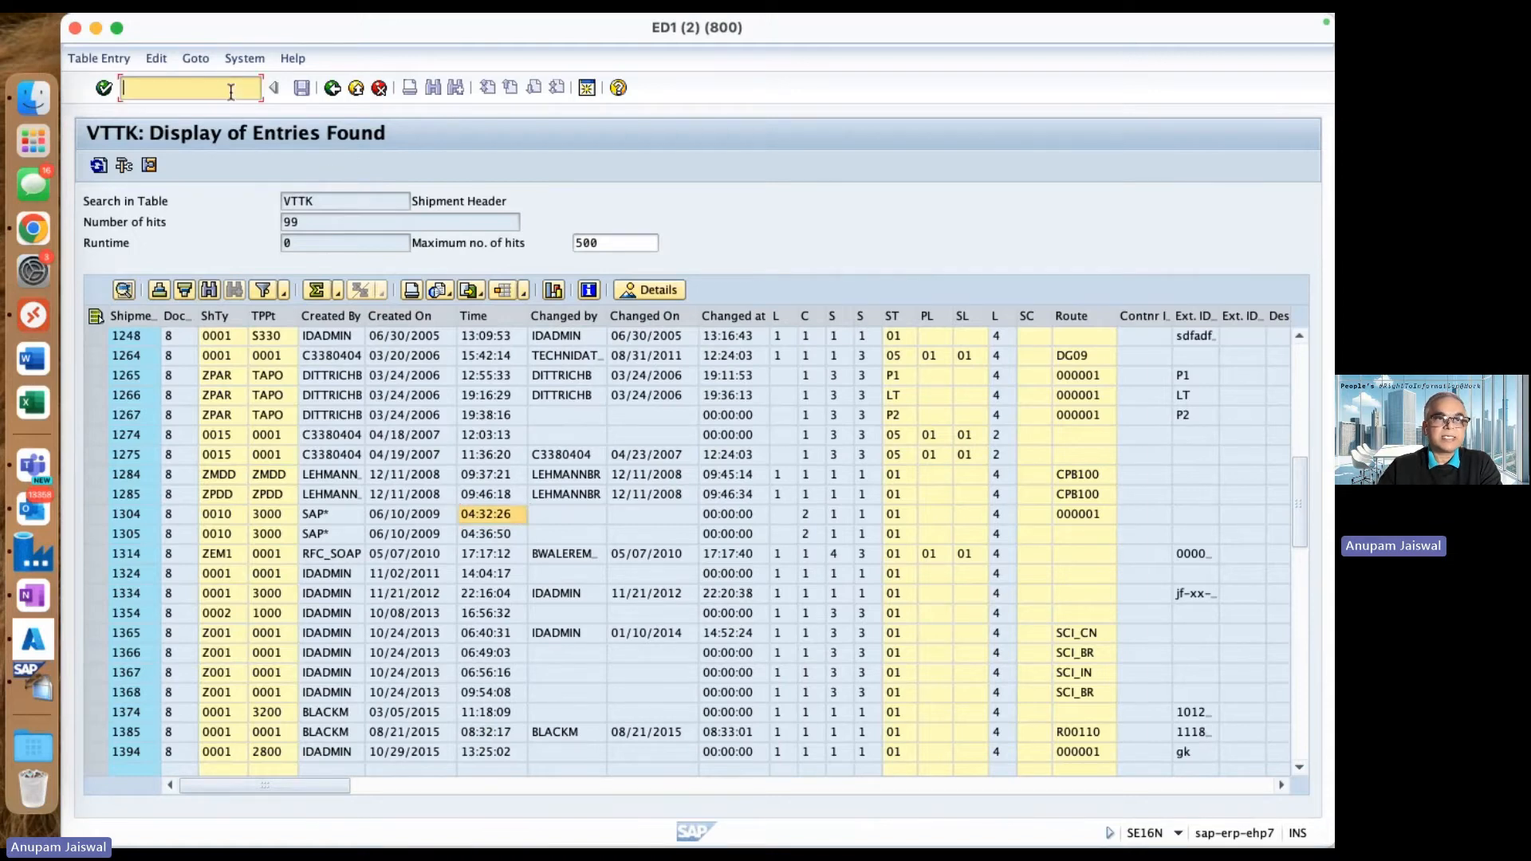
type("/nse11")
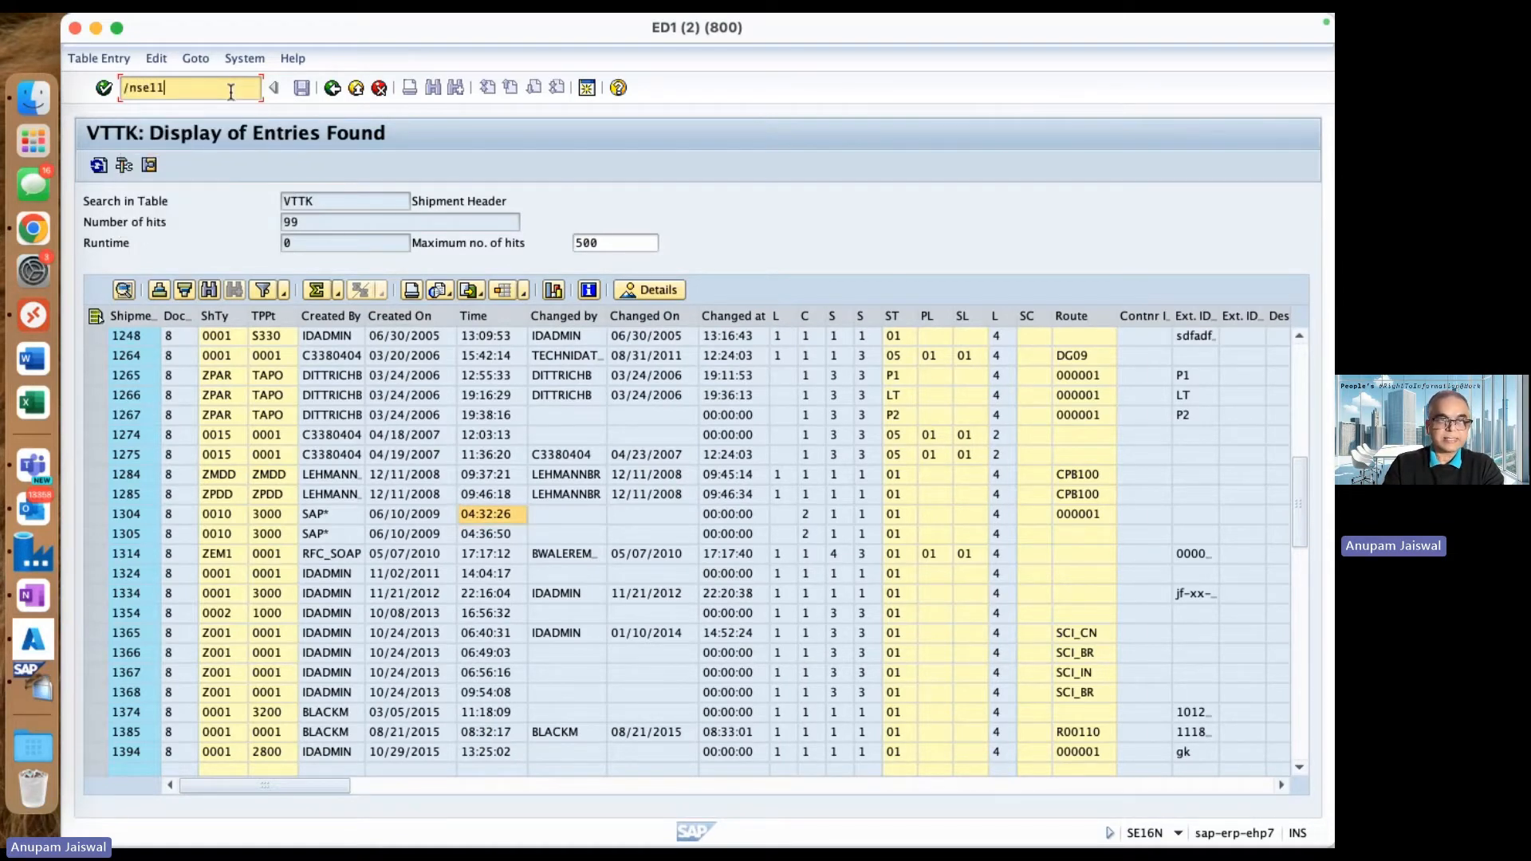
key("enter")
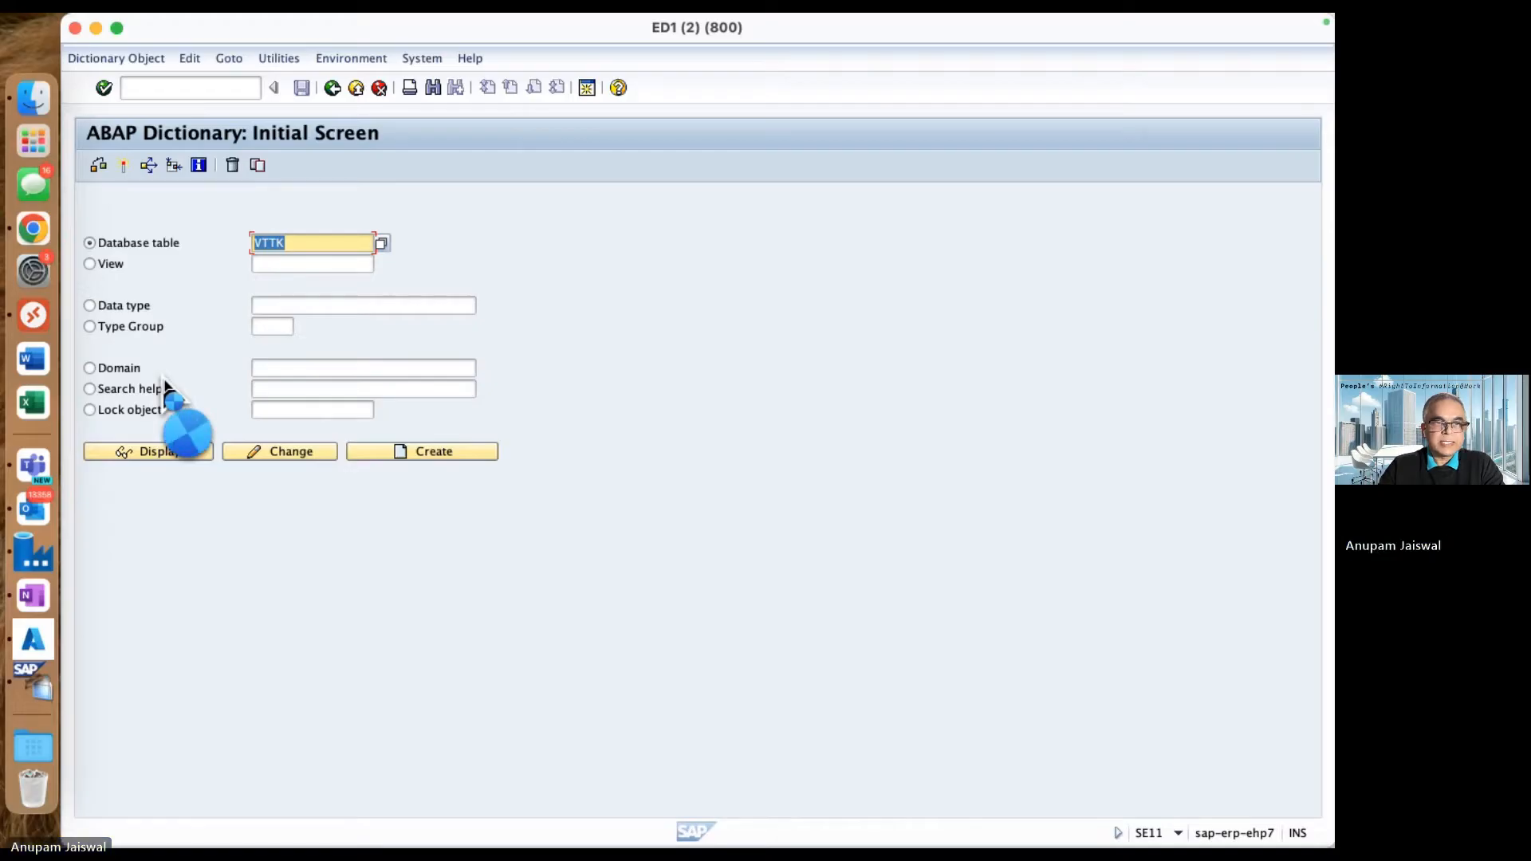
left_click(156, 452)
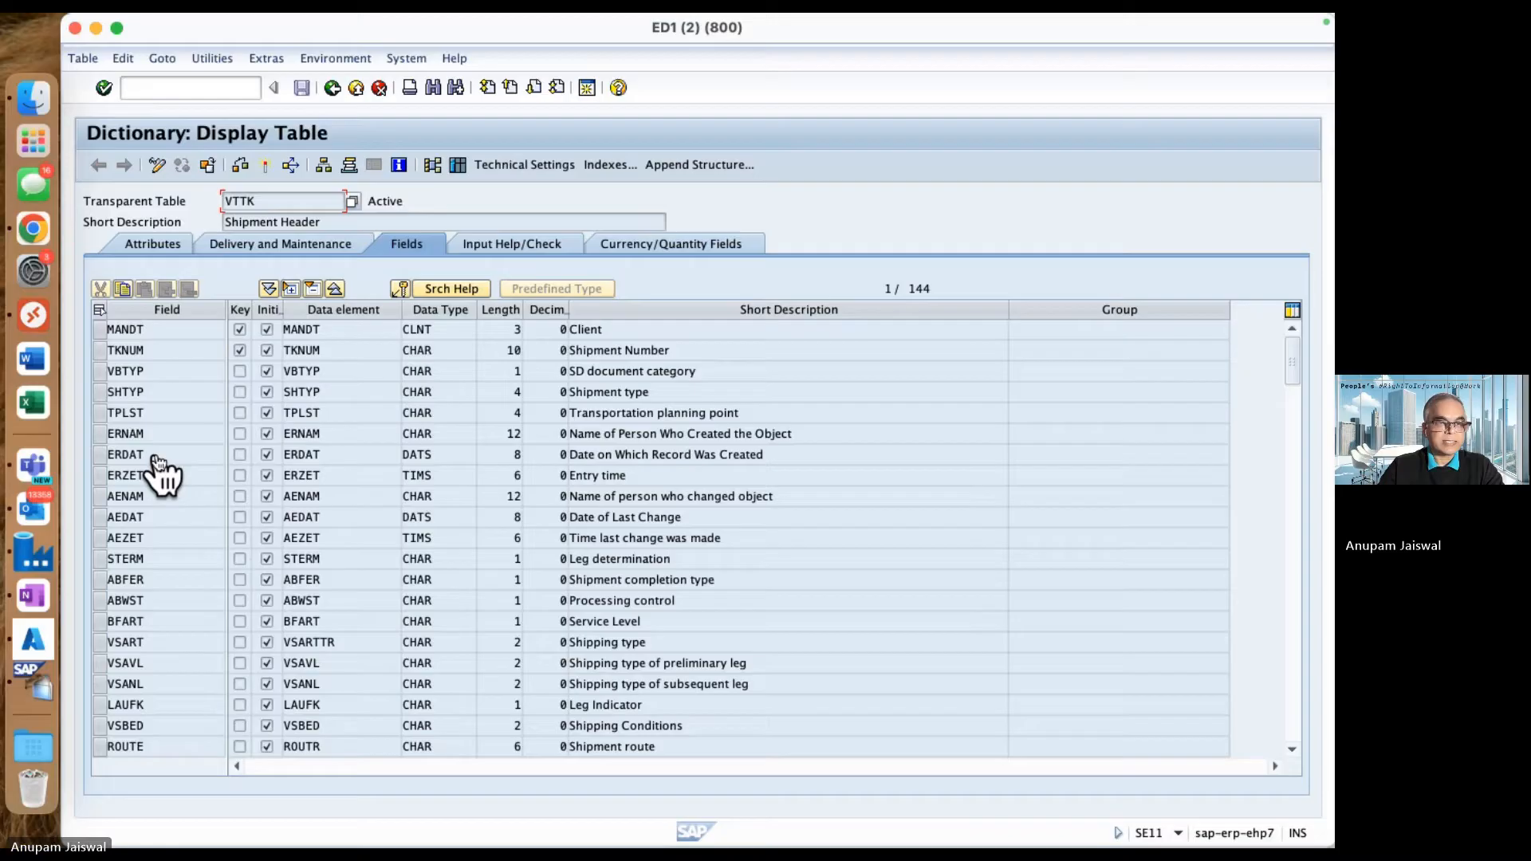
left_click(125, 454)
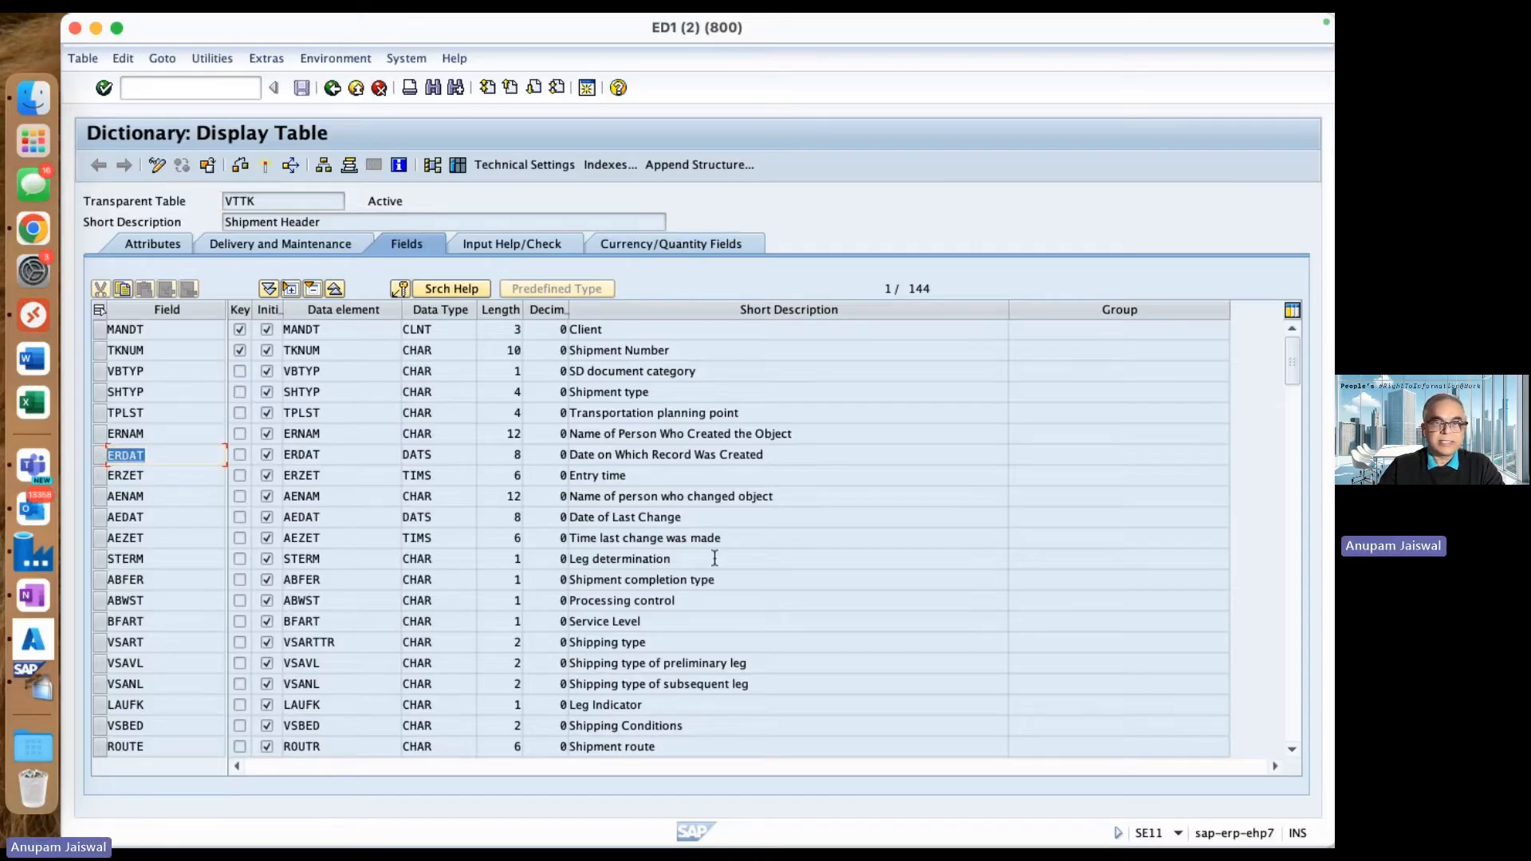
left_click(664, 456)
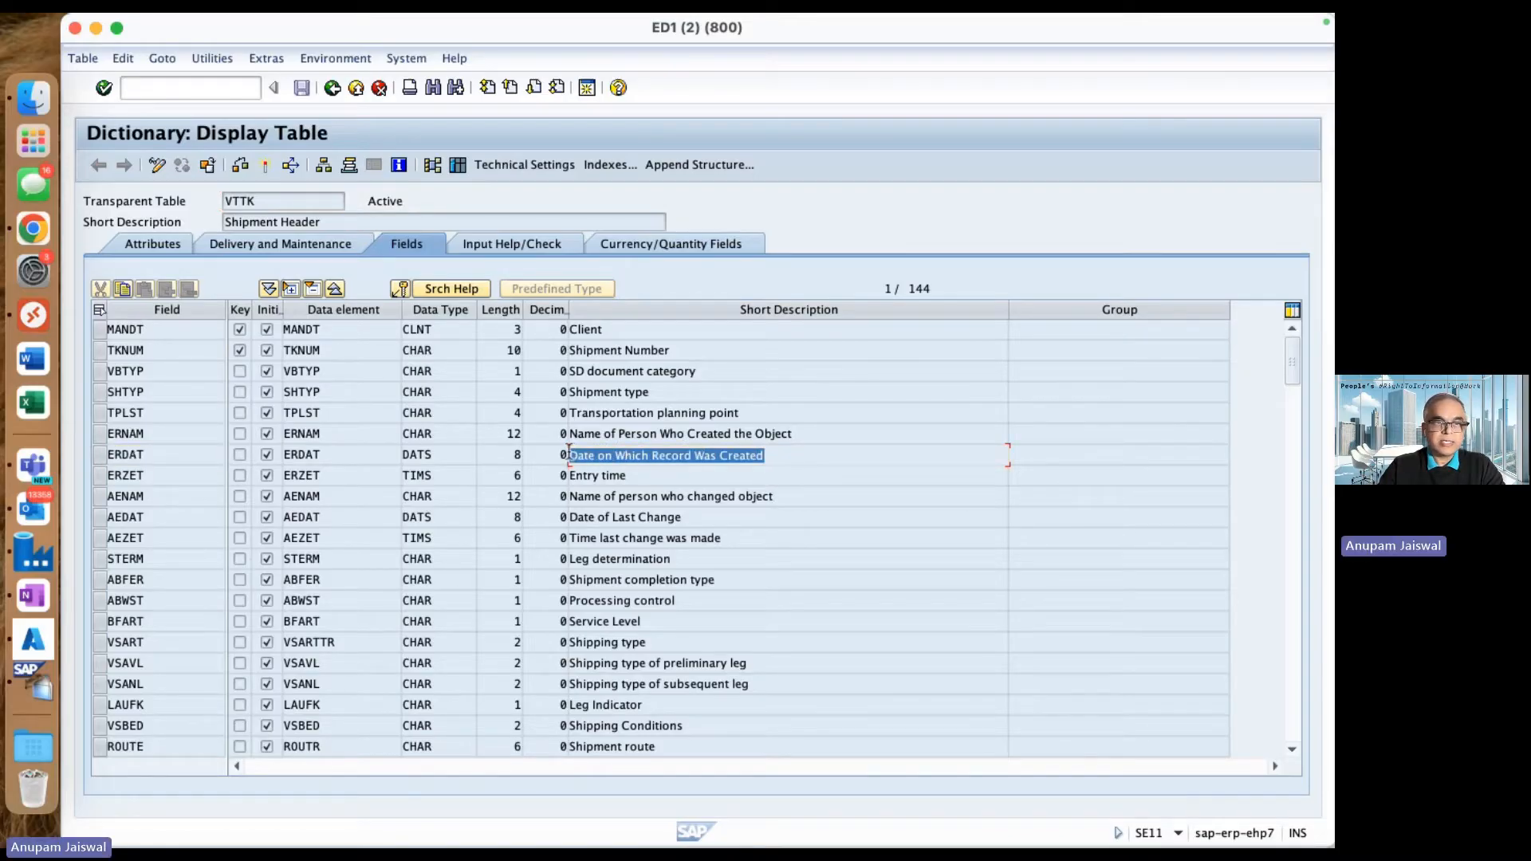
left_click(125, 475)
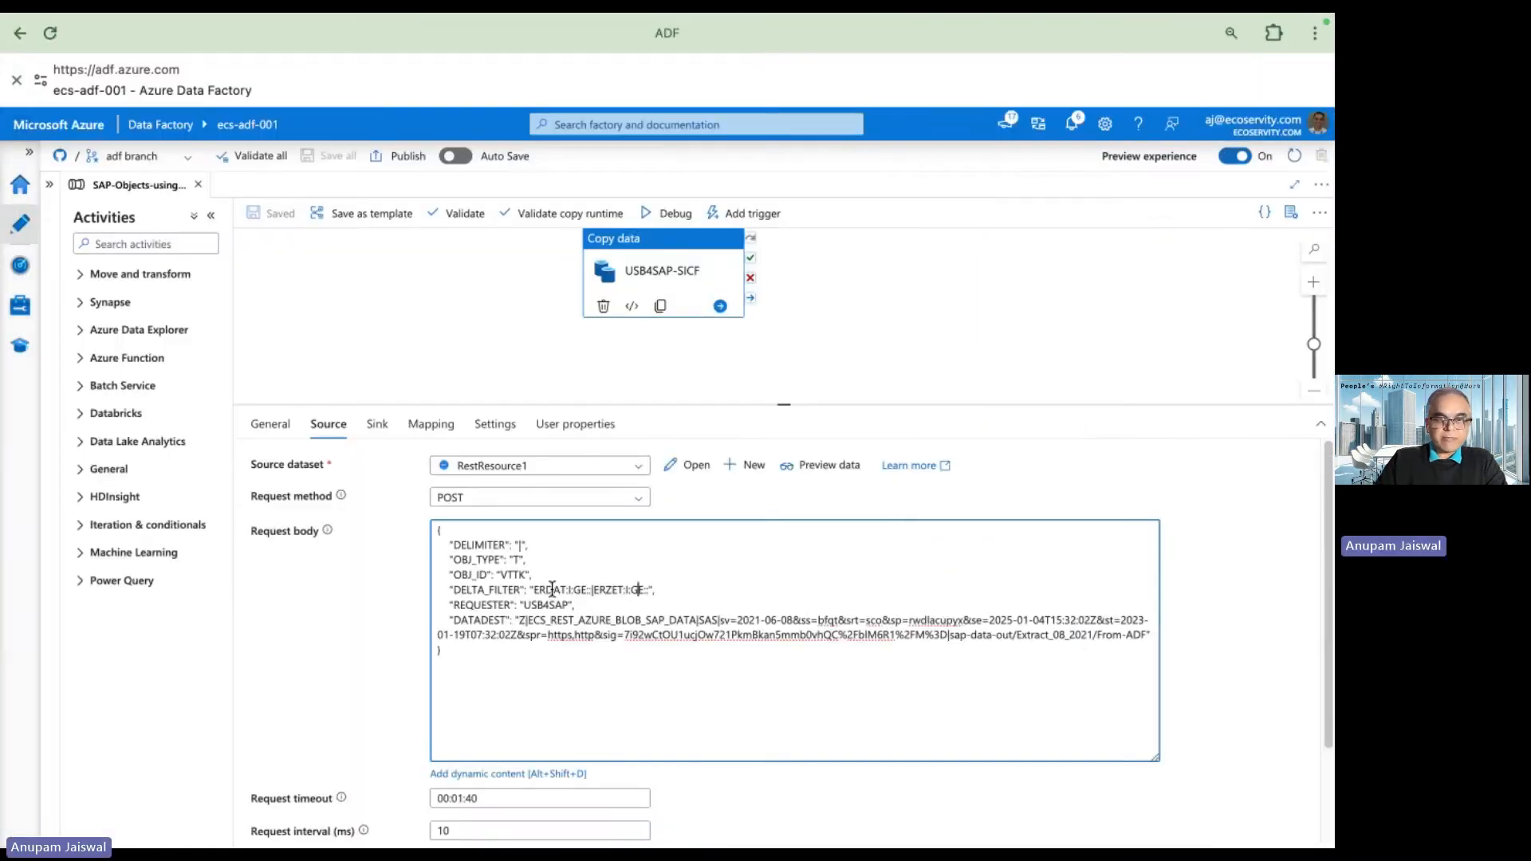
double_click(549, 590)
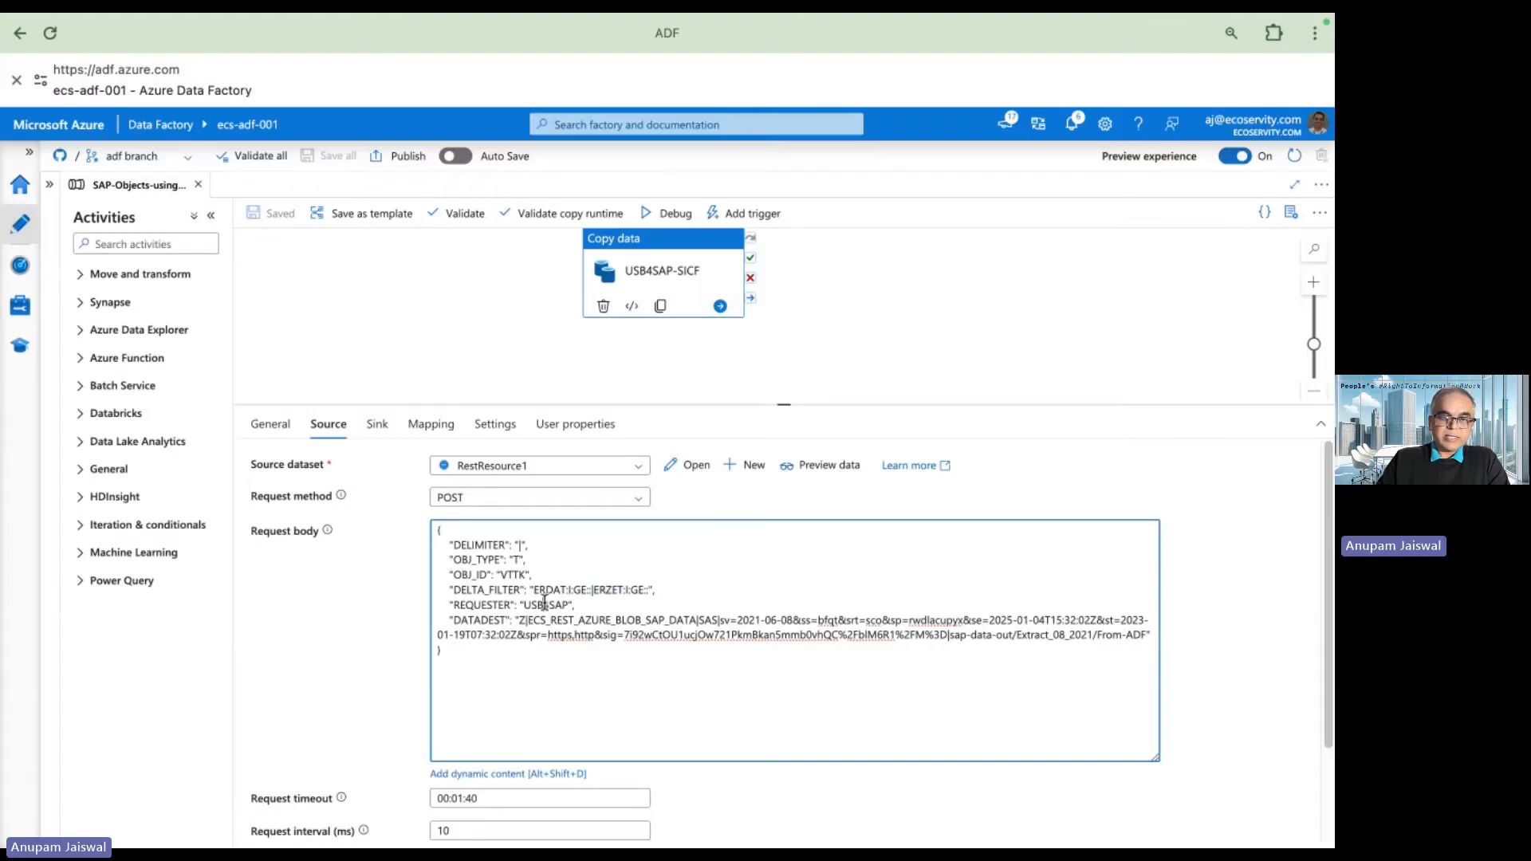
double_click(551, 605)
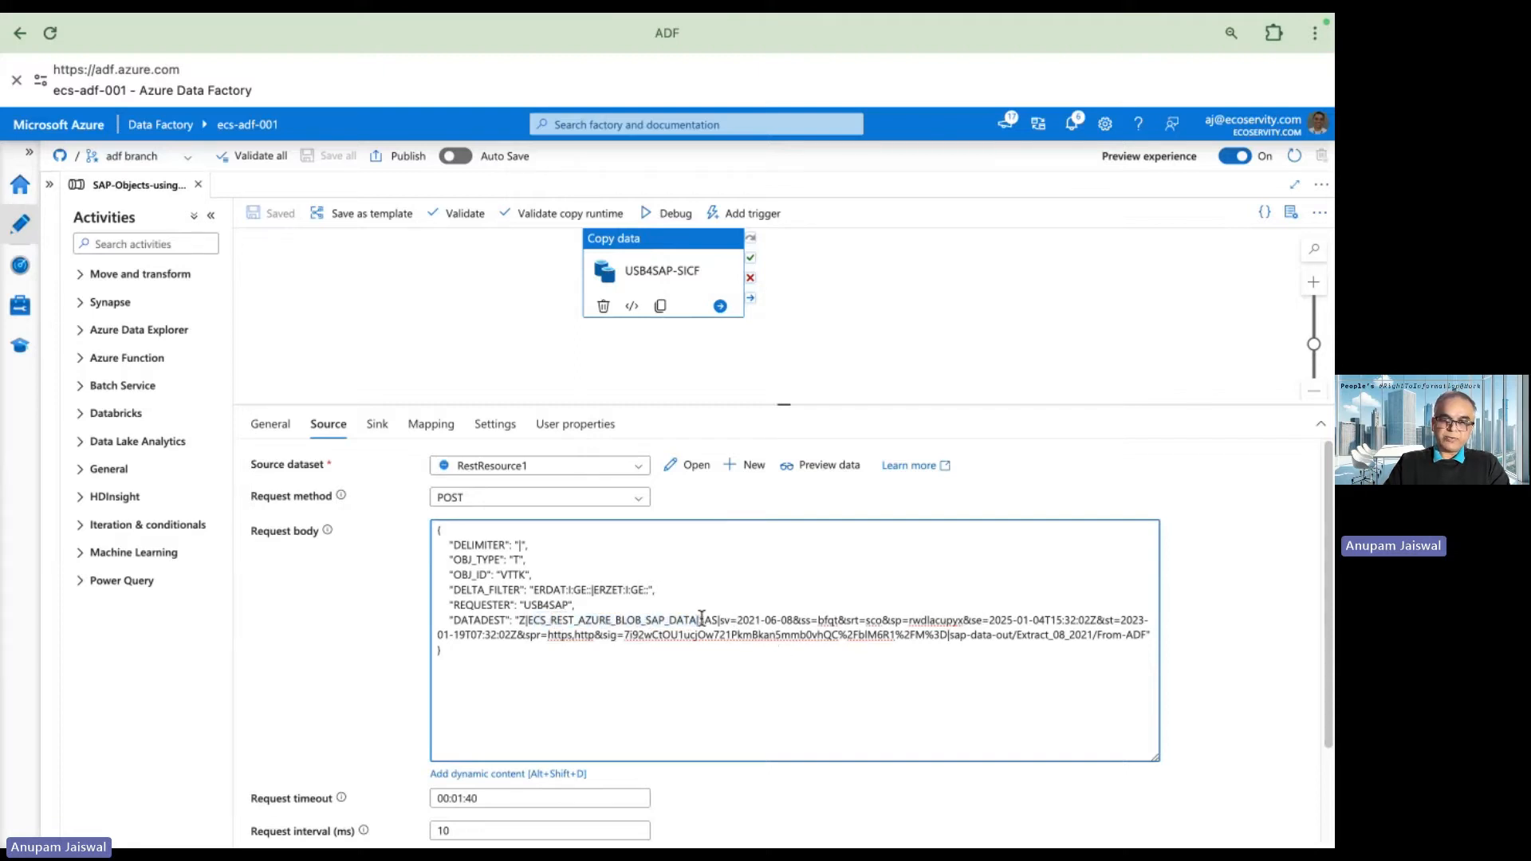
left_click_drag(701, 619, 934, 632)
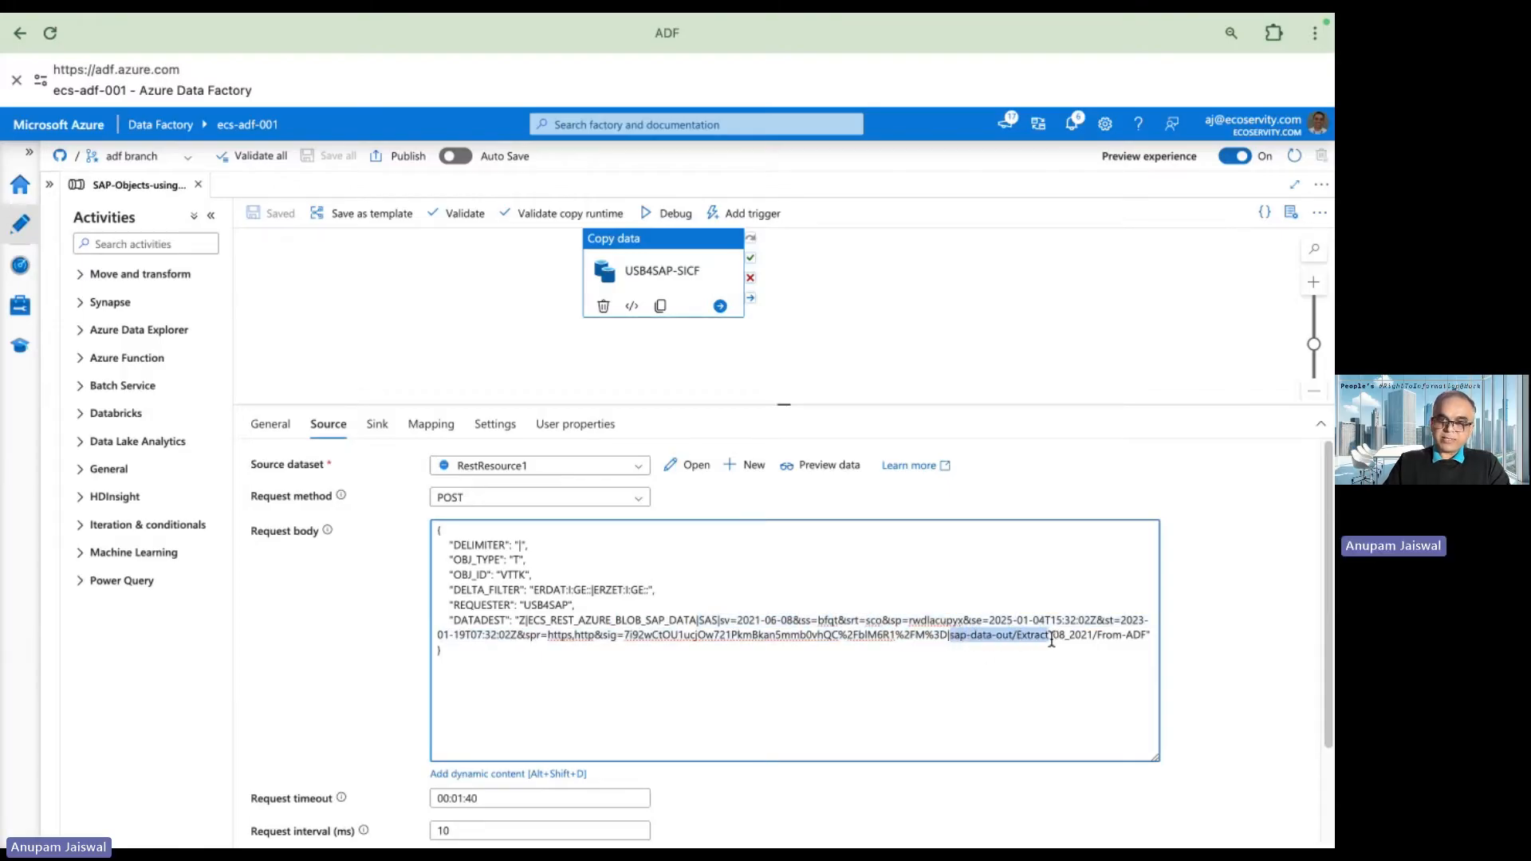
left_click(1145, 637)
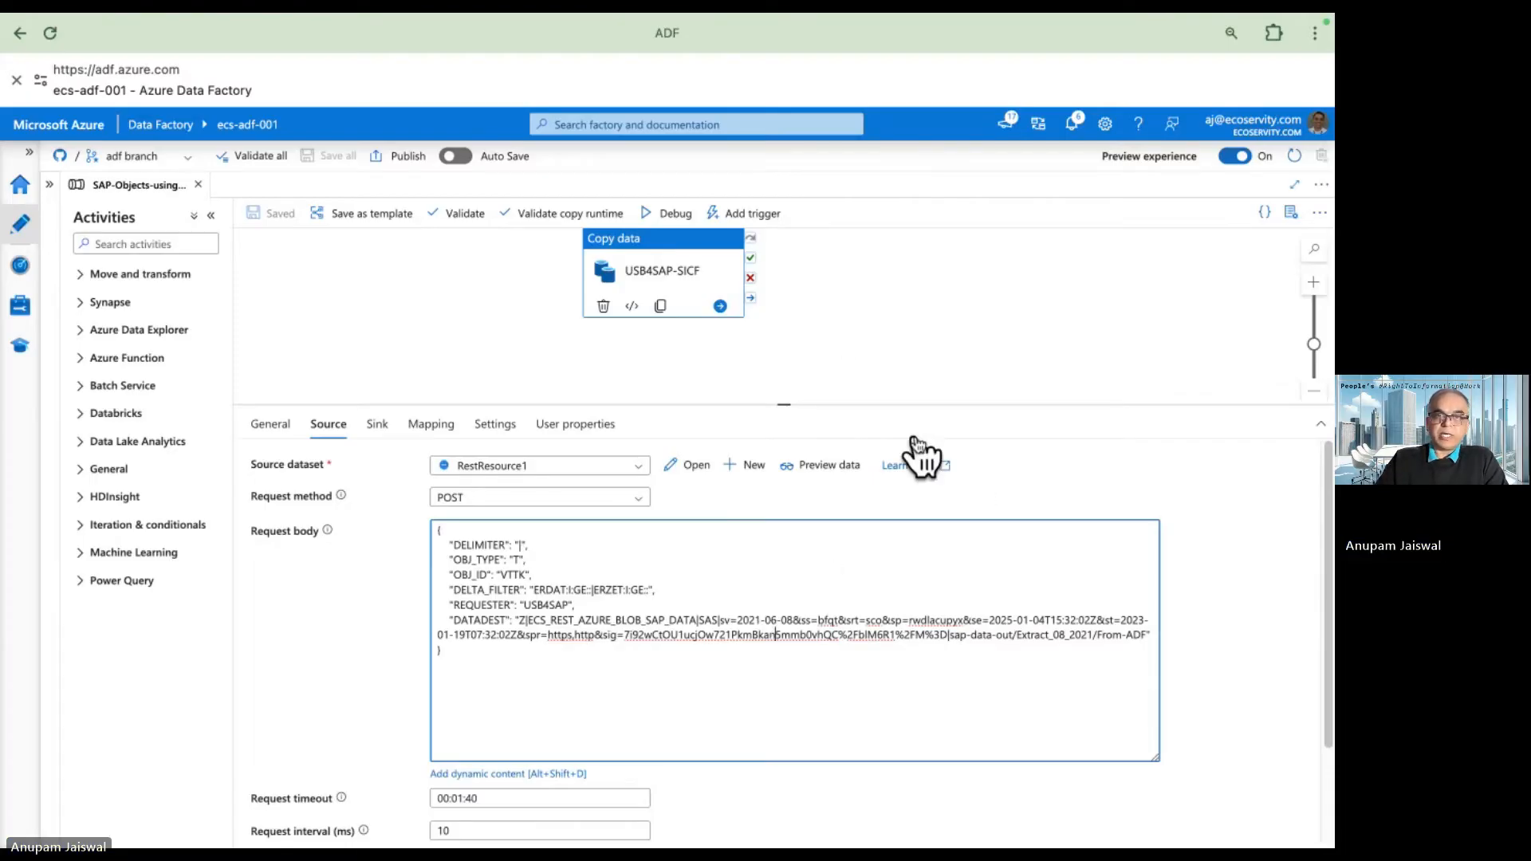
mouse_move(787, 234)
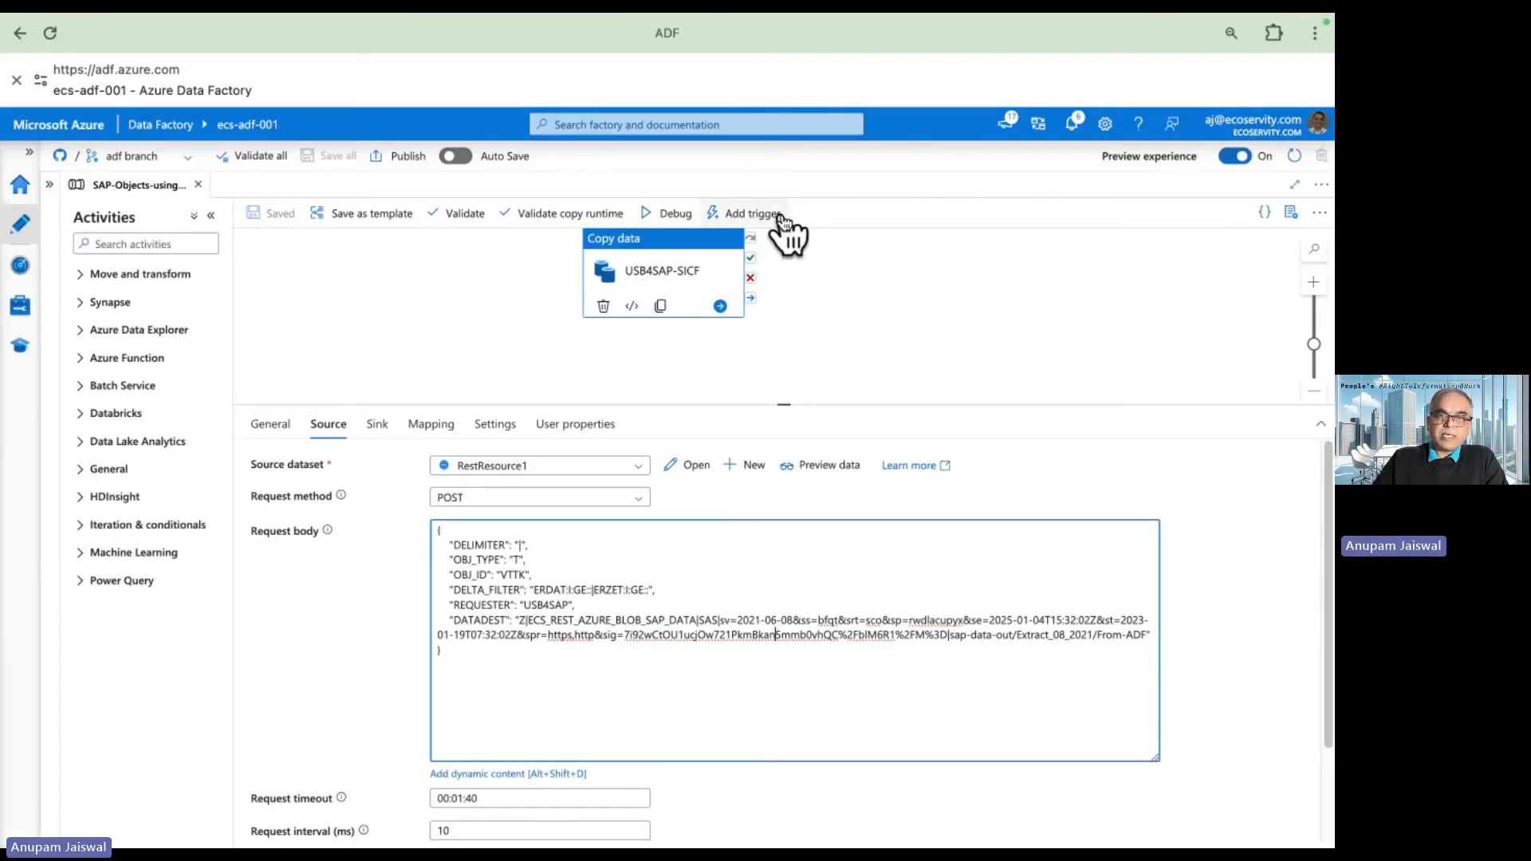
Trigger the SAP-Objects-using-ADF_USB4SAP pipeline now and confirm the run
left_click(748, 213)
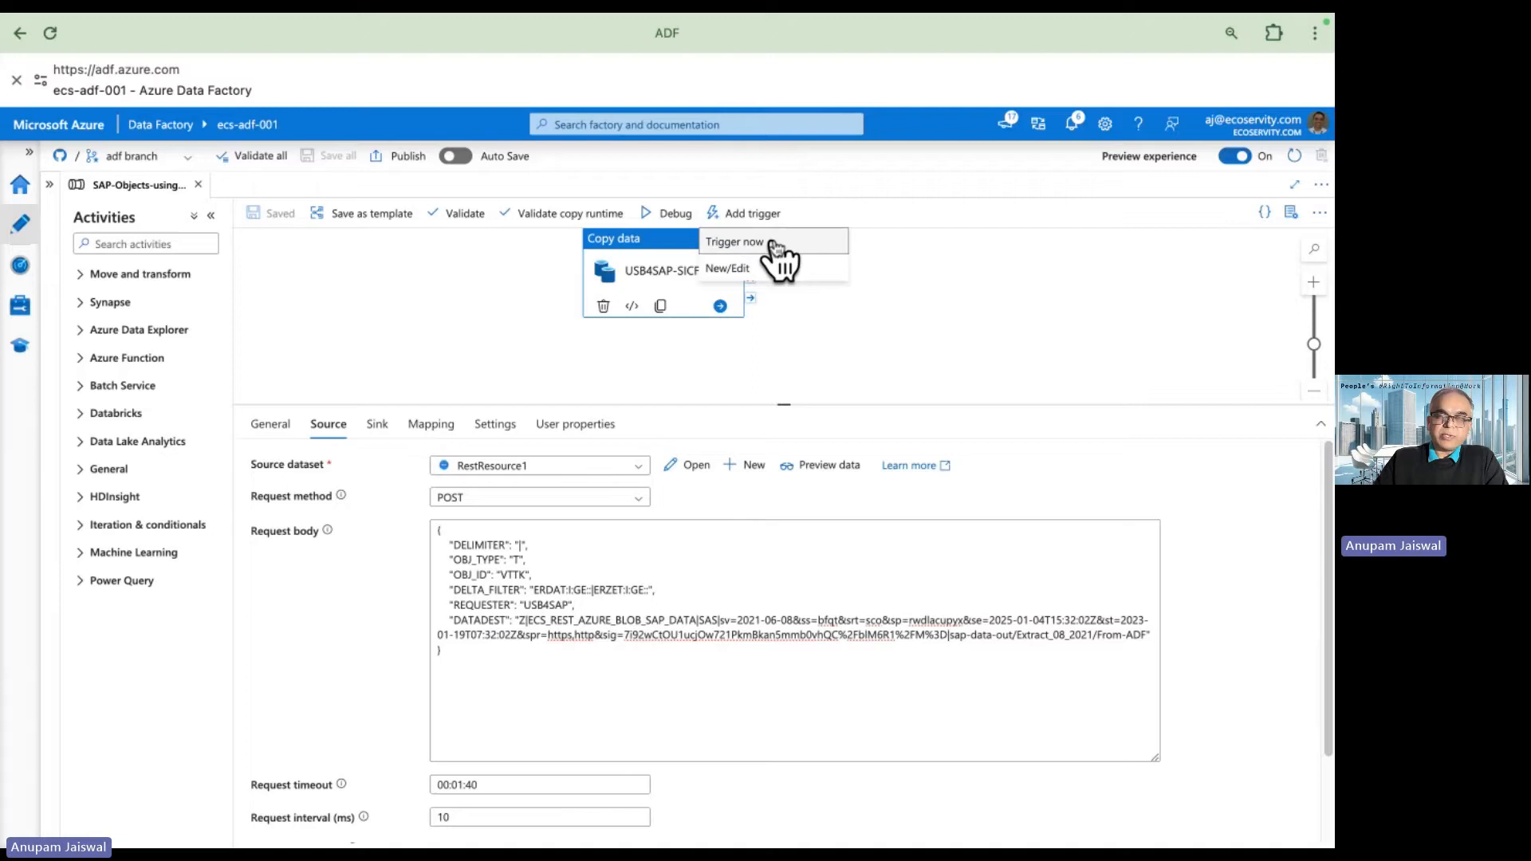
left_click(735, 241)
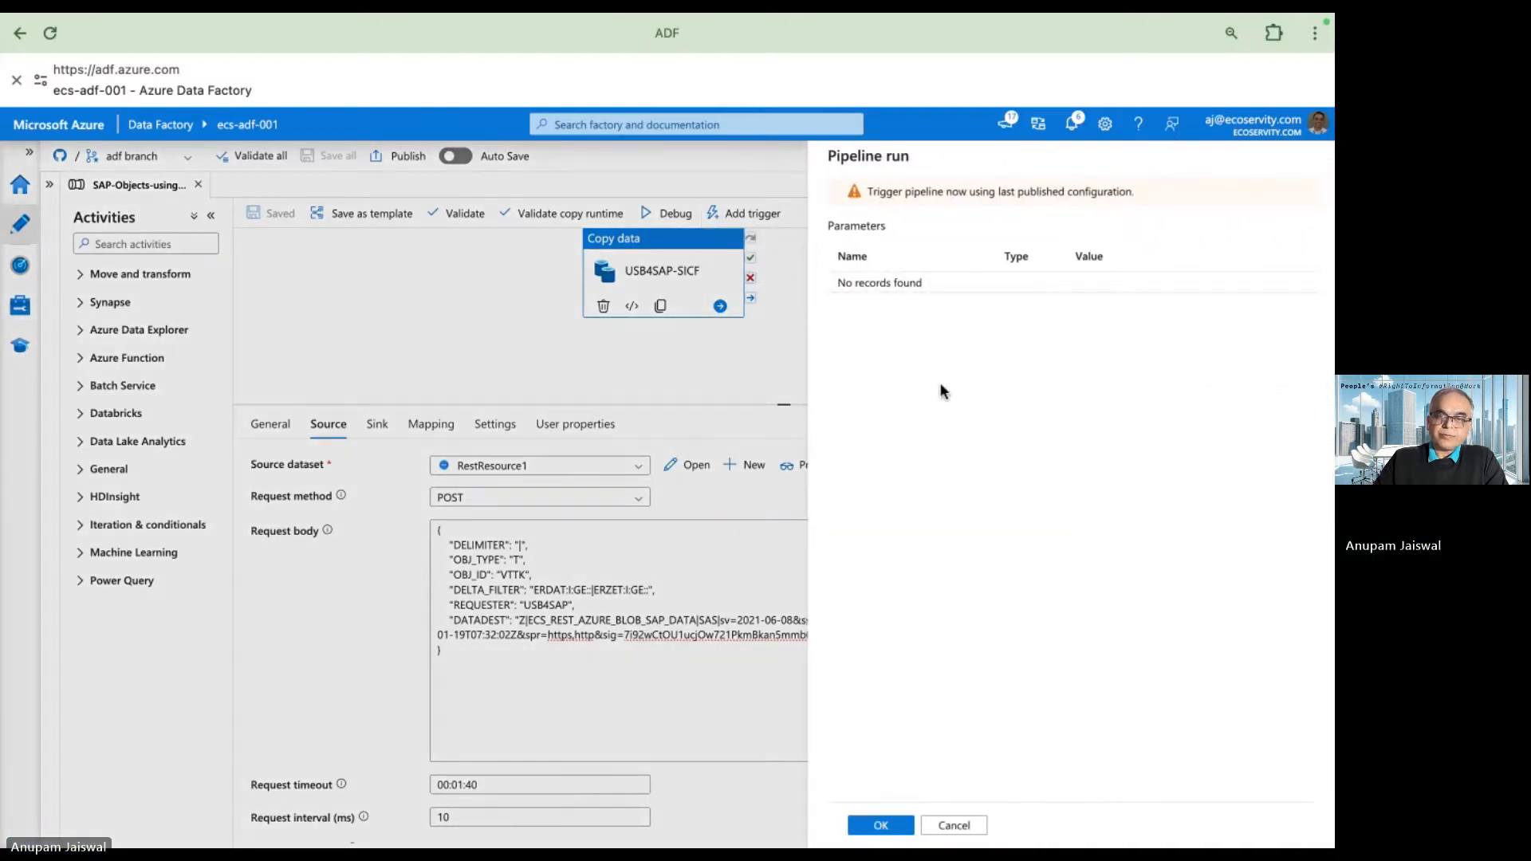
left_click(878, 825)
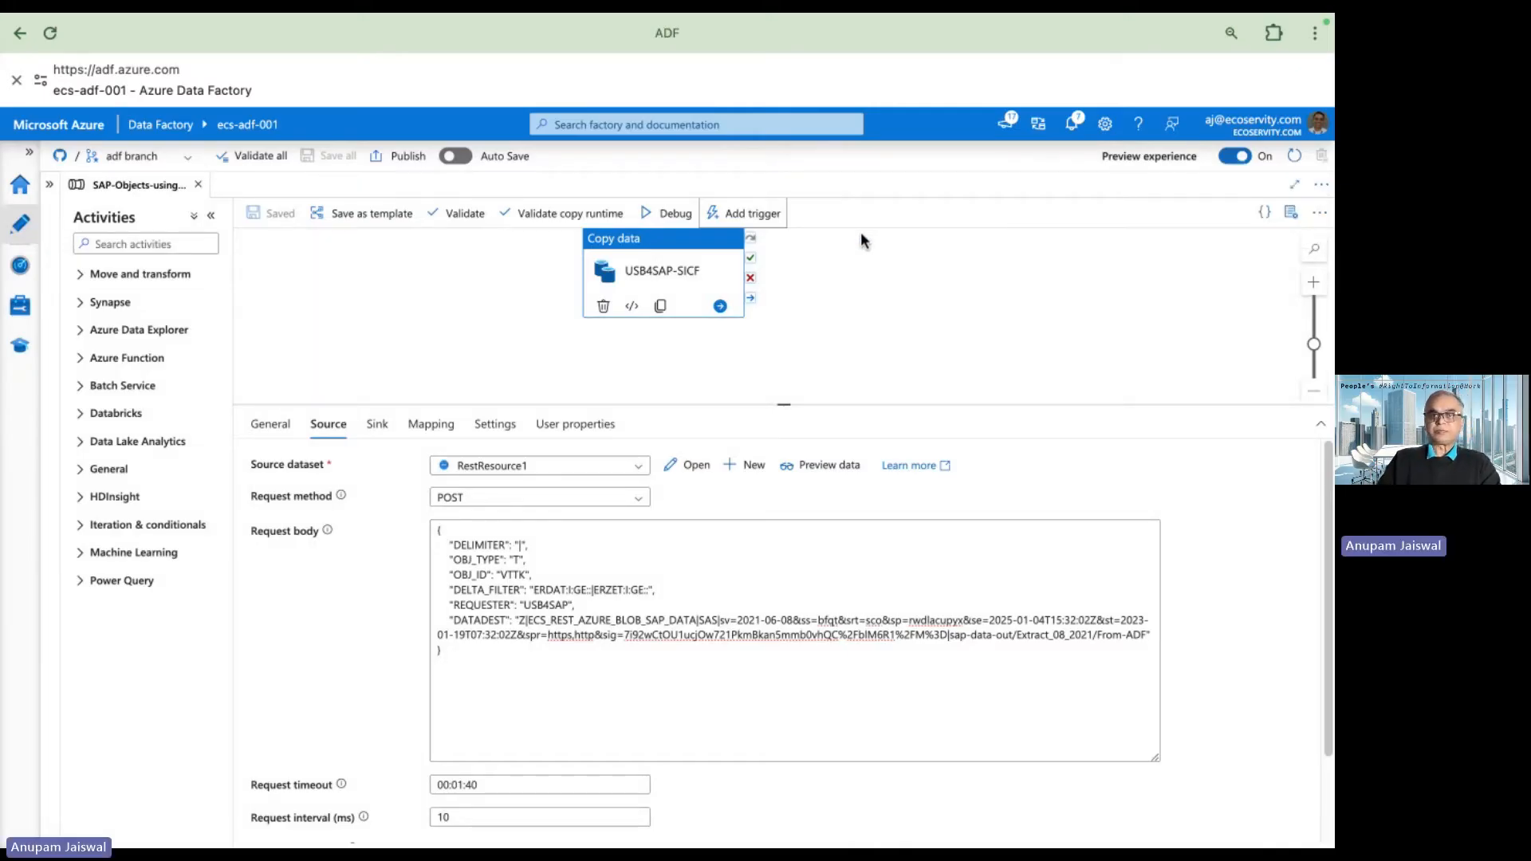
mouse_move(961, 445)
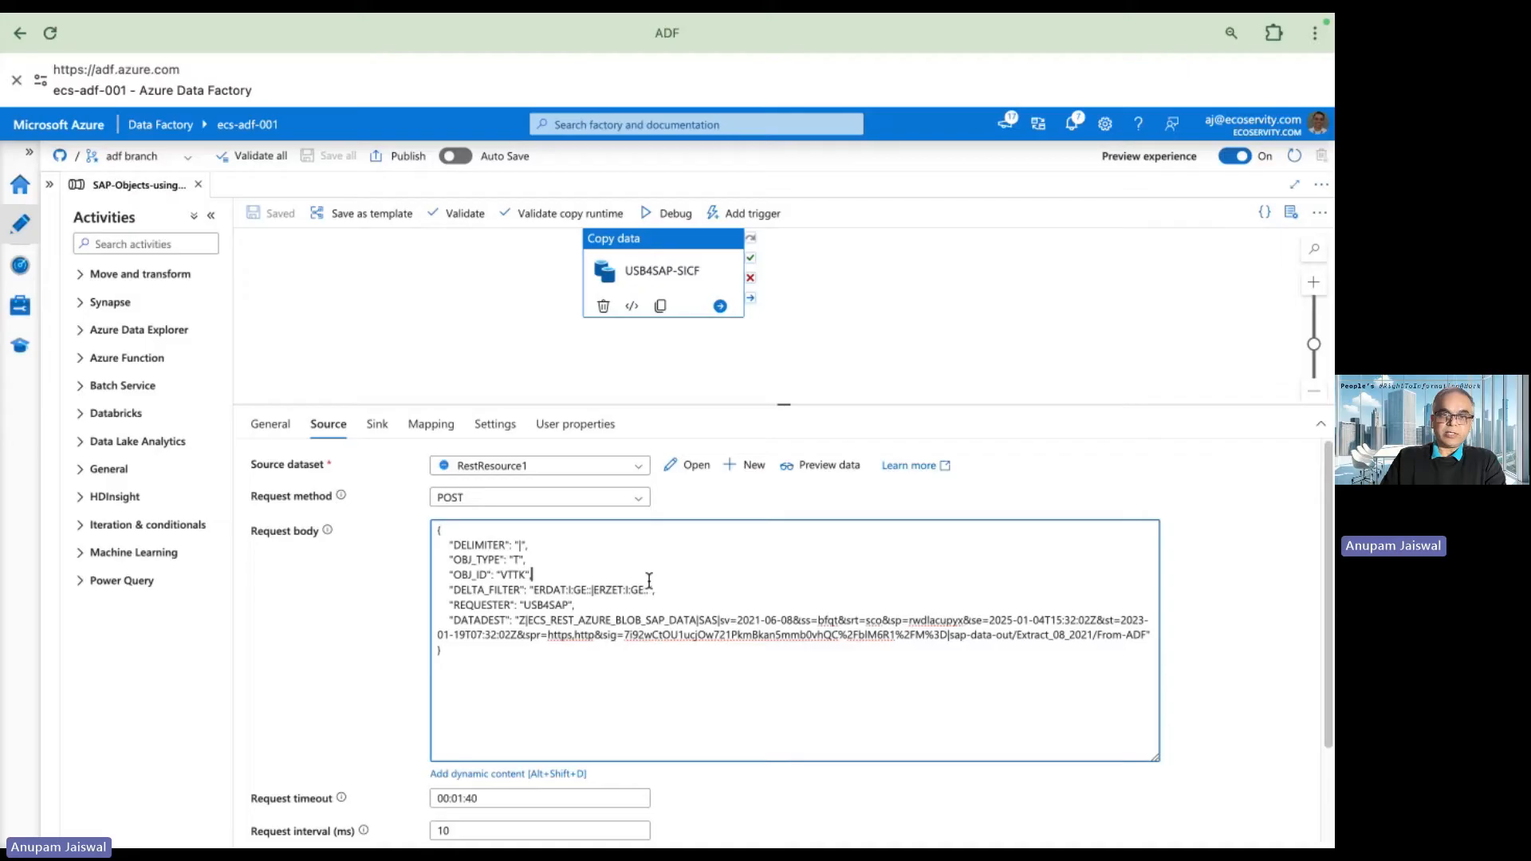
double_click(511, 574)
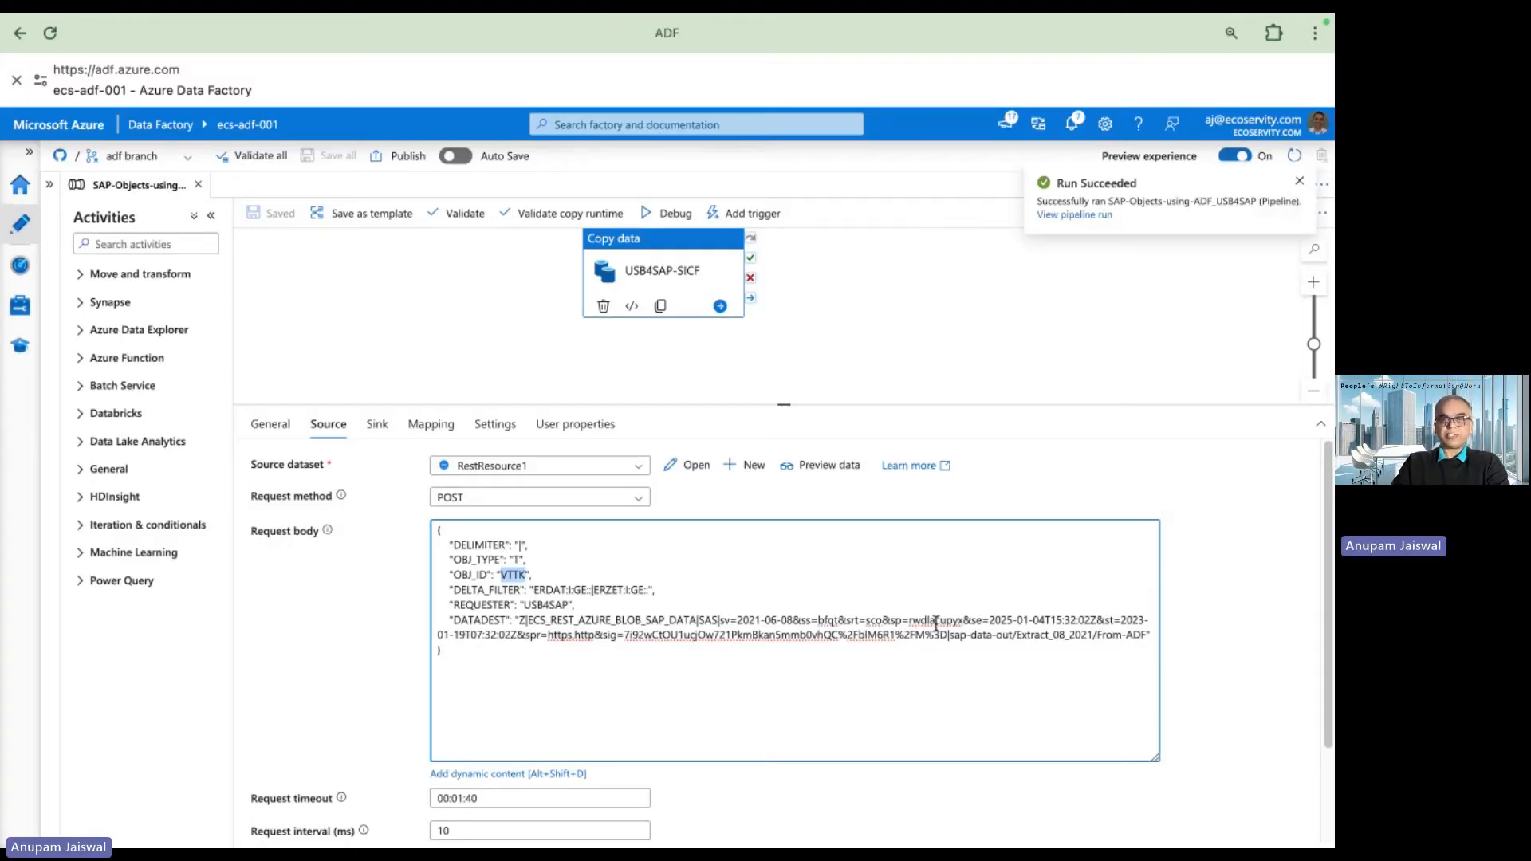
mouse_move(1074, 214)
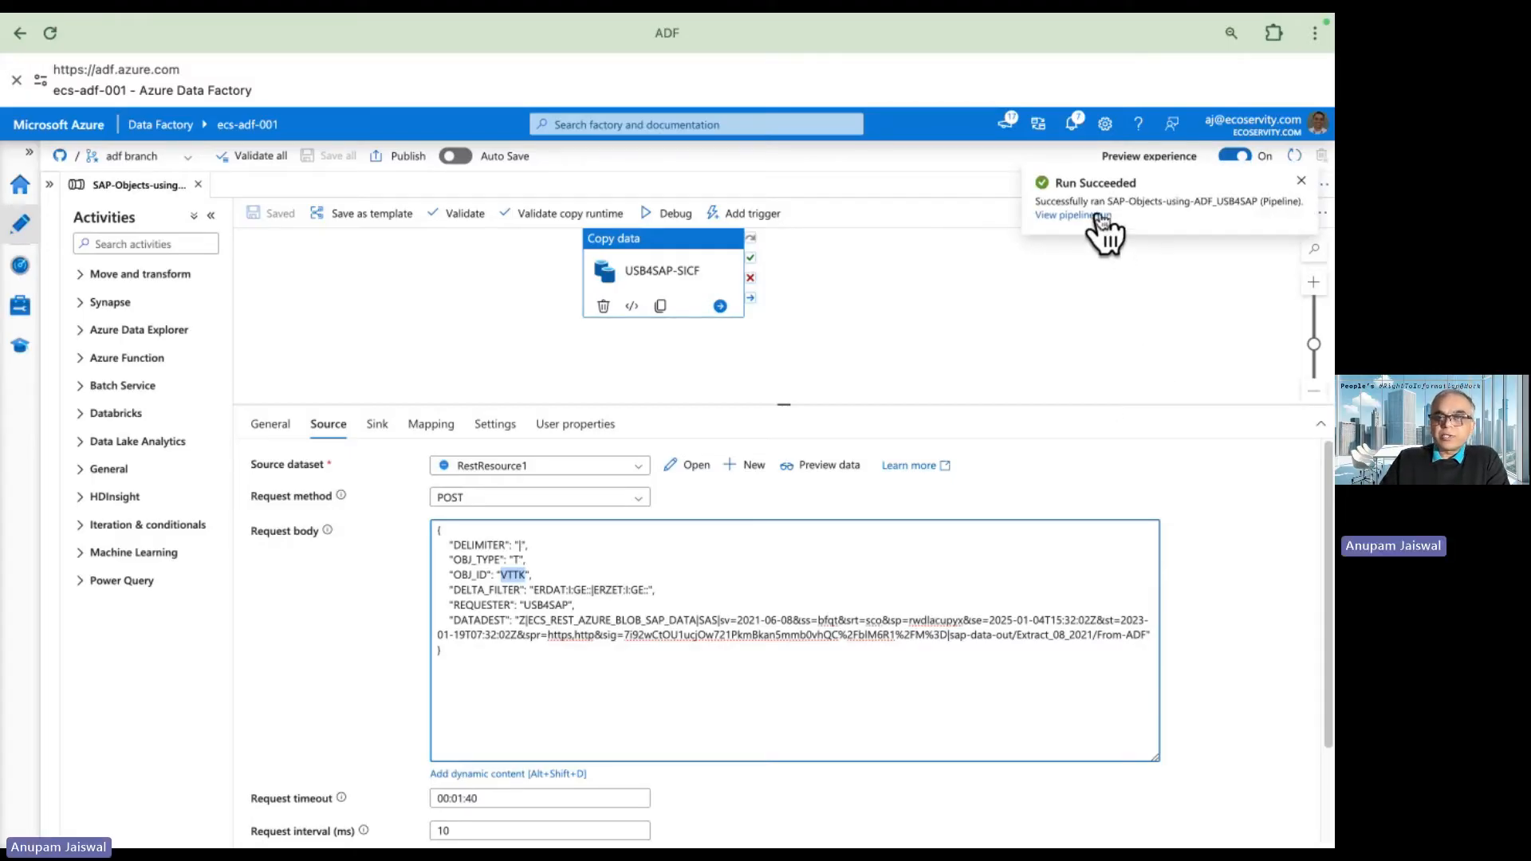
Open the succeeded pipeline run to view the copy activity details
left_click(1064, 215)
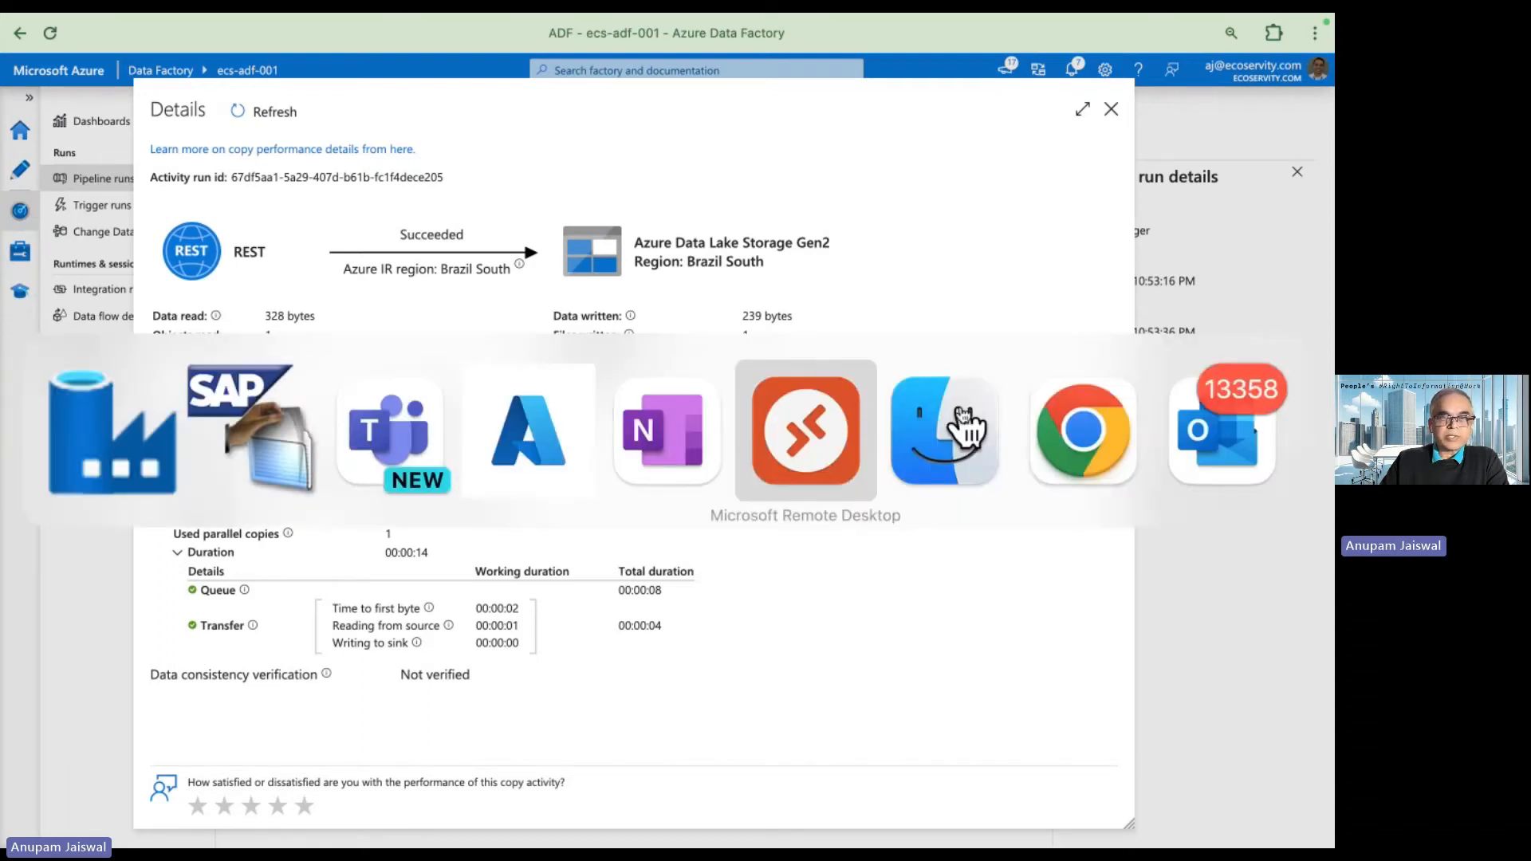
mouse_move(527, 429)
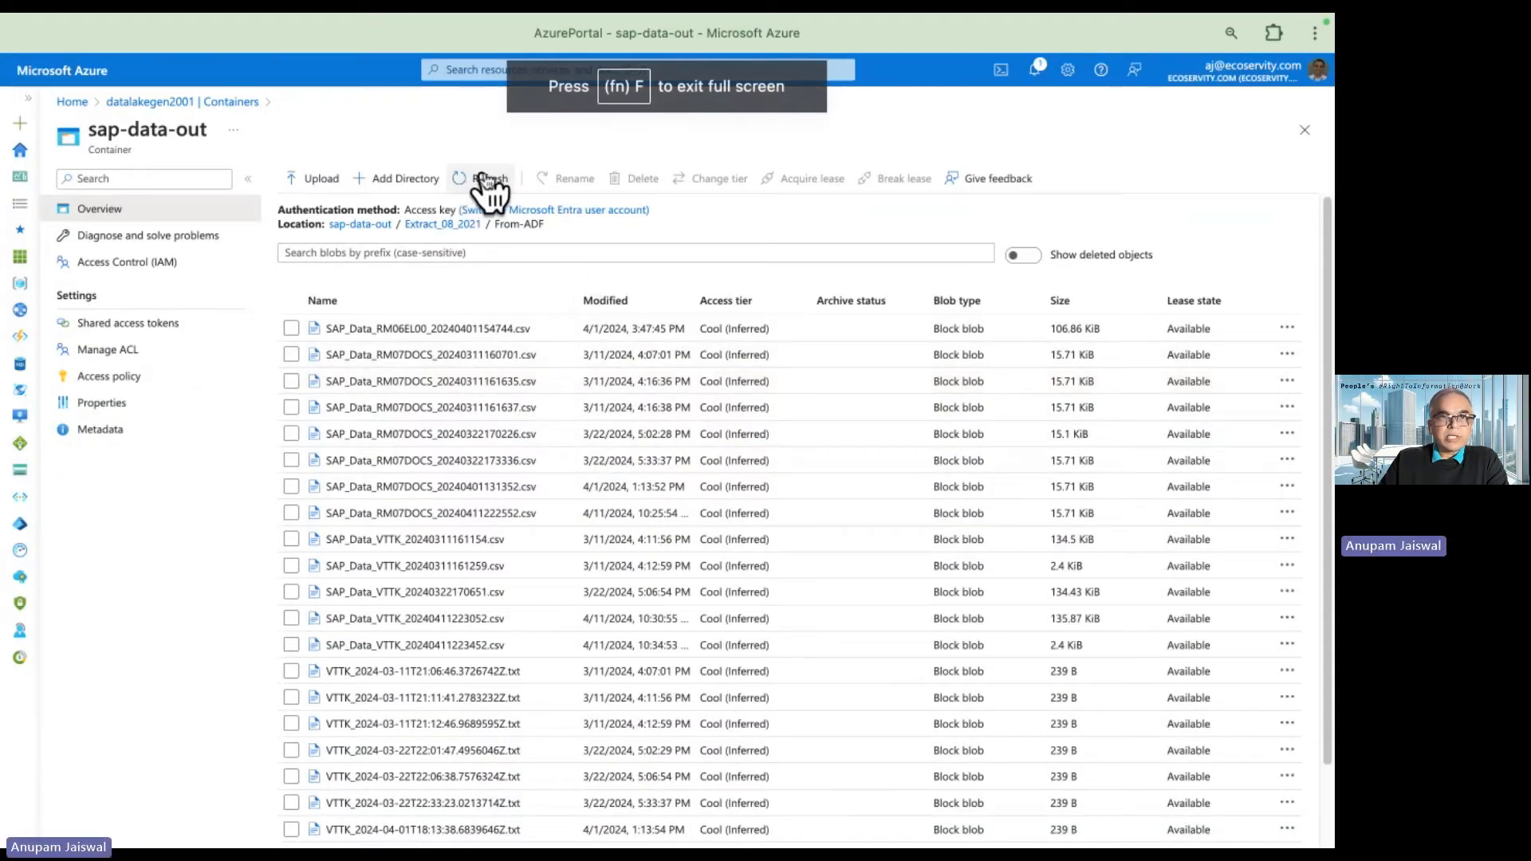
Refresh sap-data-out, open SAP_Data_VTTK_20240411225331.csv and scroll through its shipment rows
left_click(480, 177)
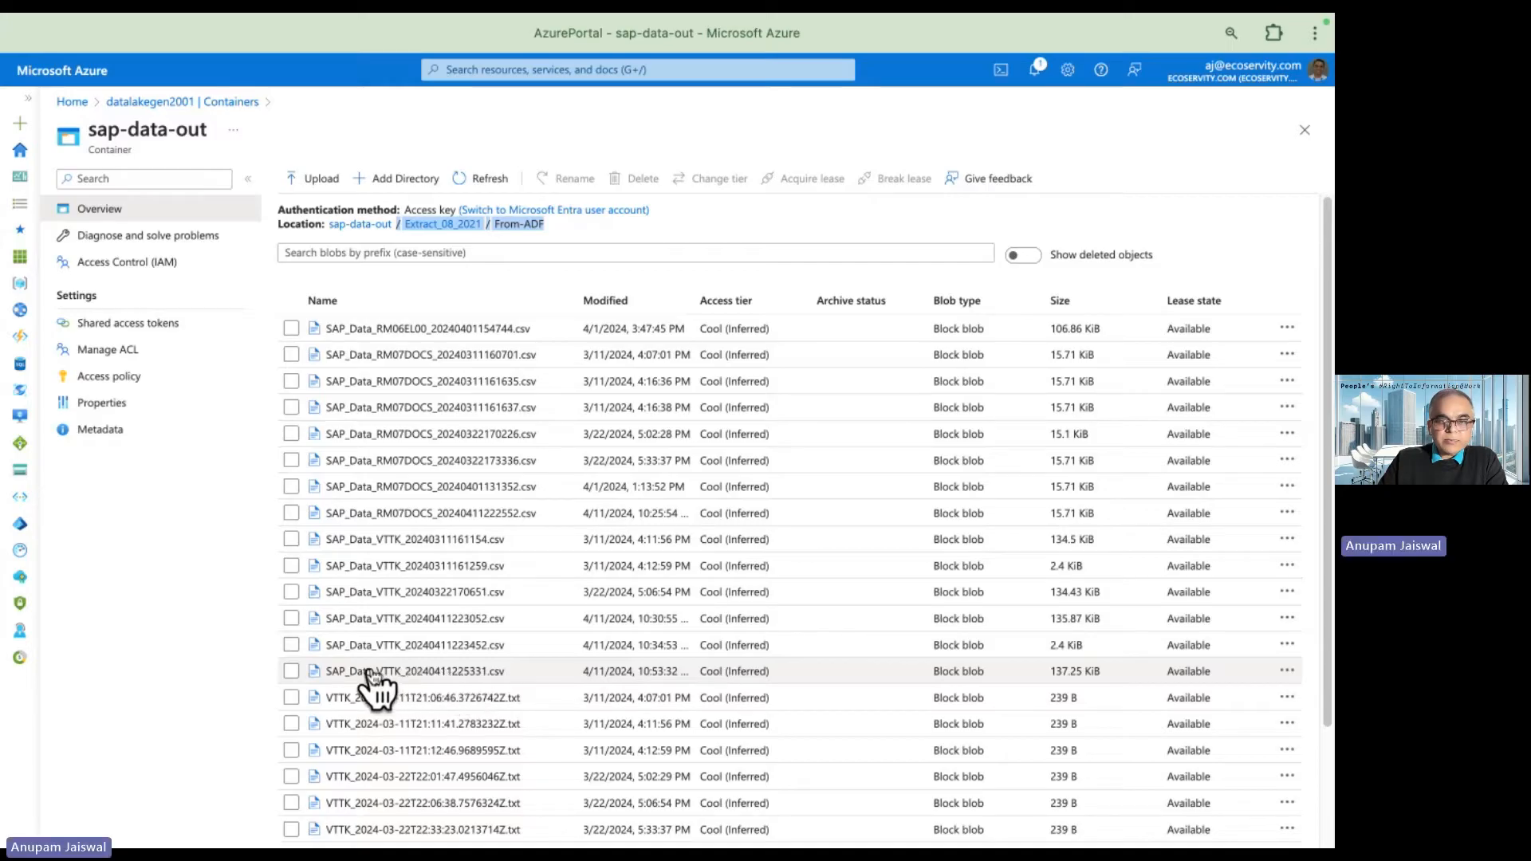
left_click(421, 671)
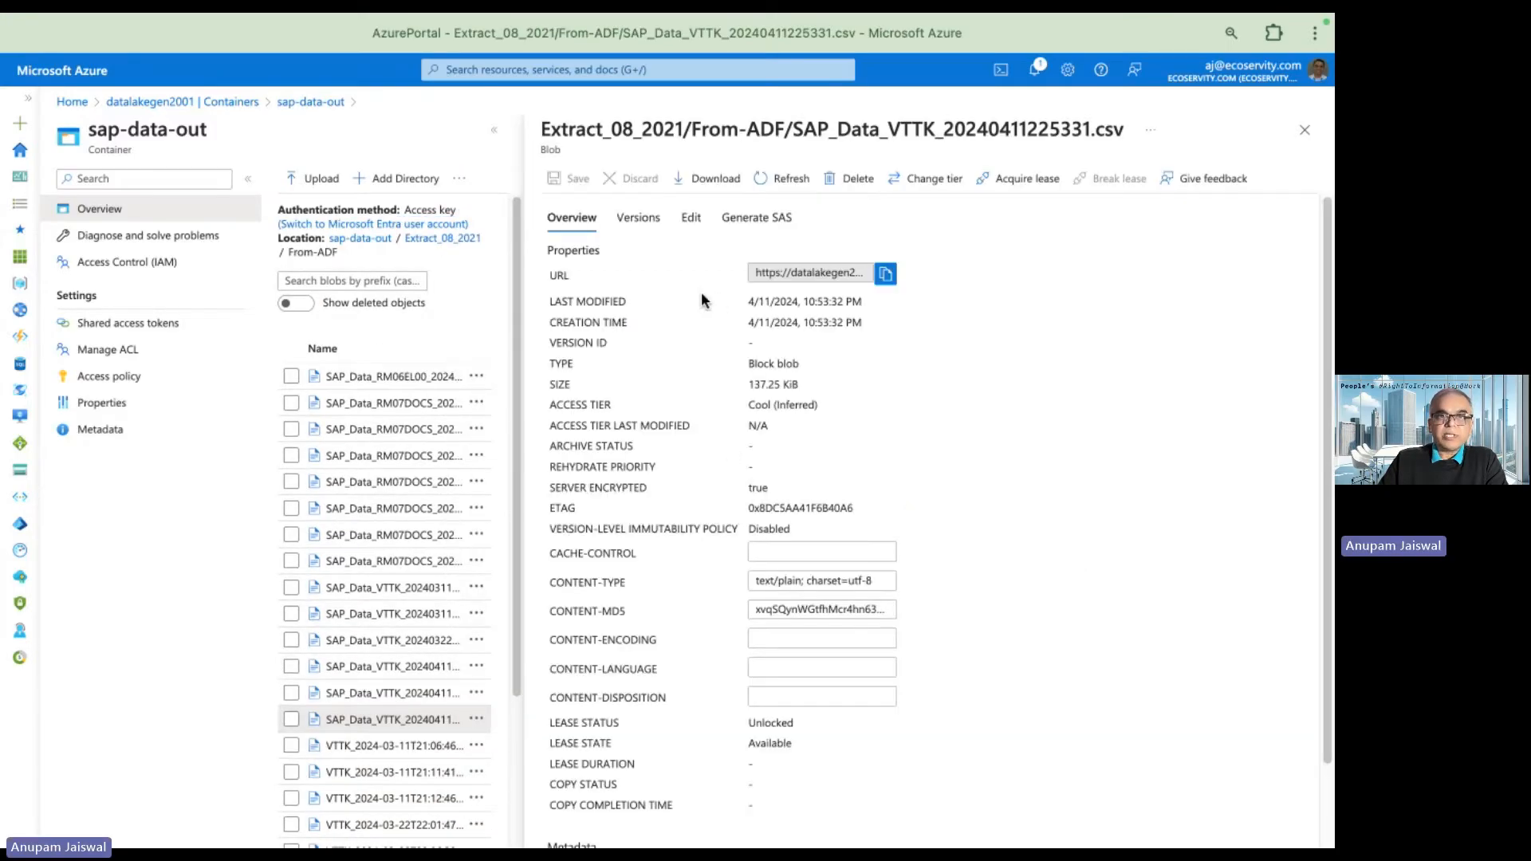
left_click(690, 217)
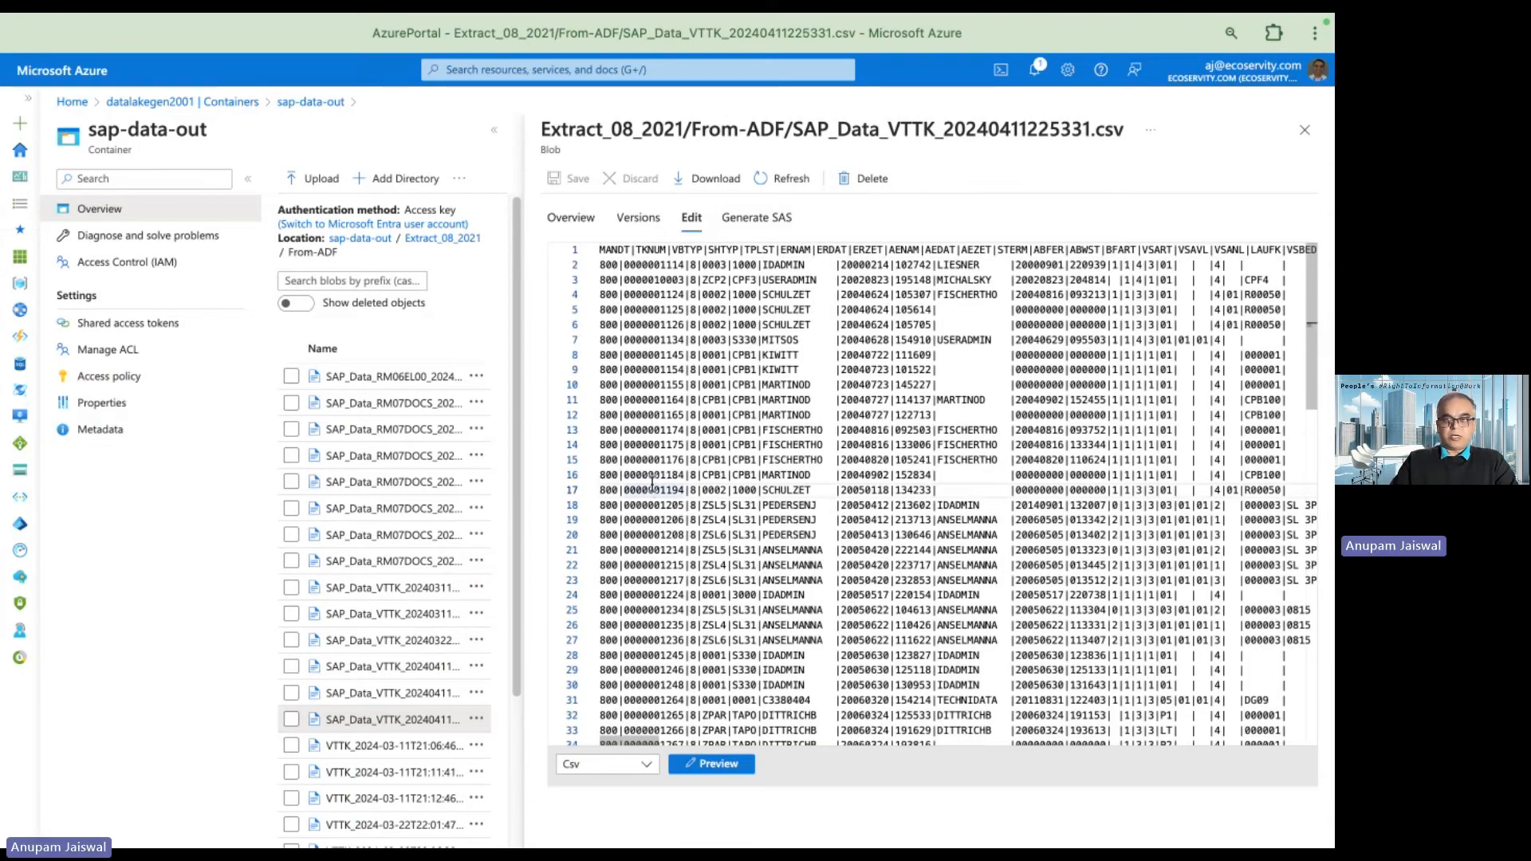
scroll("down", 3)
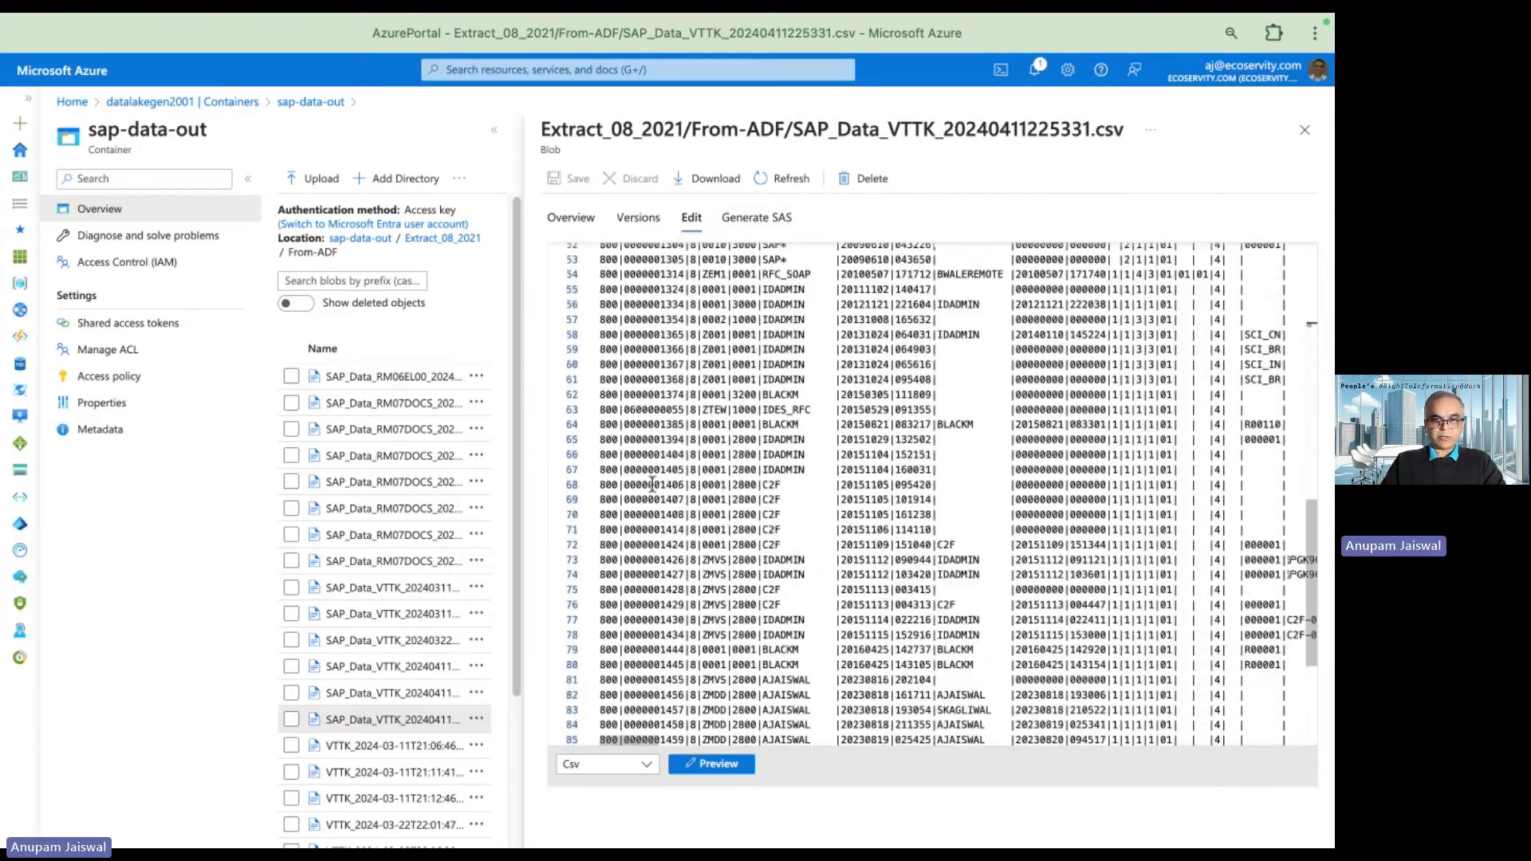
scroll("down", 3)
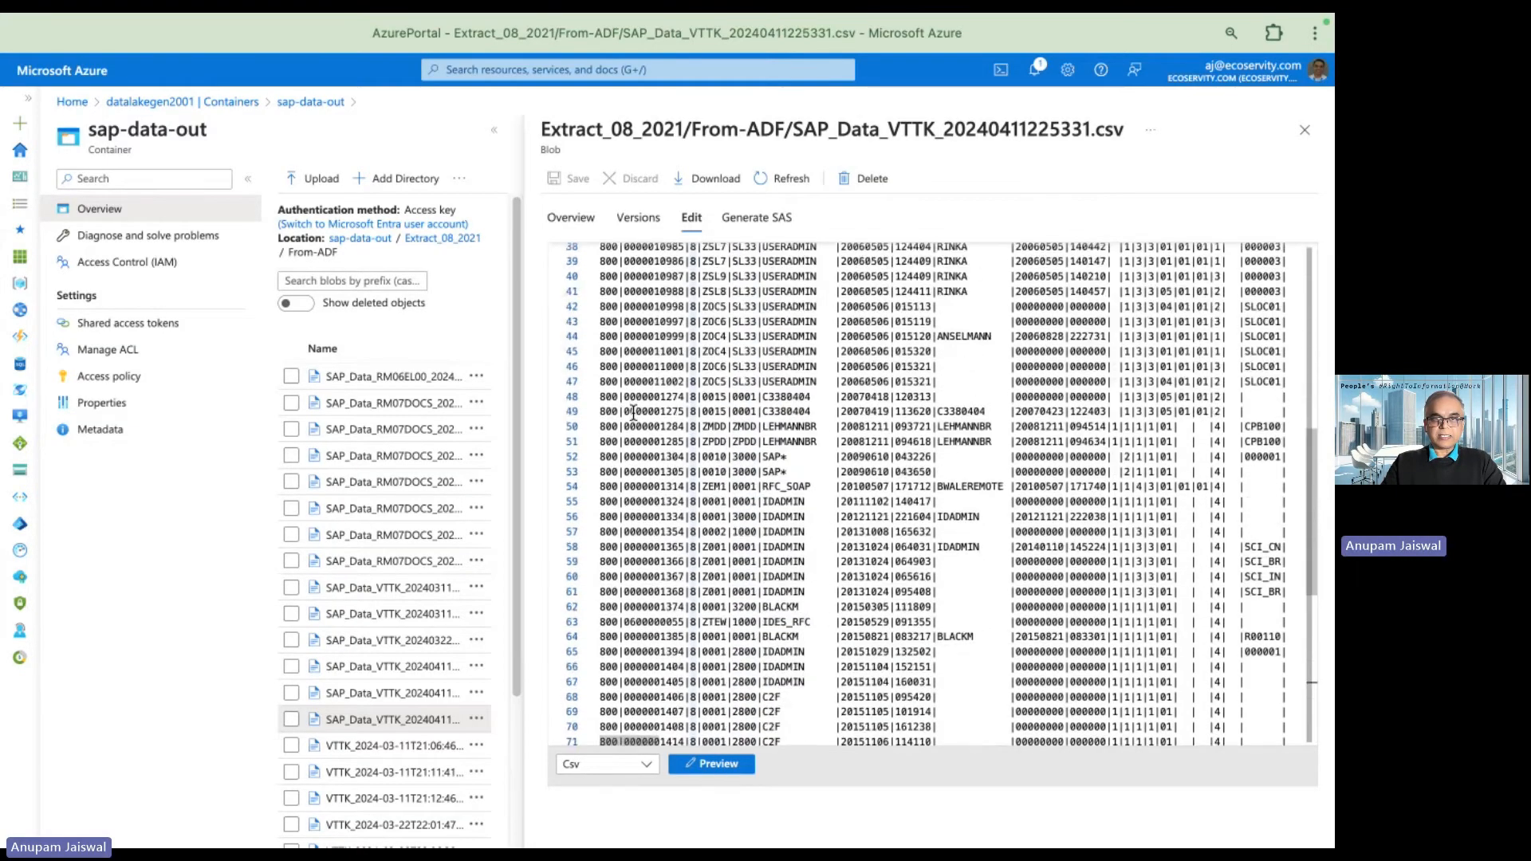
scroll("down", 3)
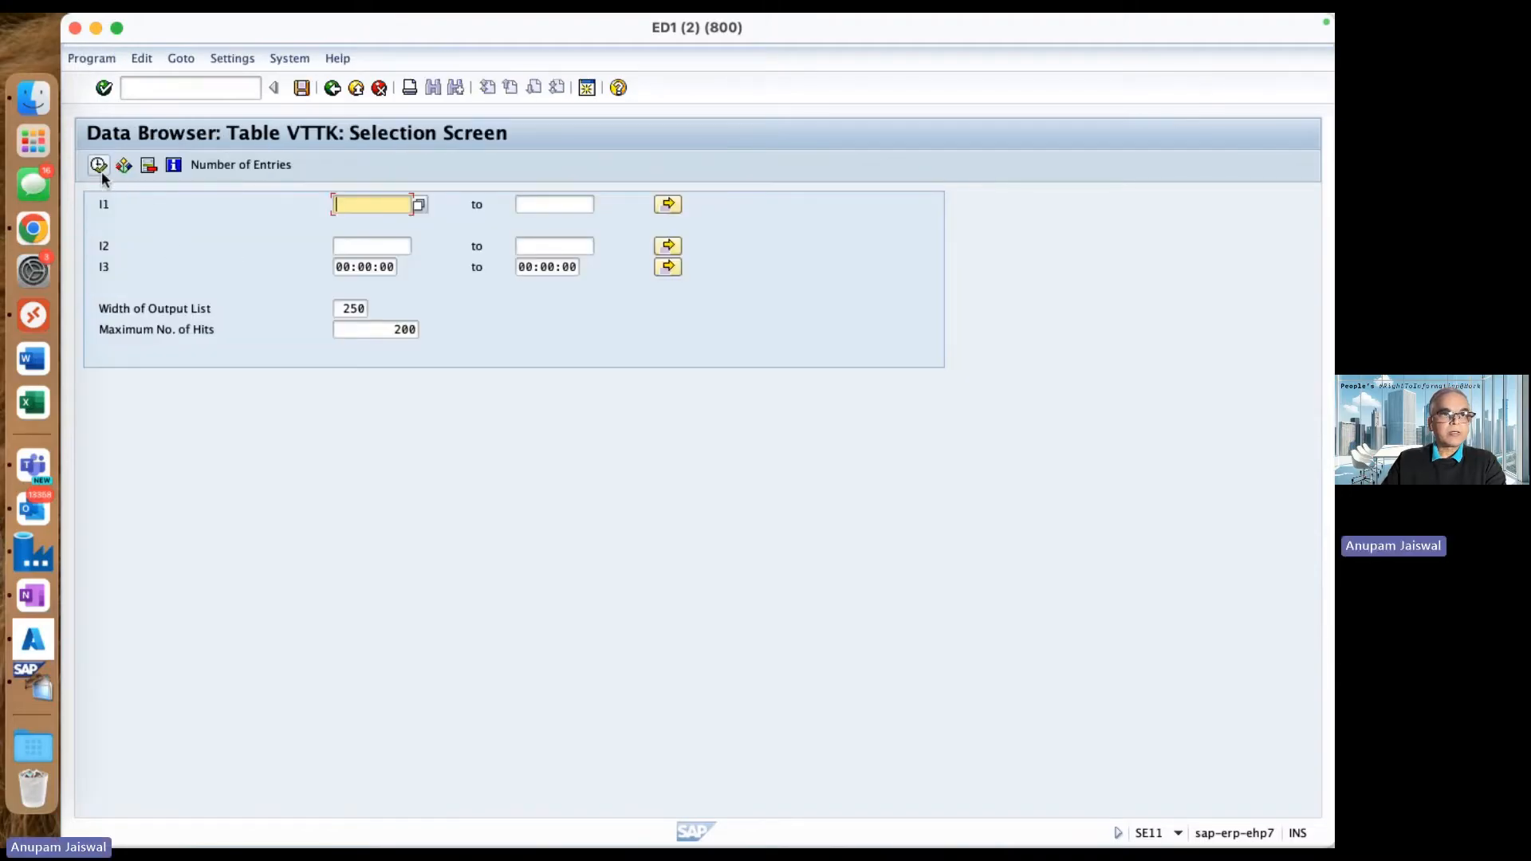
Execute the VTTK Data Browser selection and scroll the 99 shipment entries
left_click(97, 164)
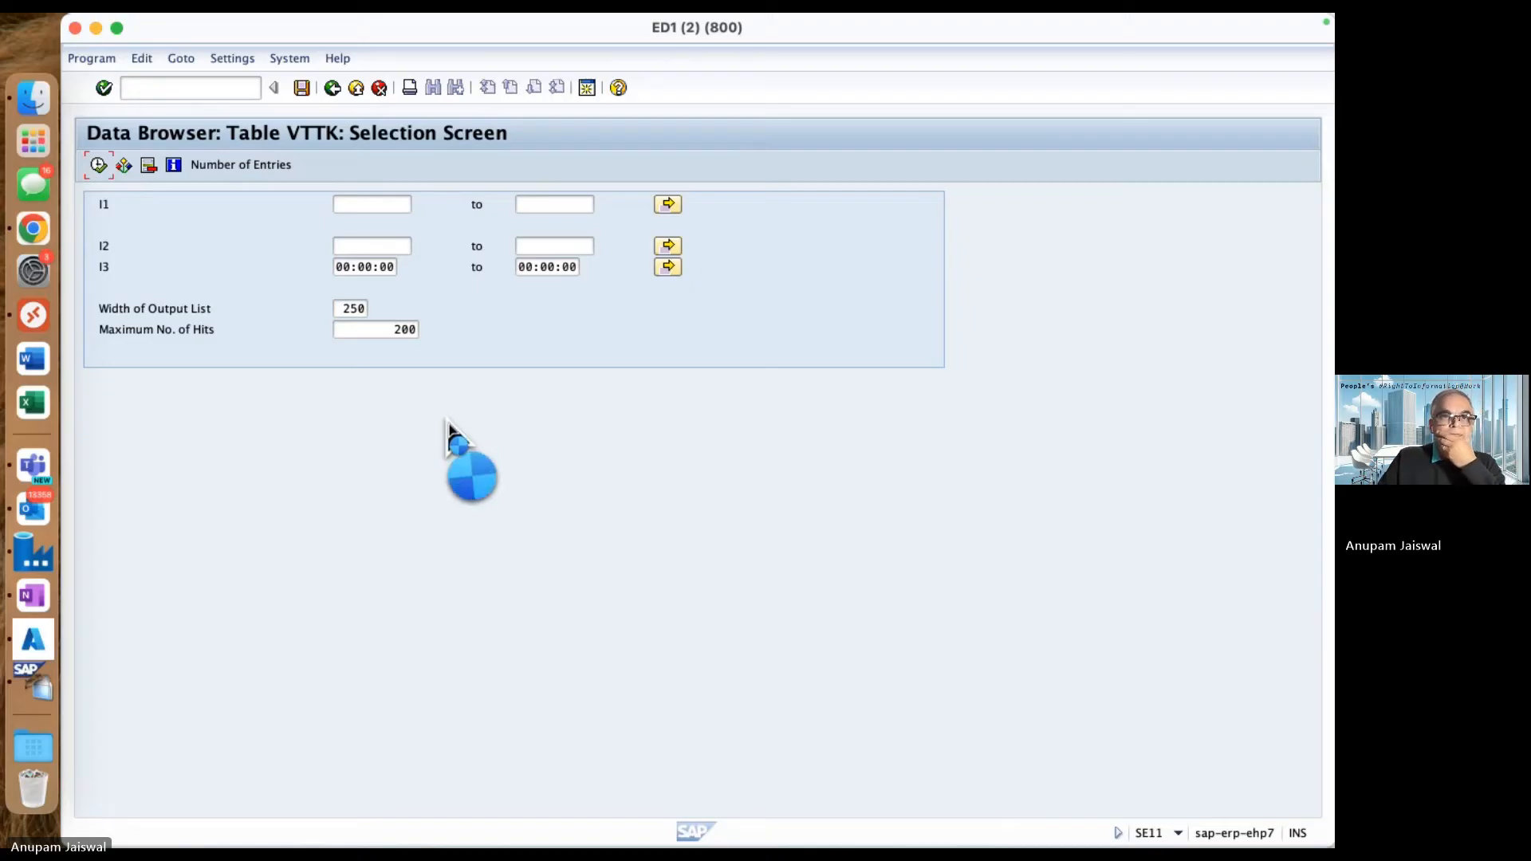
left_click(97, 164)
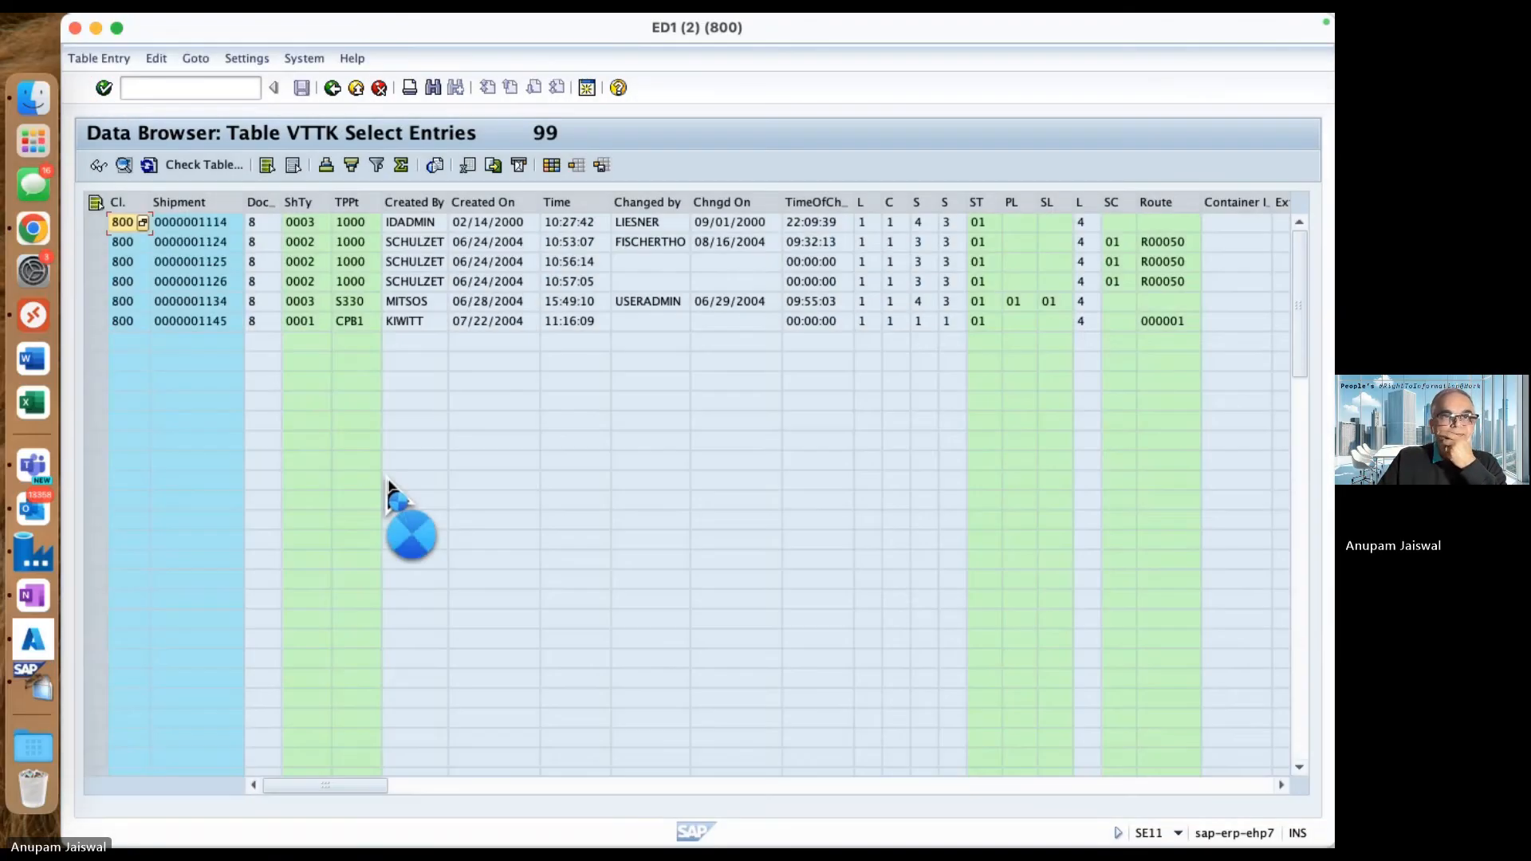
scroll("down", 3)
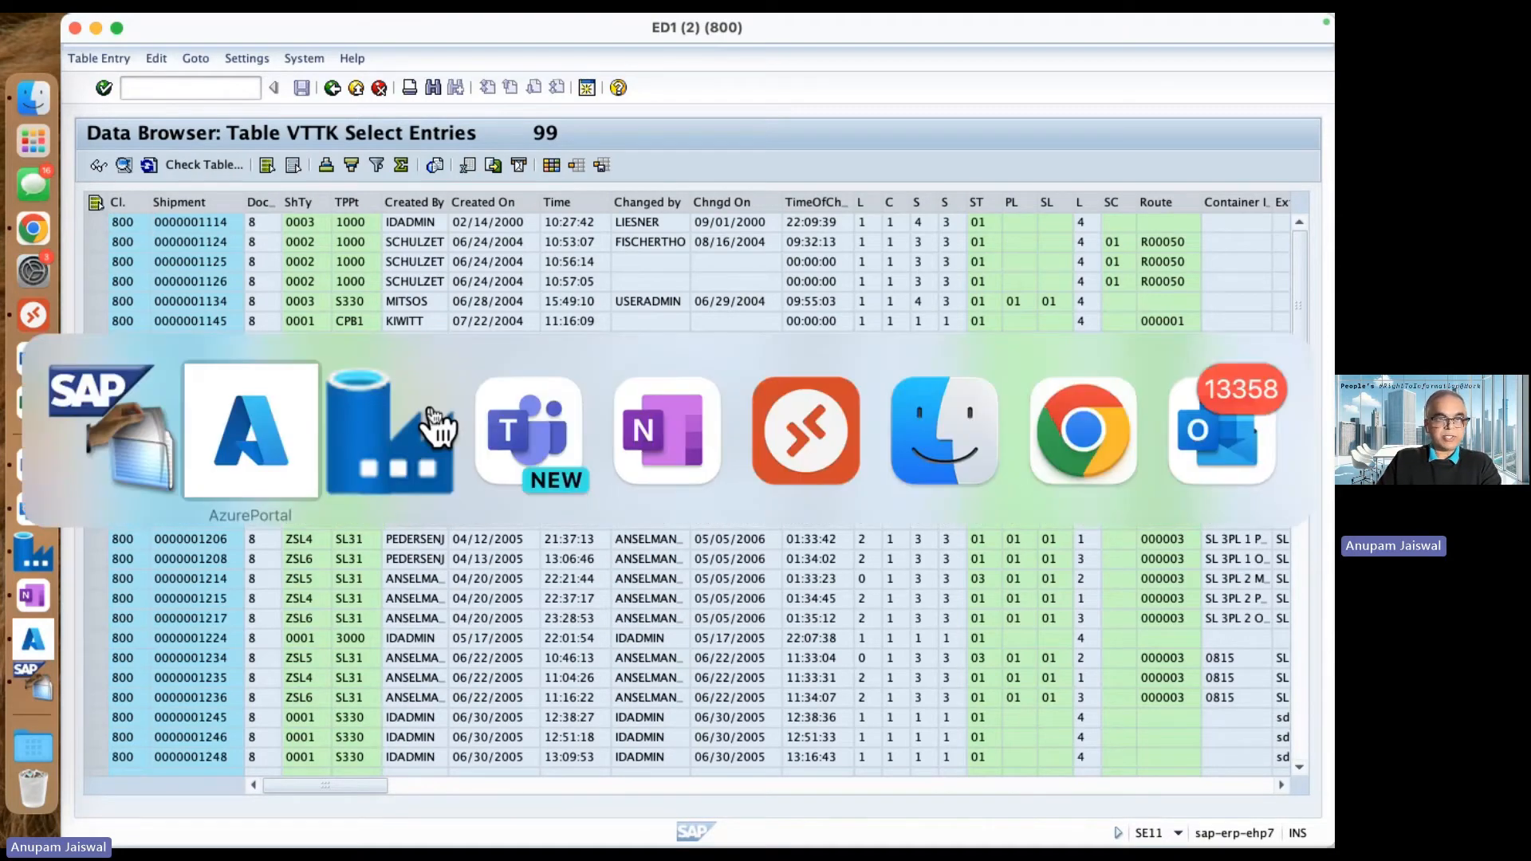
Return to the VTTK CSV in Azure Portal and scroll to its last line, 100
left_click(249, 430)
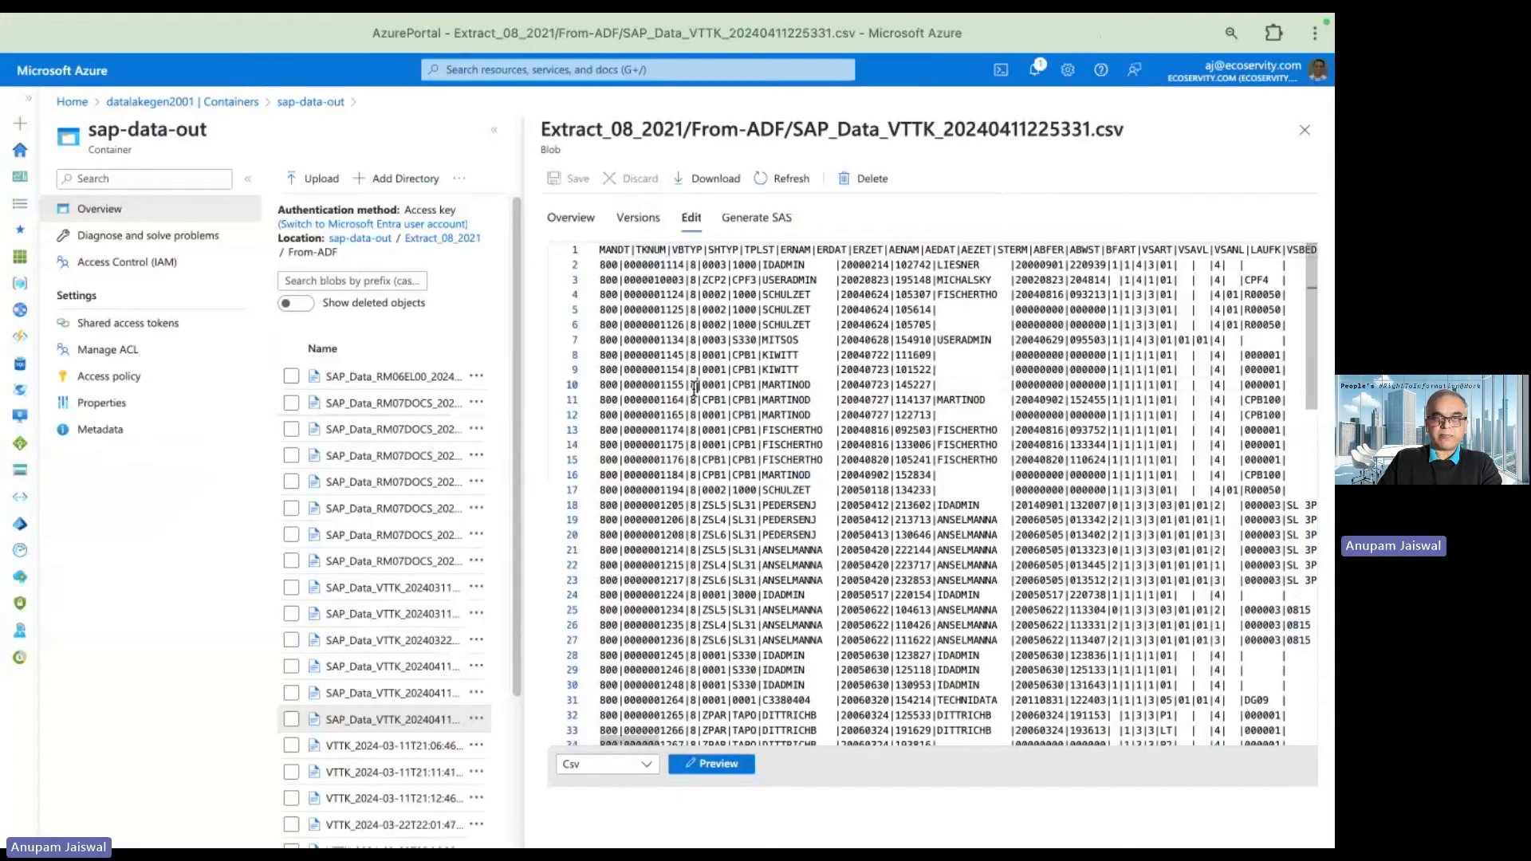
double_click(612, 249)
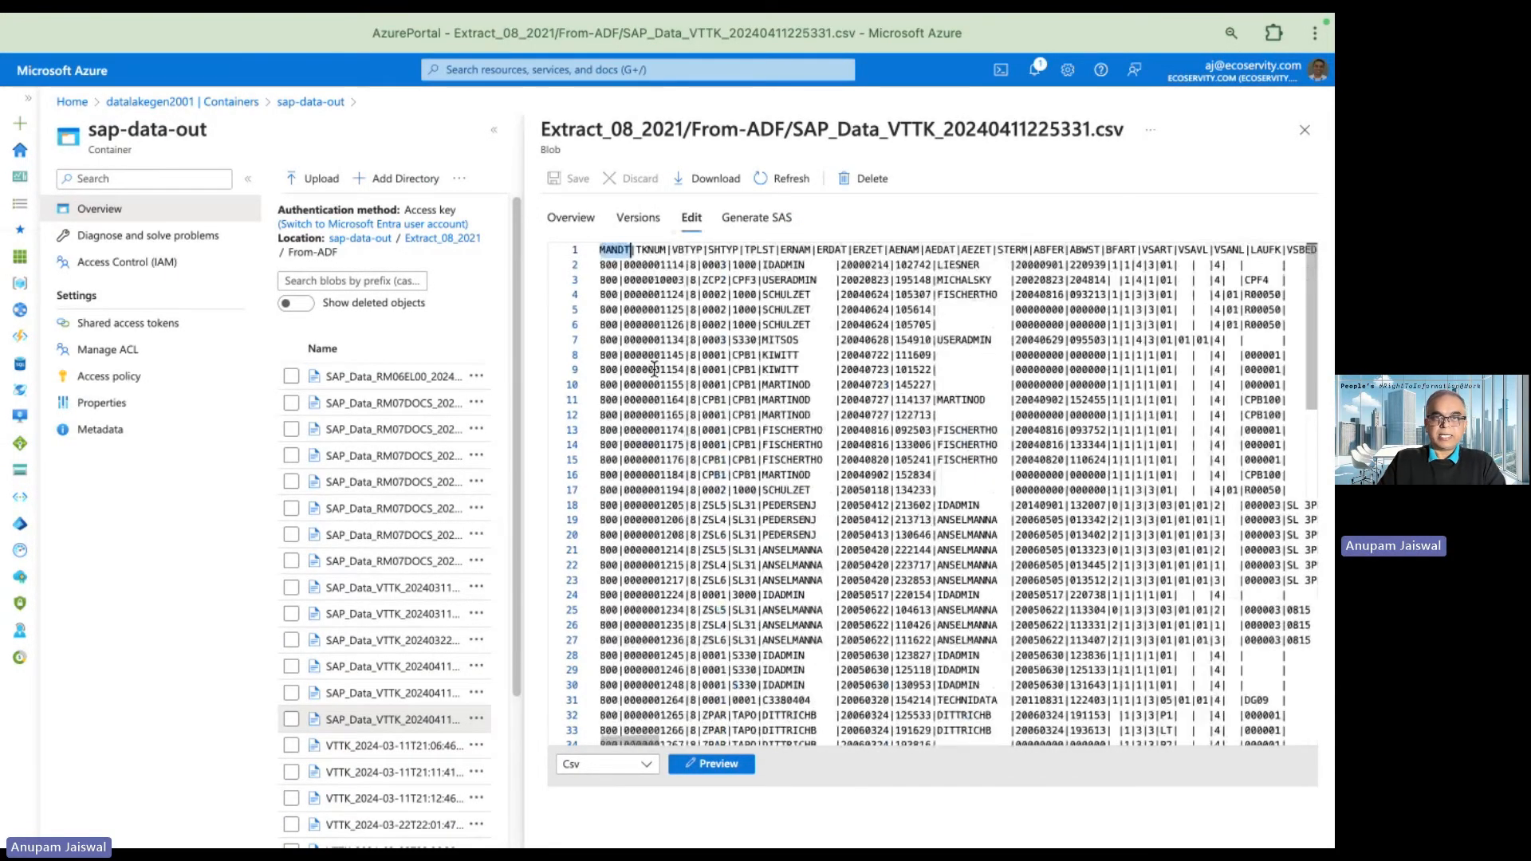
scroll("down", 3)
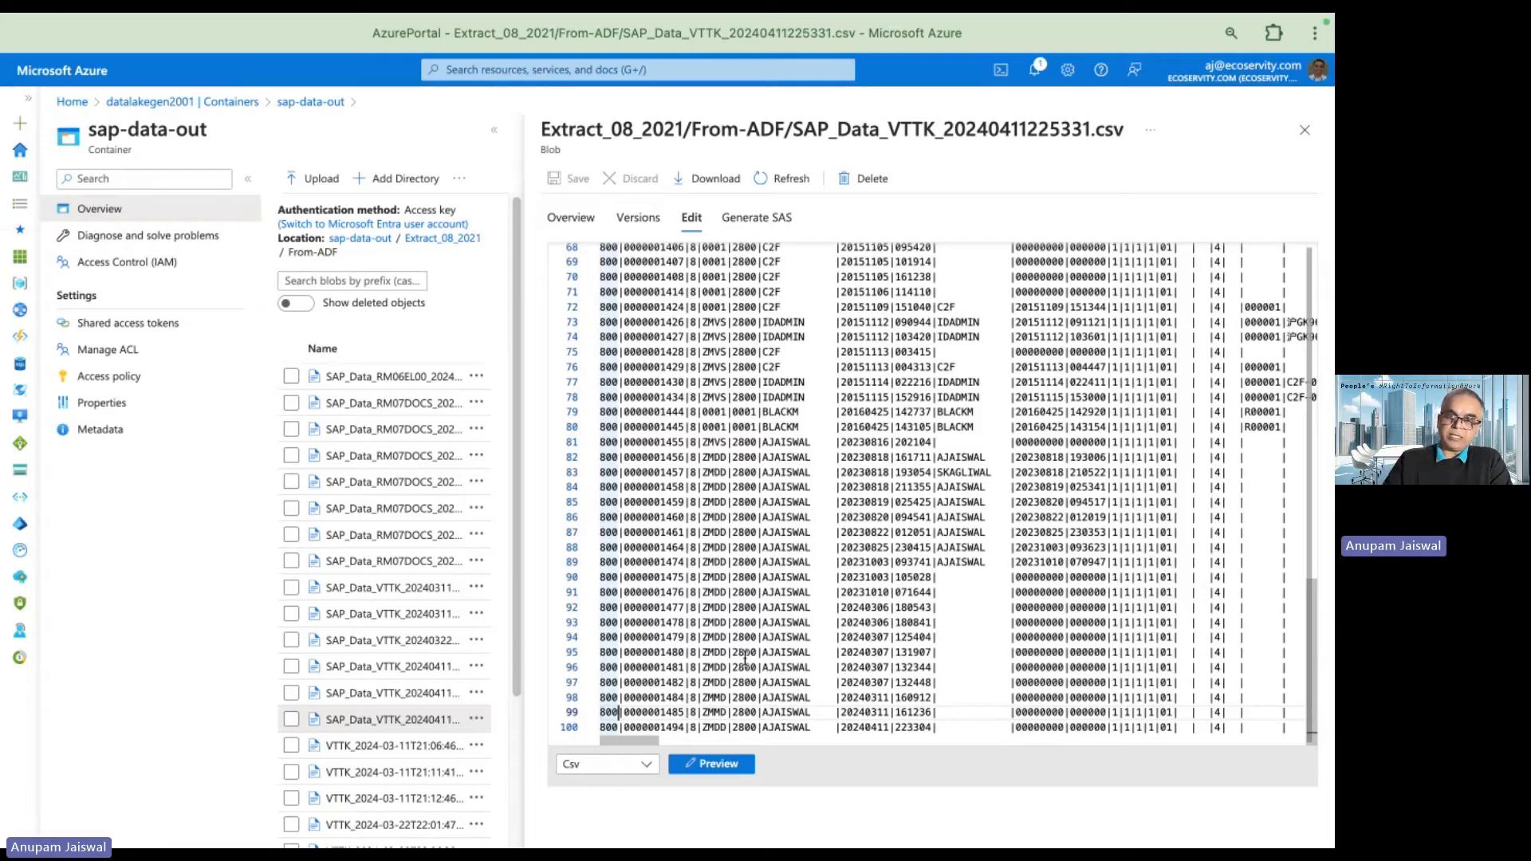
left_click(1304, 129)
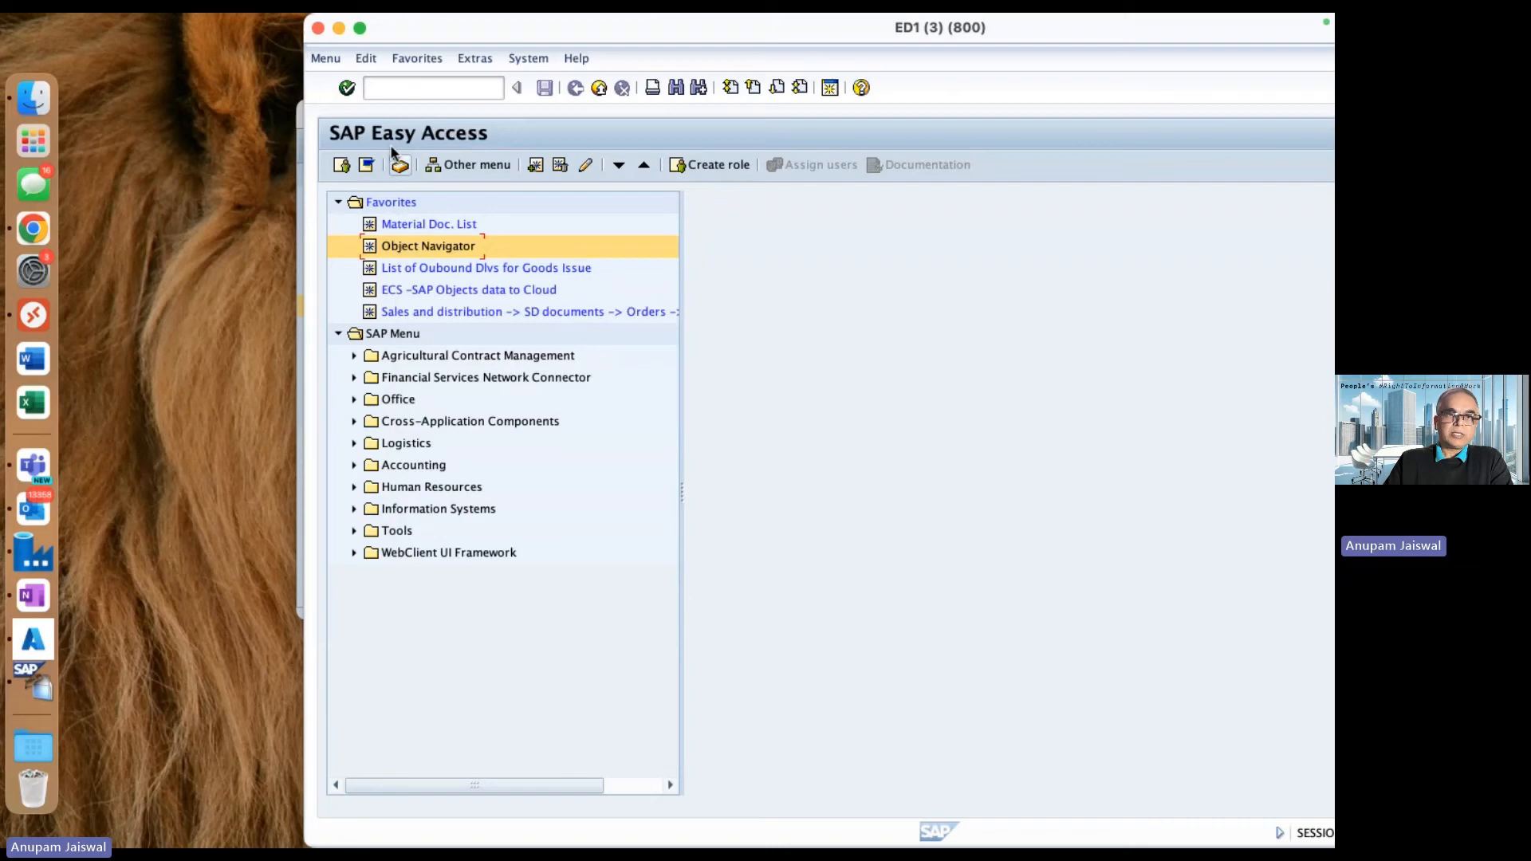
In VT01N, create an M Delivery Driver shipment for point 2800 and save without deliveries
left_click(432, 87)
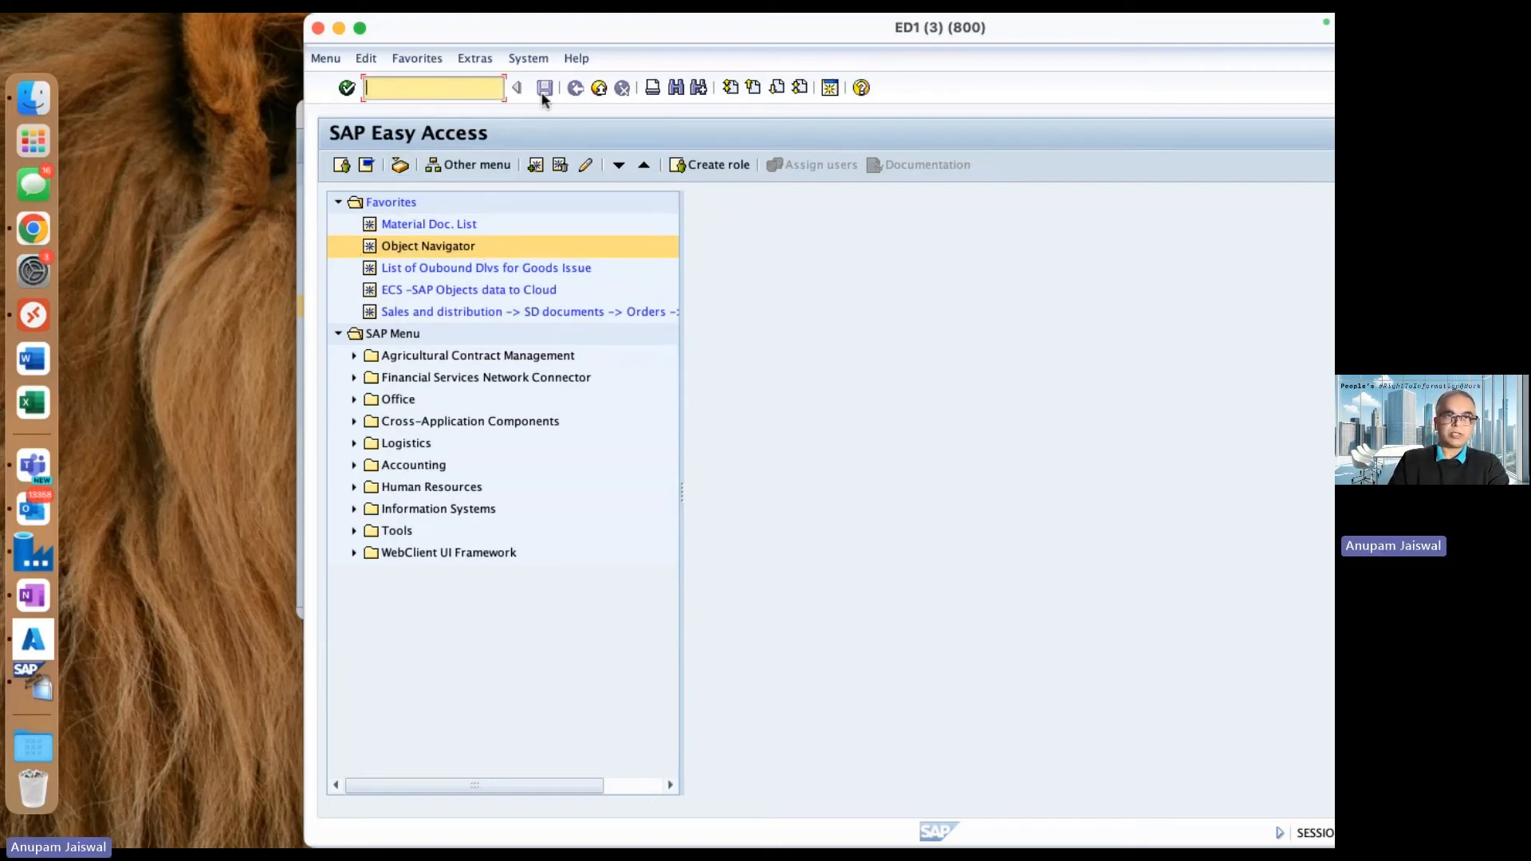
type("/nvt01n")
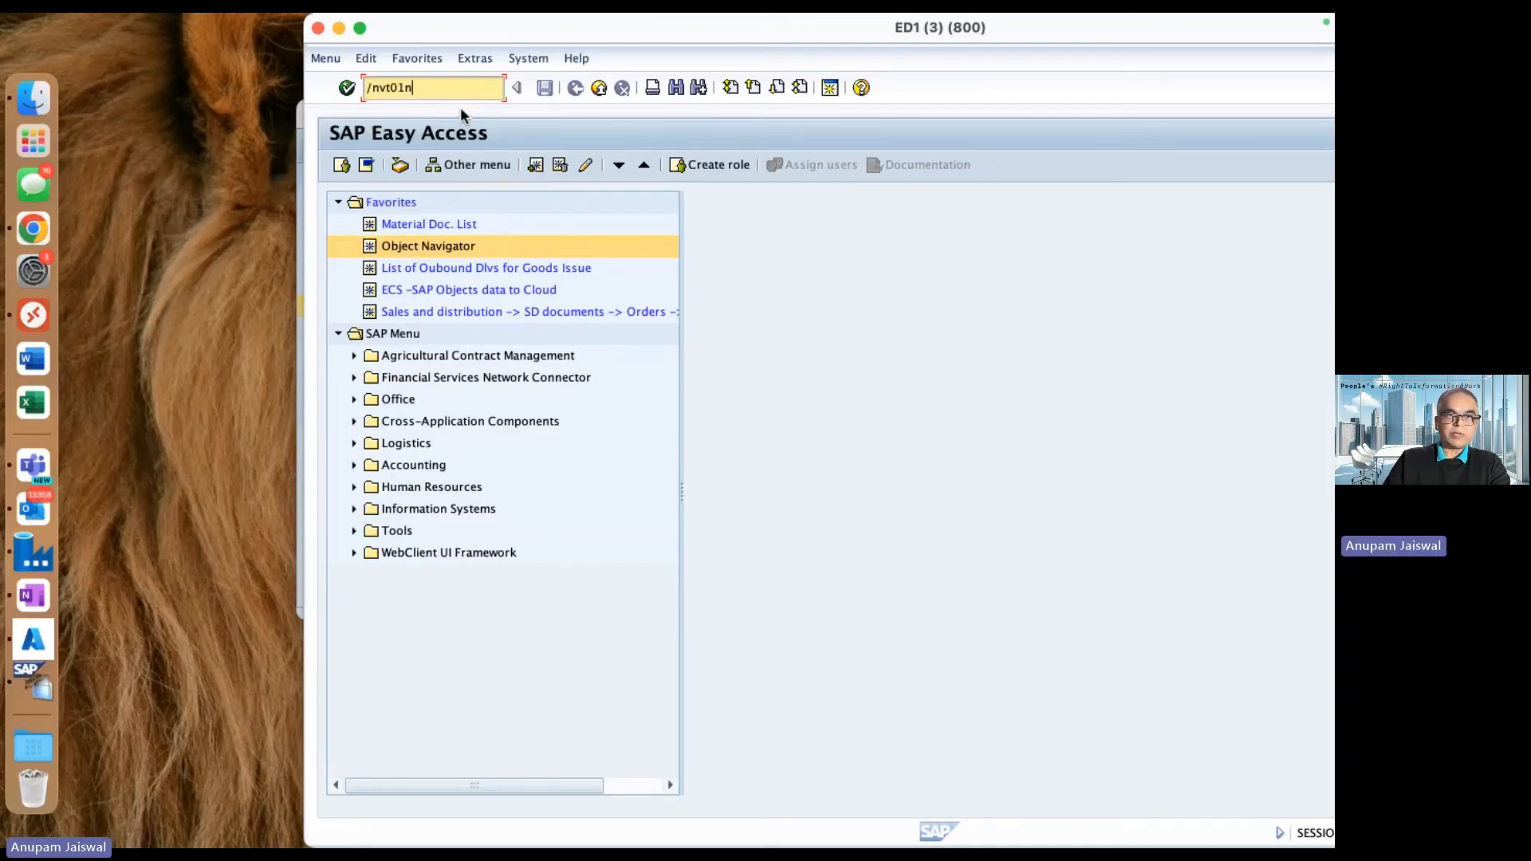
key("Enter")
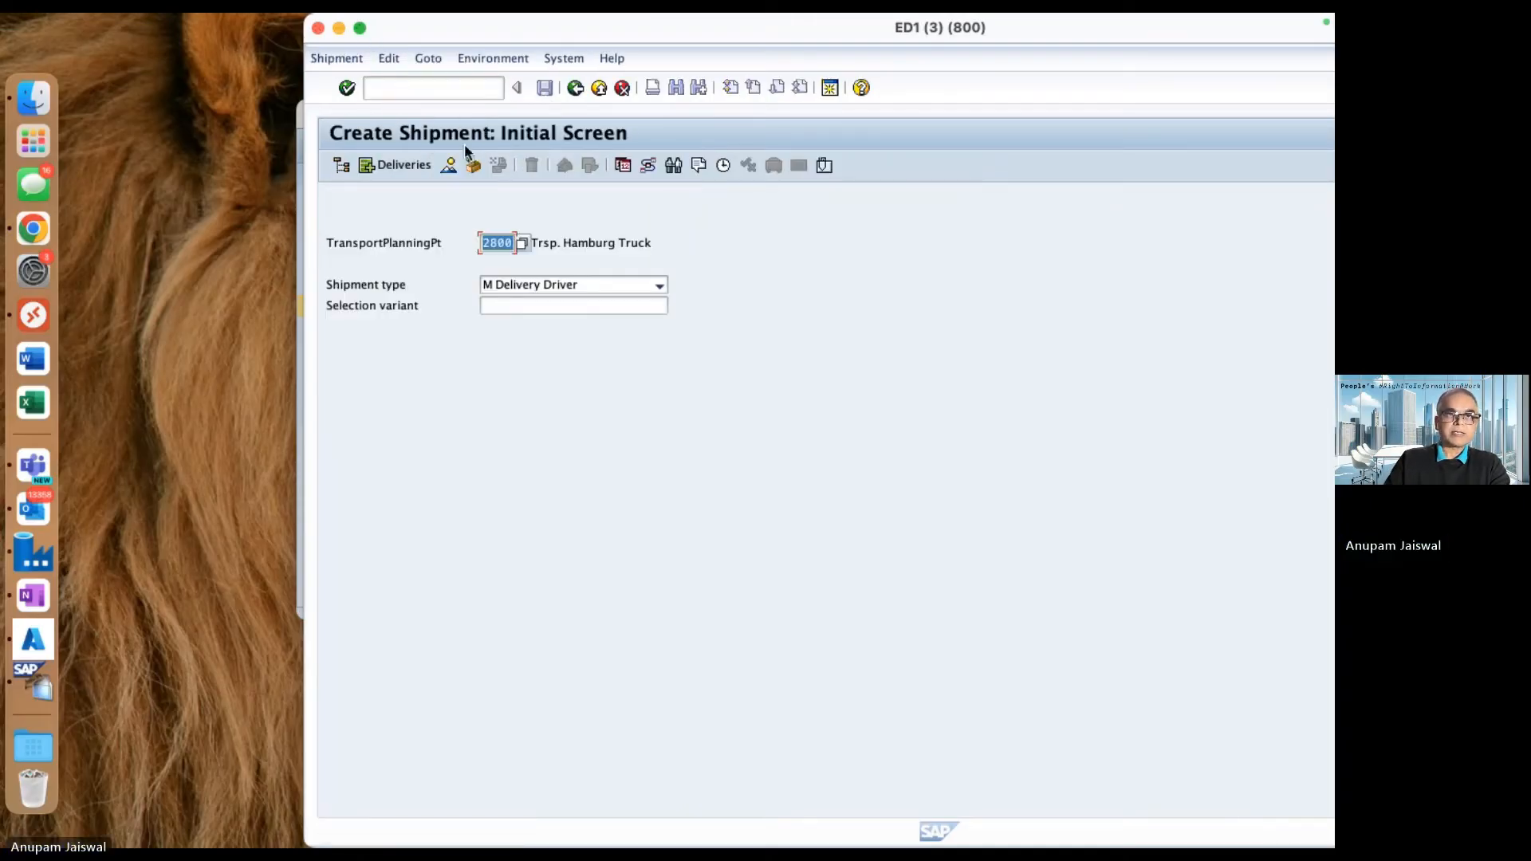
left_click_drag(938, 28, 697, 27)
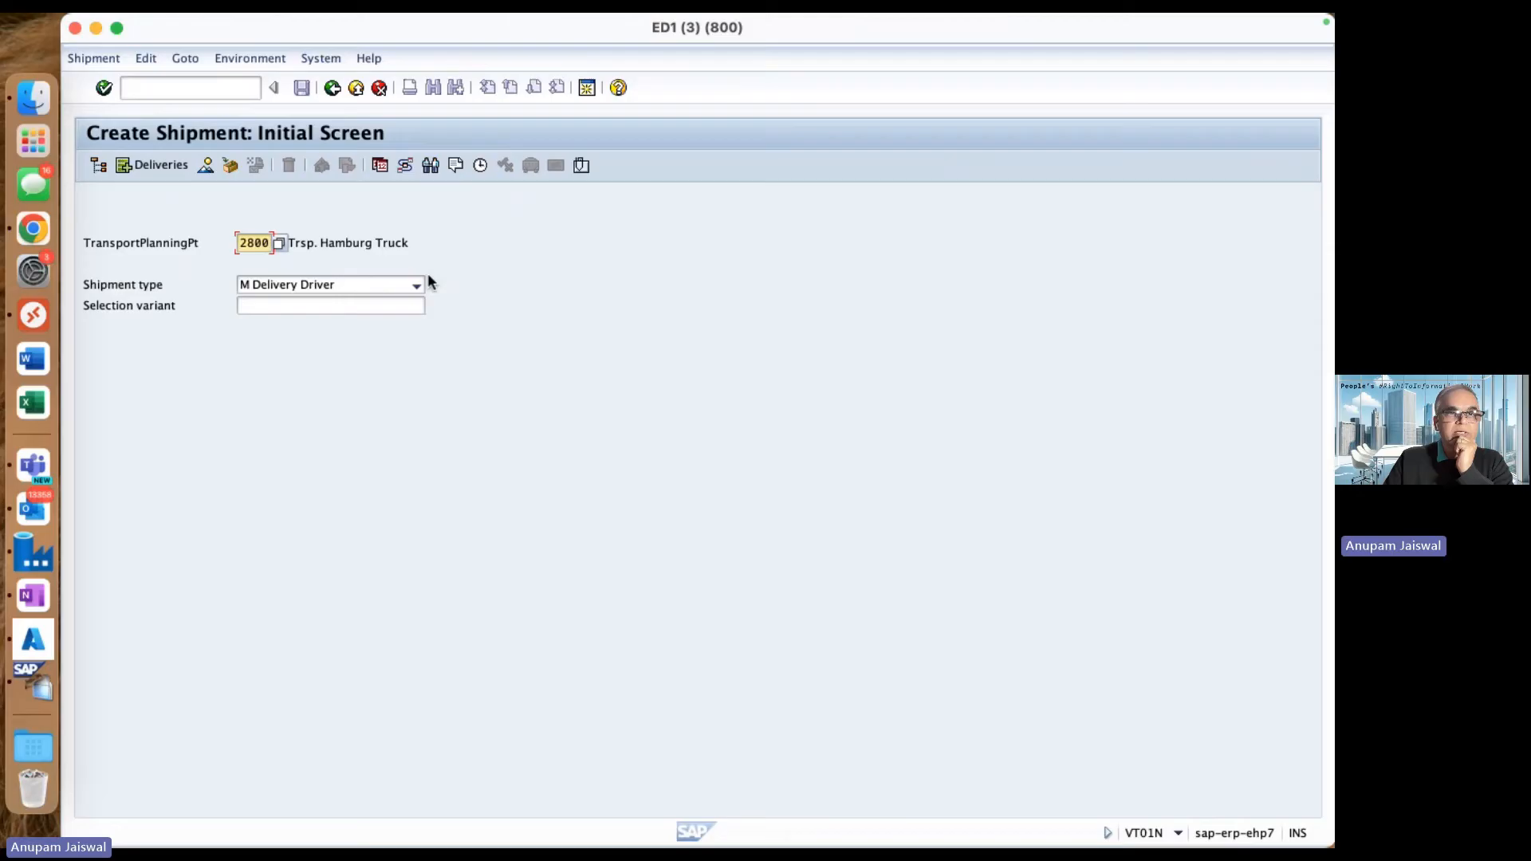
left_click(417, 284)
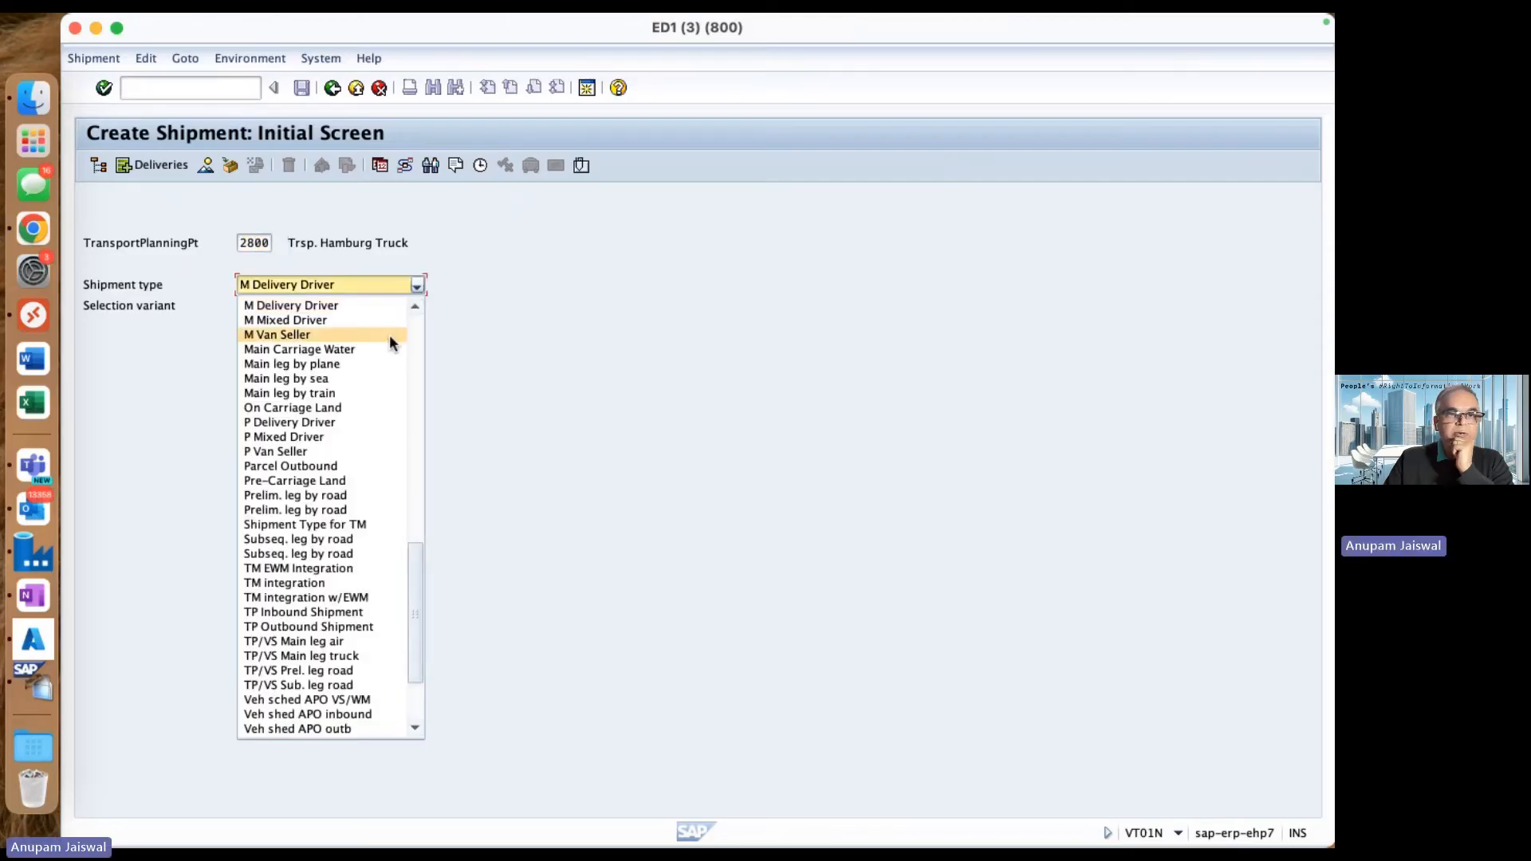
mouse_move(390, 306)
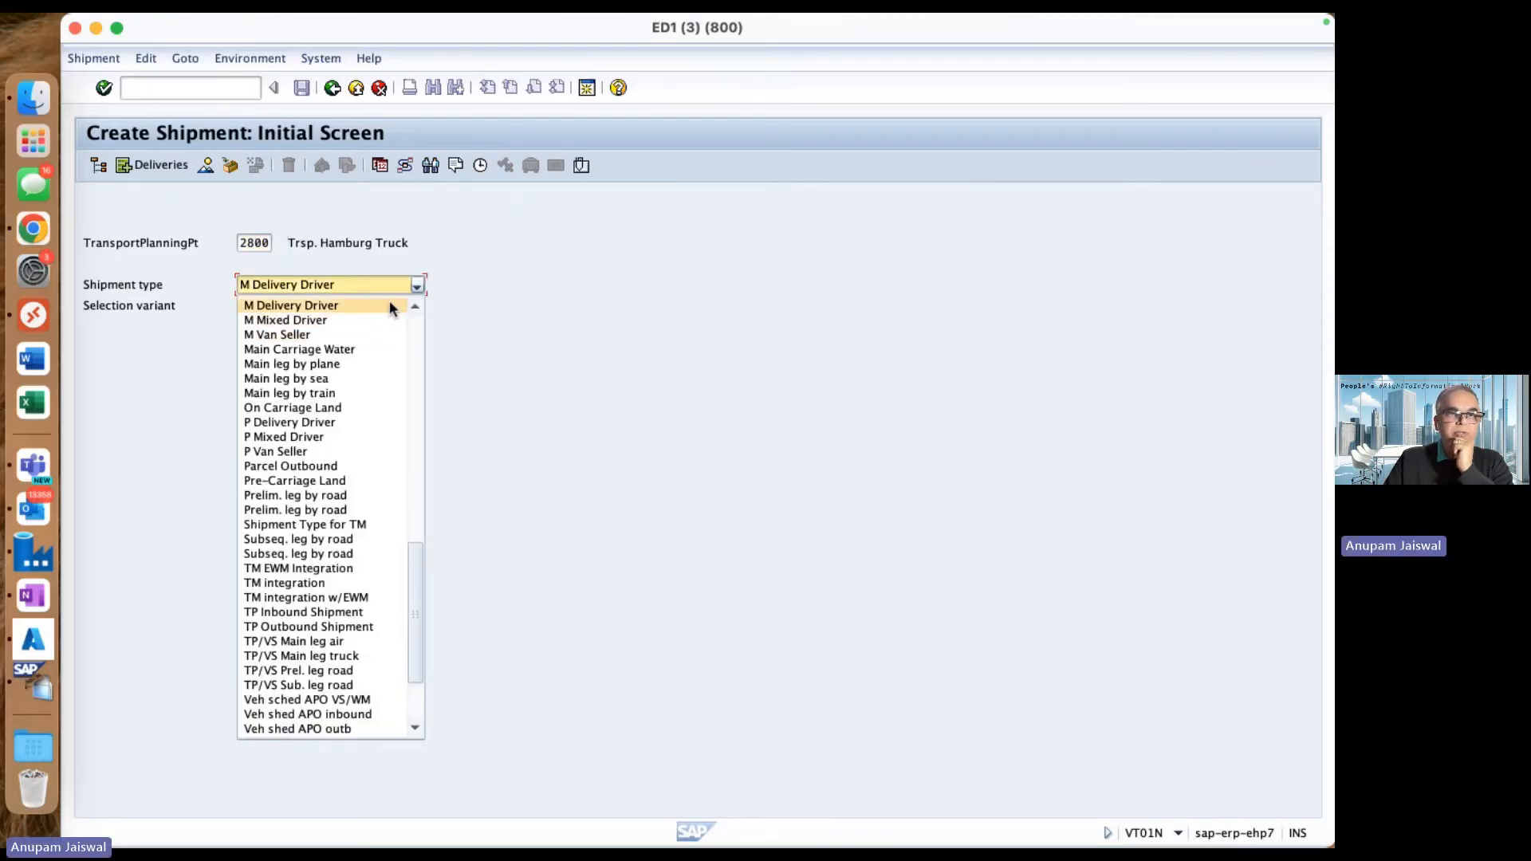
left_click(290, 305)
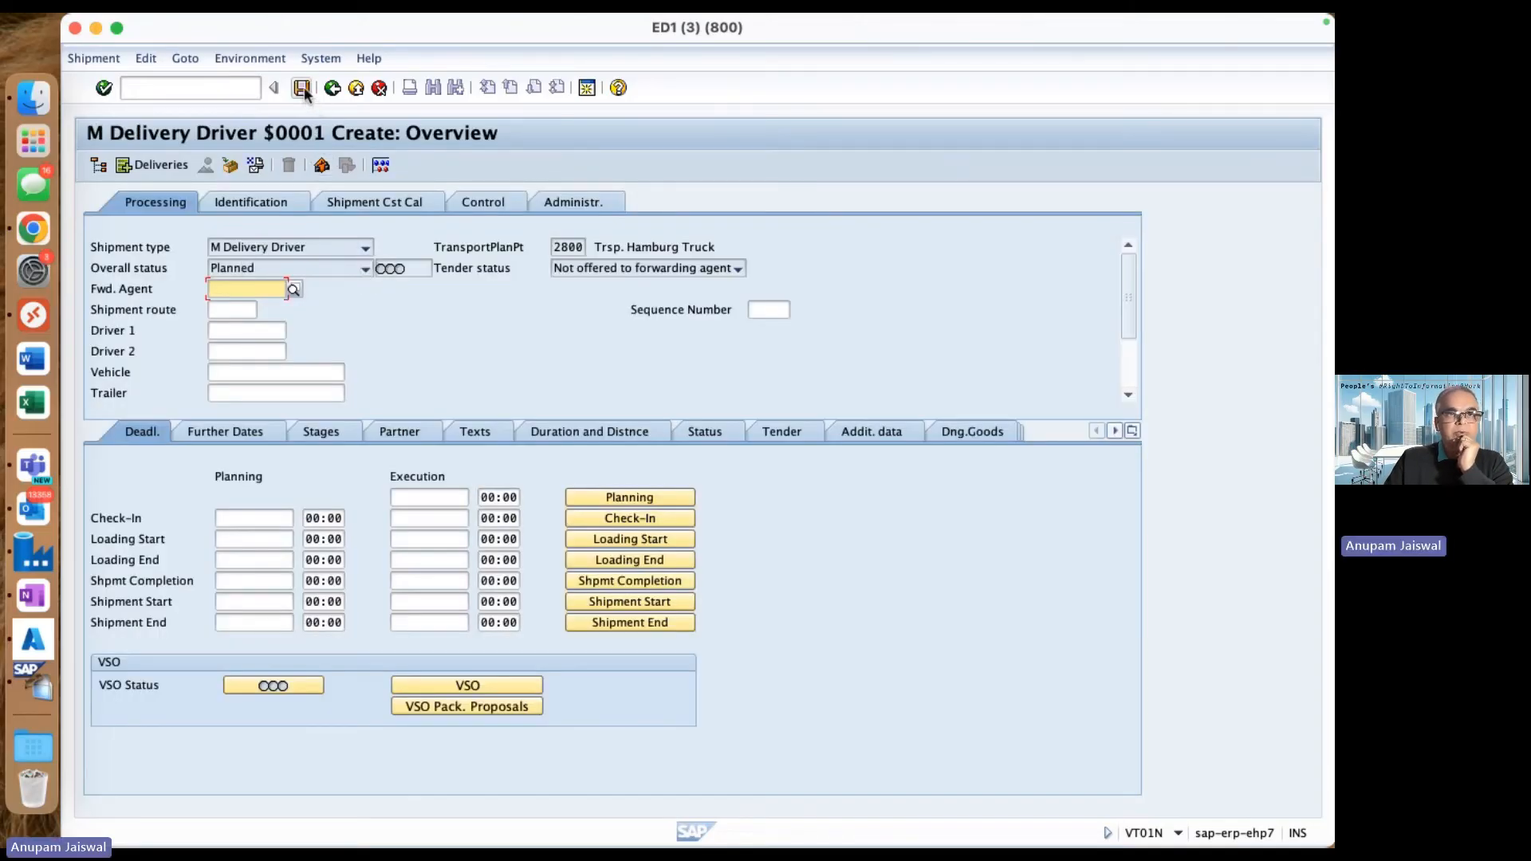
mouse_move(304, 88)
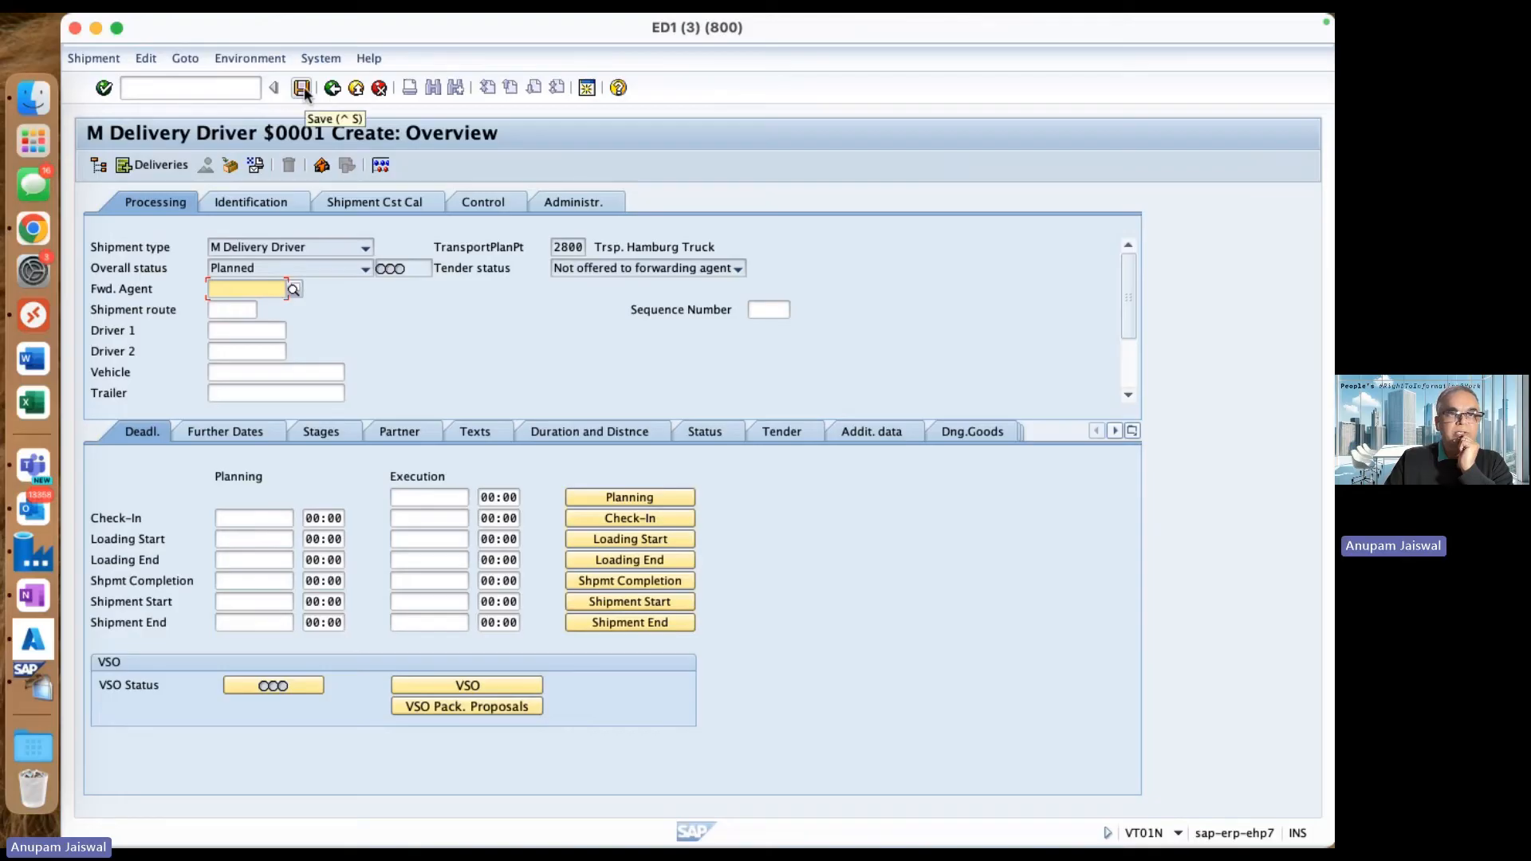
left_click(303, 87)
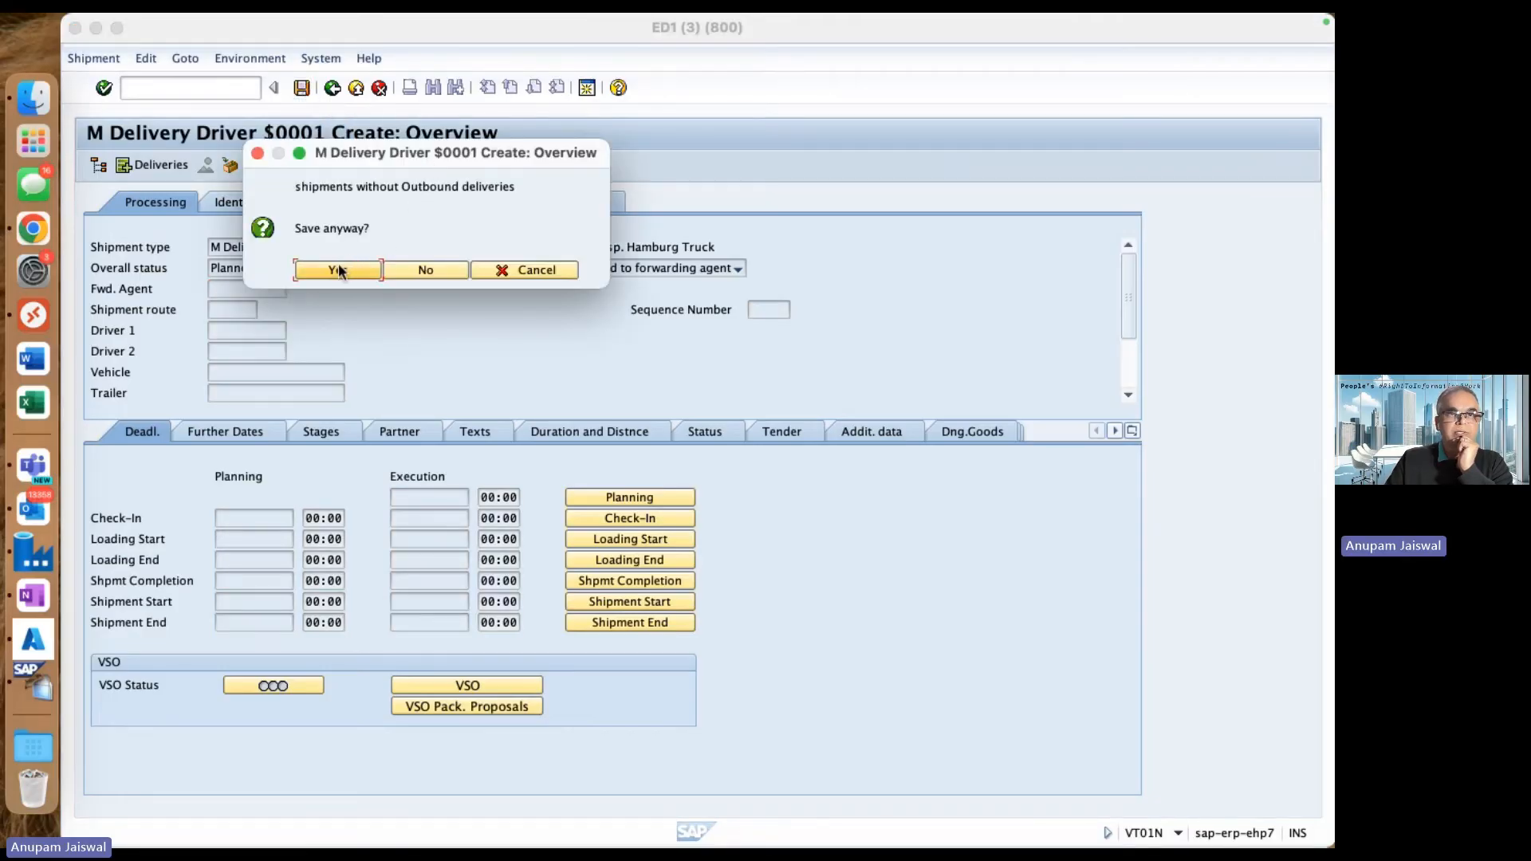
left_click(337, 269)
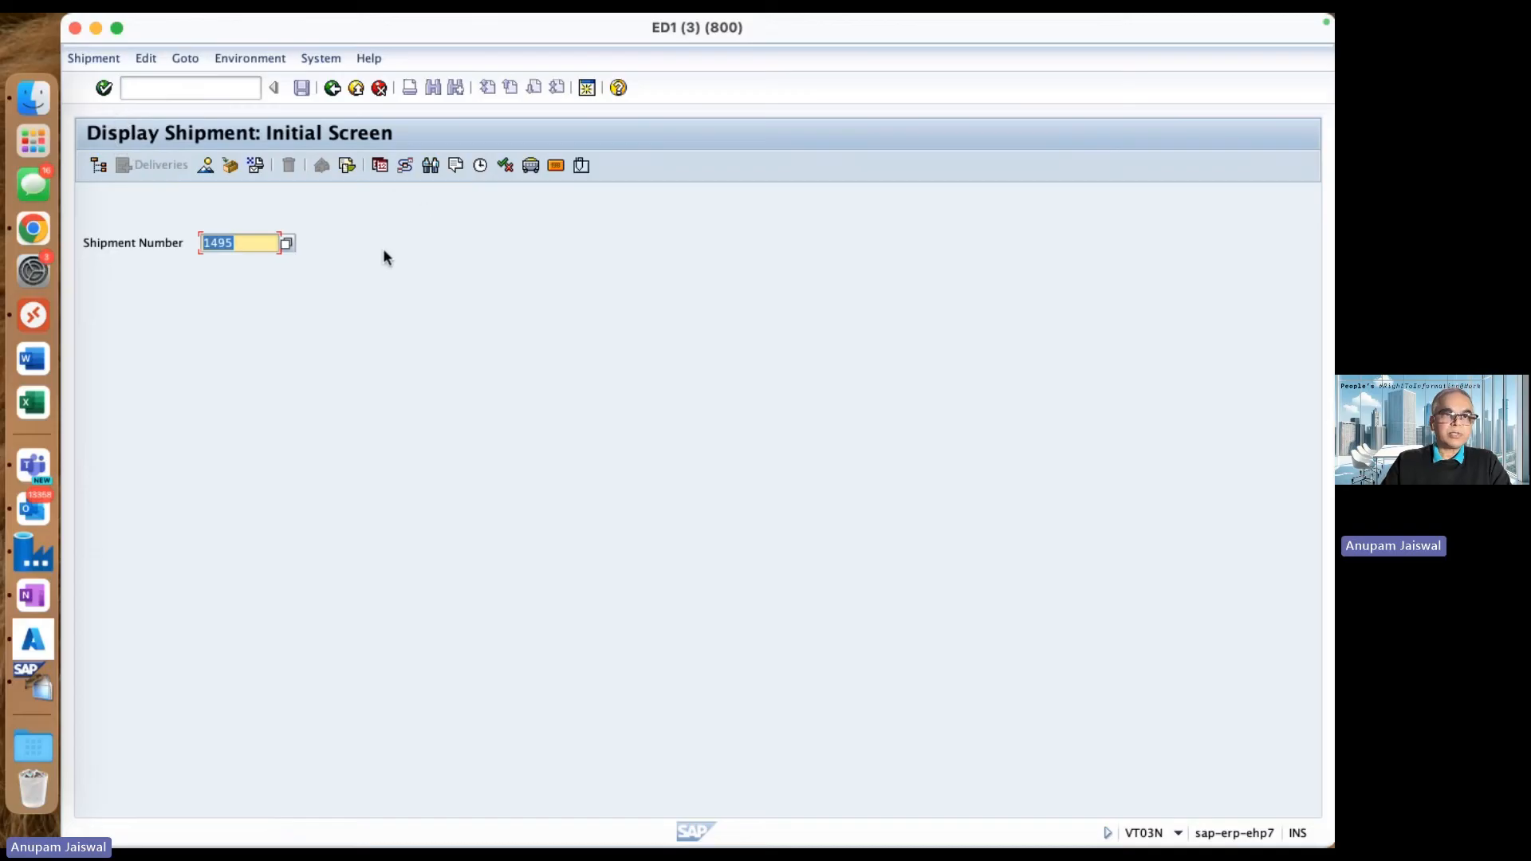
Display shipment 1495 in VT03N and open the Window menu
key("enter")
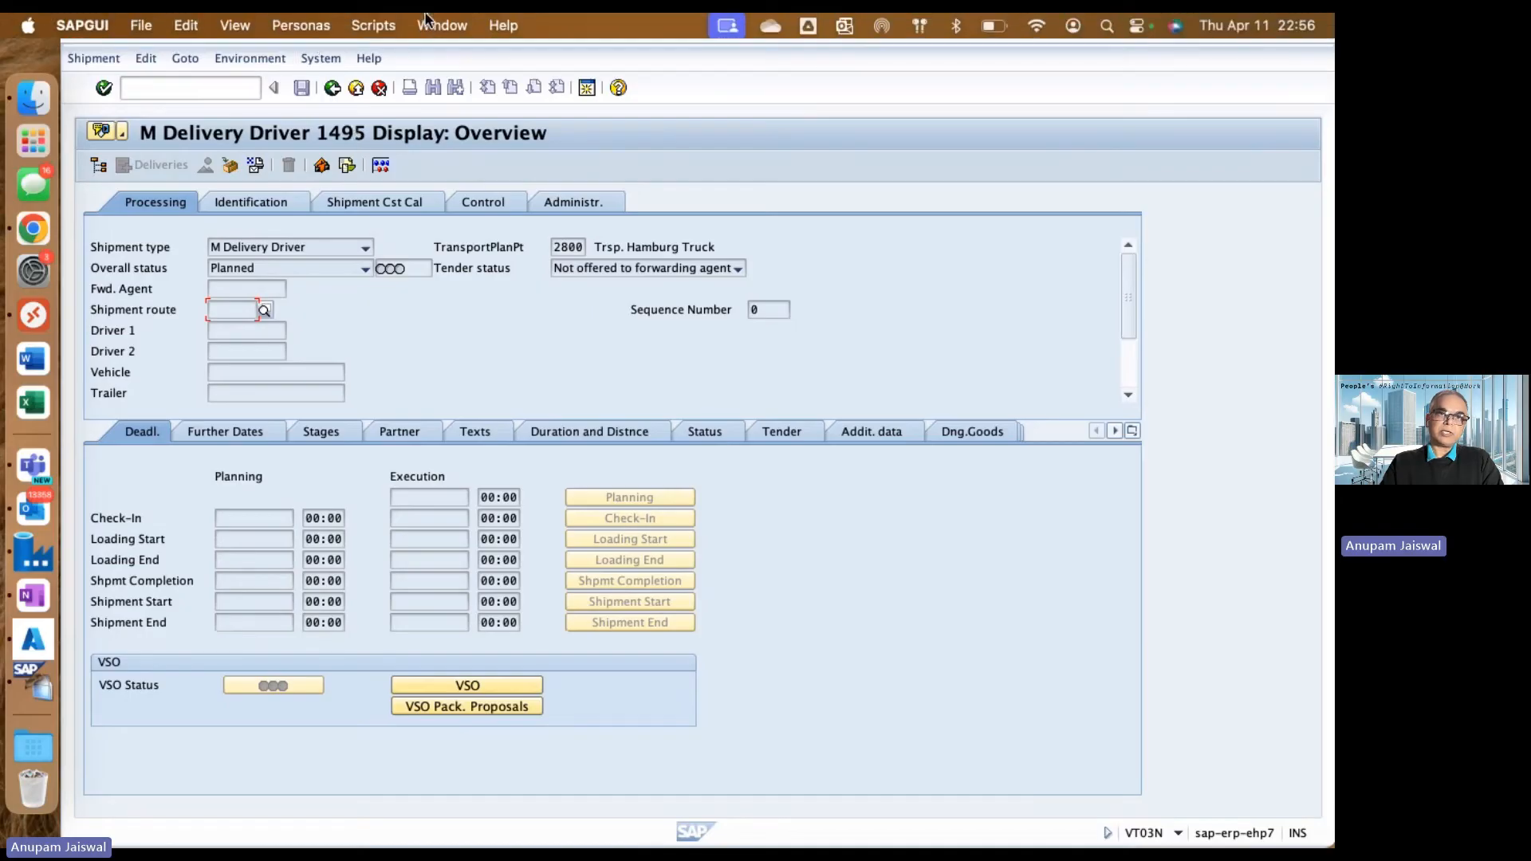
left_click(441, 25)
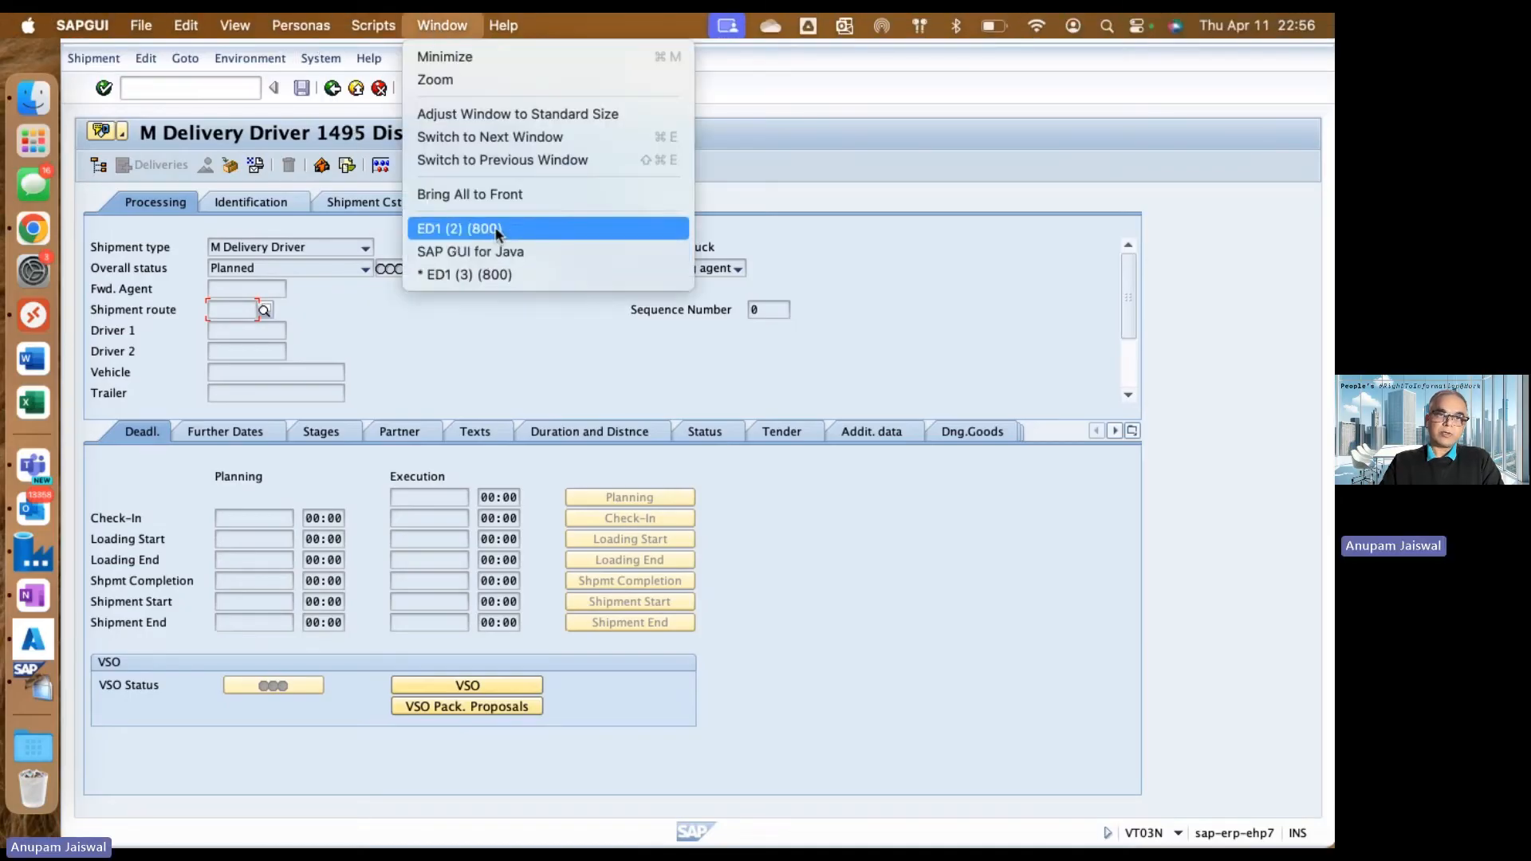
left_click(459, 227)
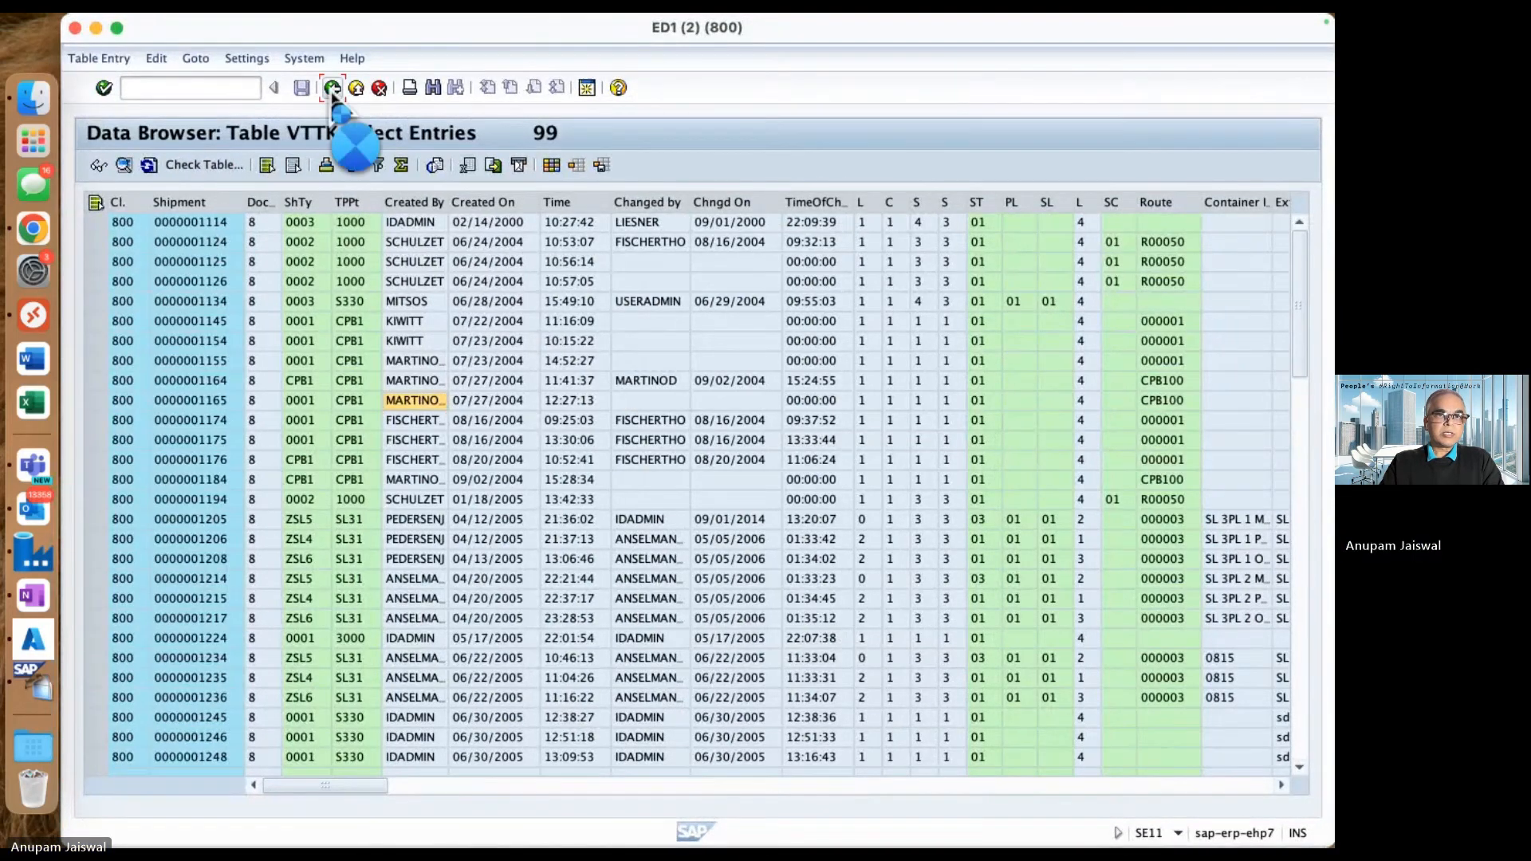
left_click(331, 87)
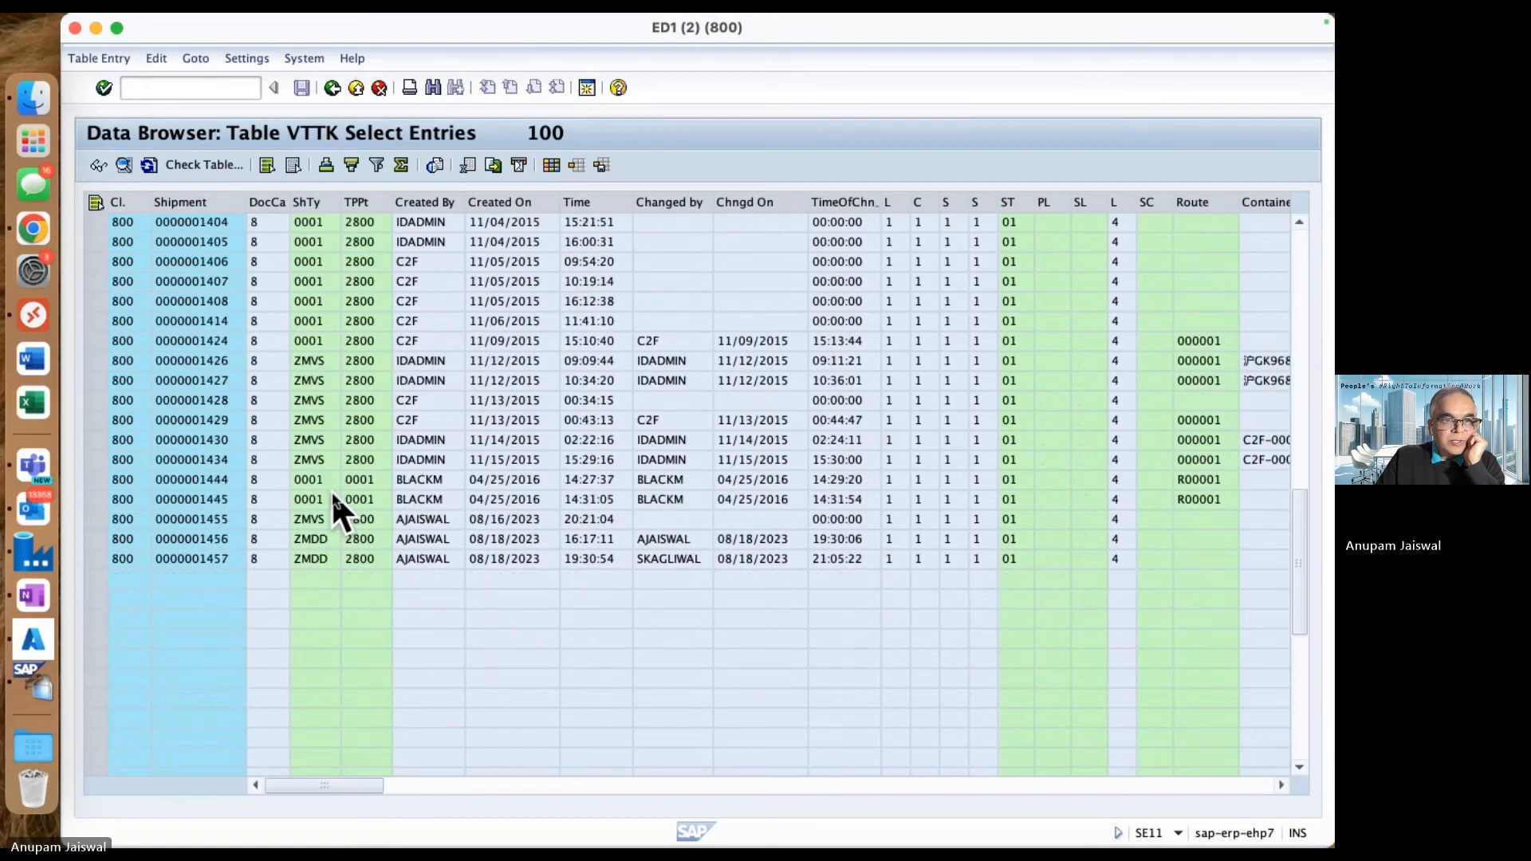
scroll("down", 3)
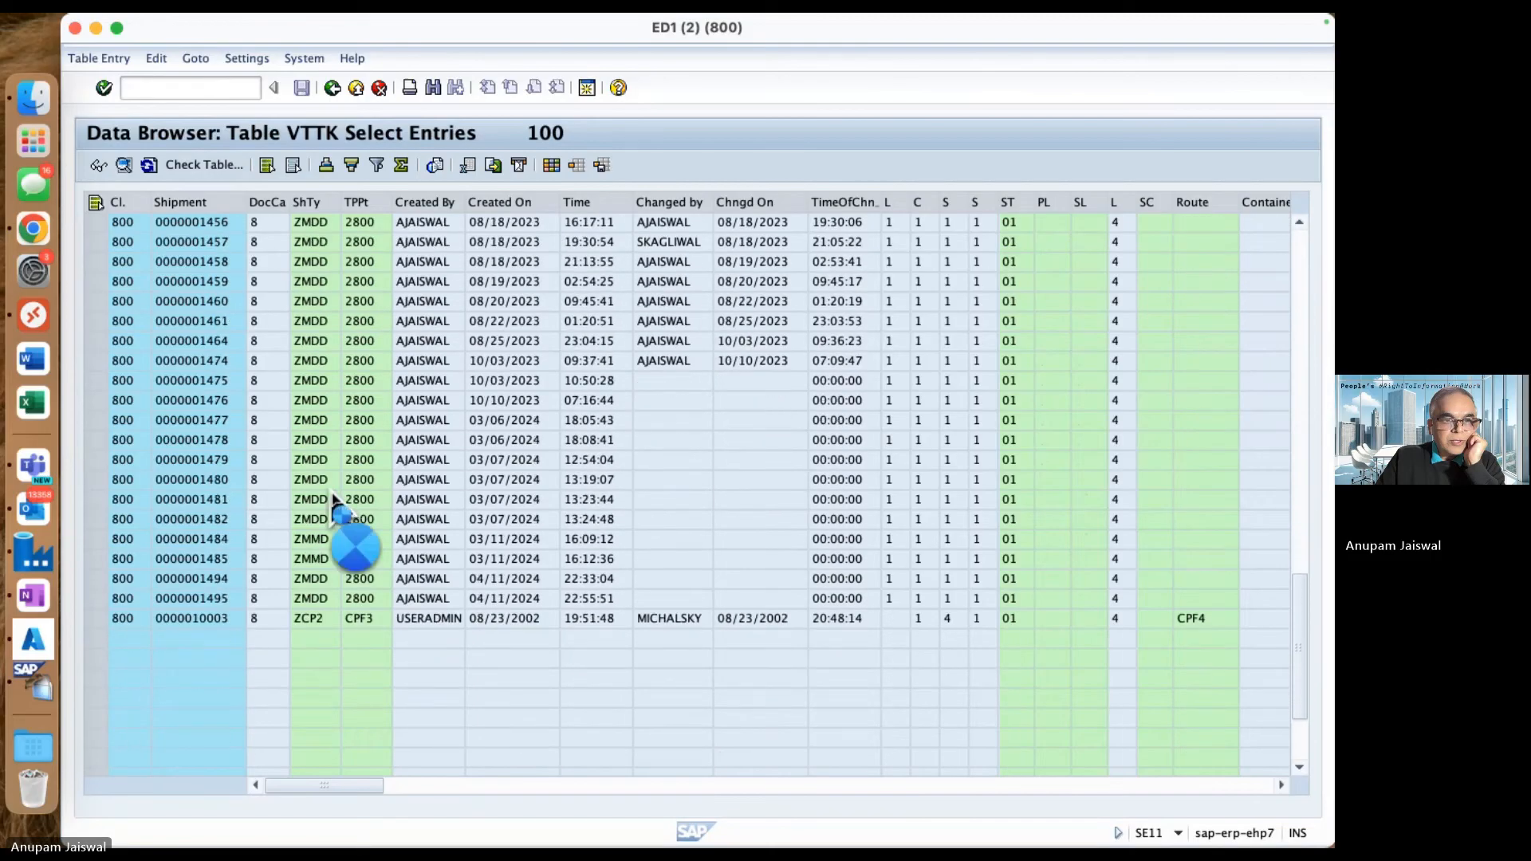
scroll("down", 3)
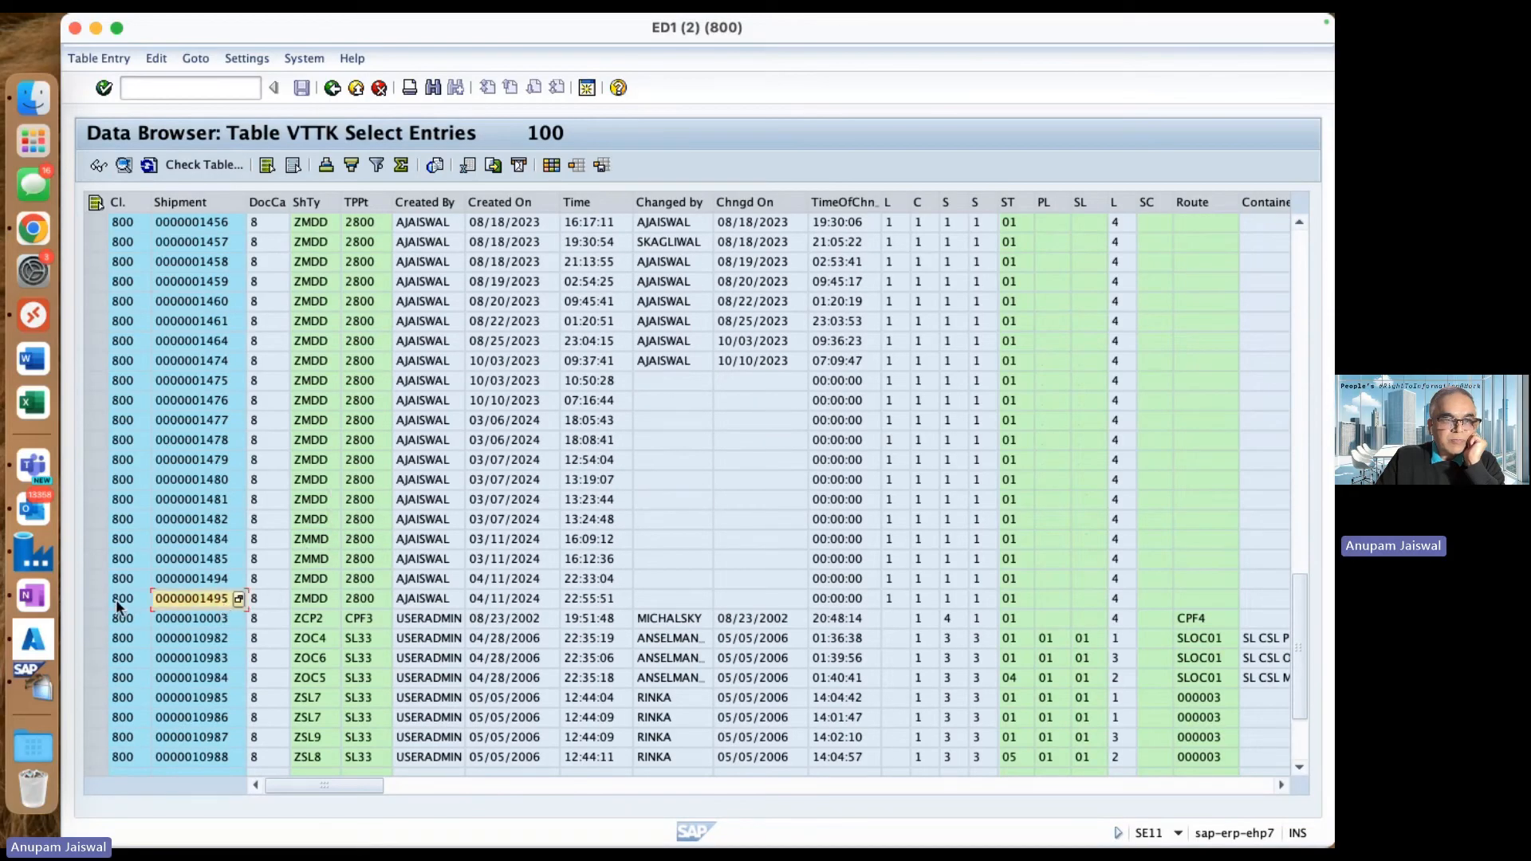
left_click(110, 597)
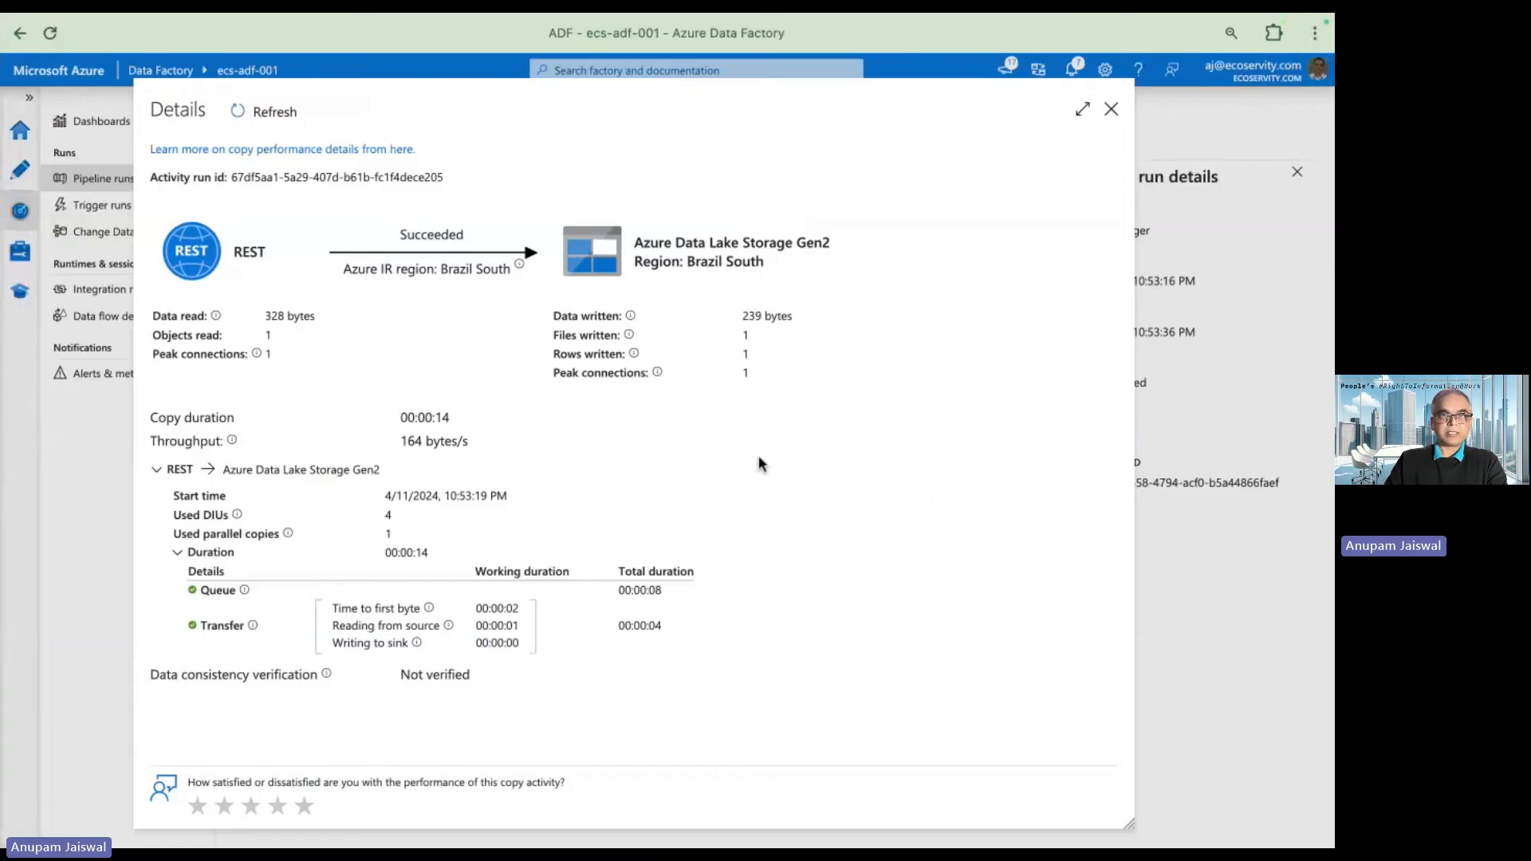
mouse_move(1110, 117)
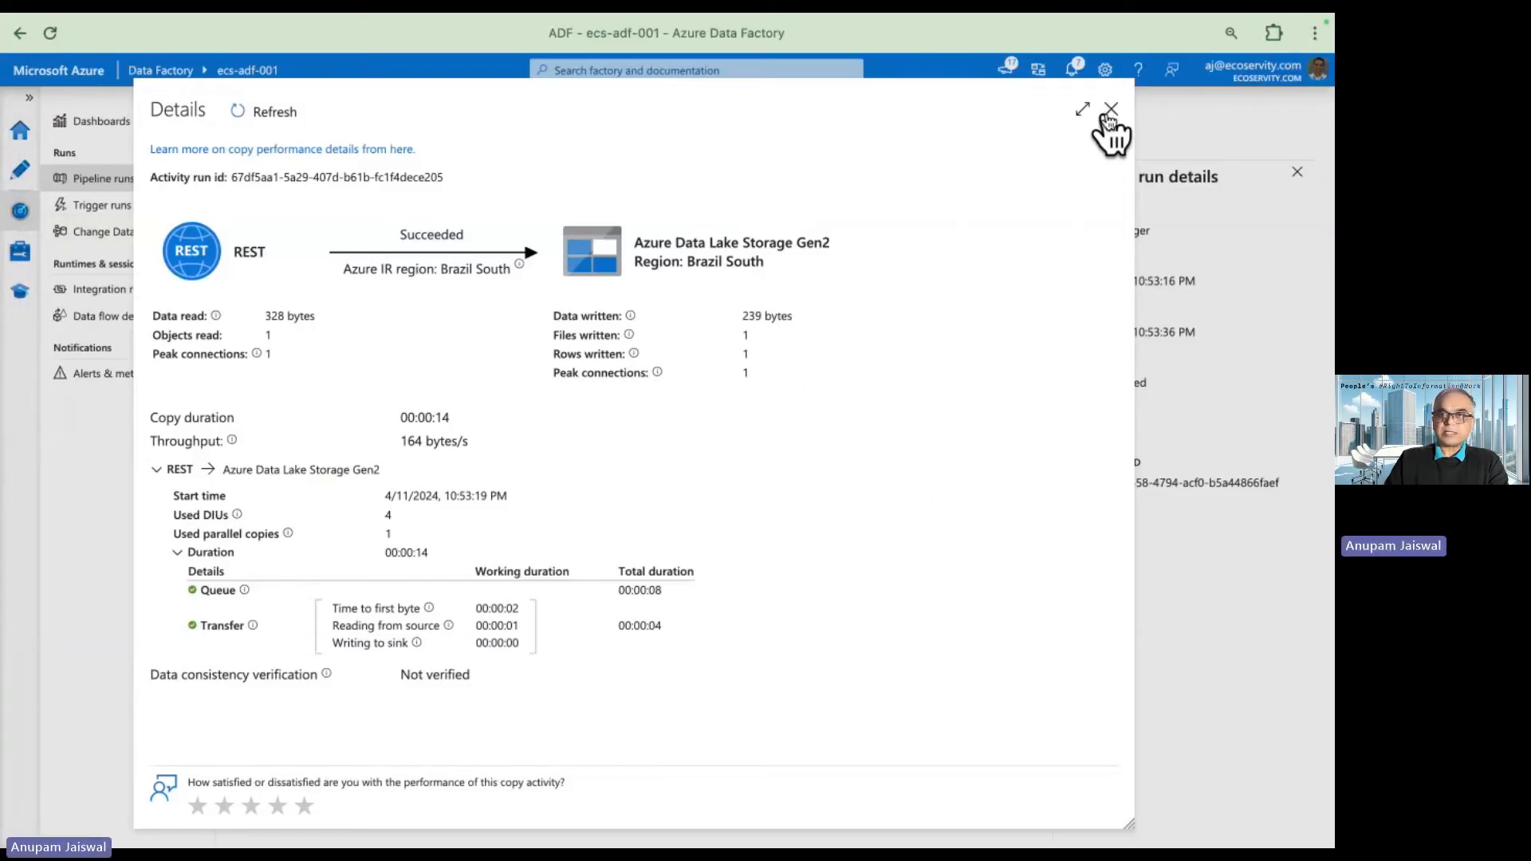
Close the run Details dialog and view the Copy data activity's VTTK source request body
left_click(1110, 109)
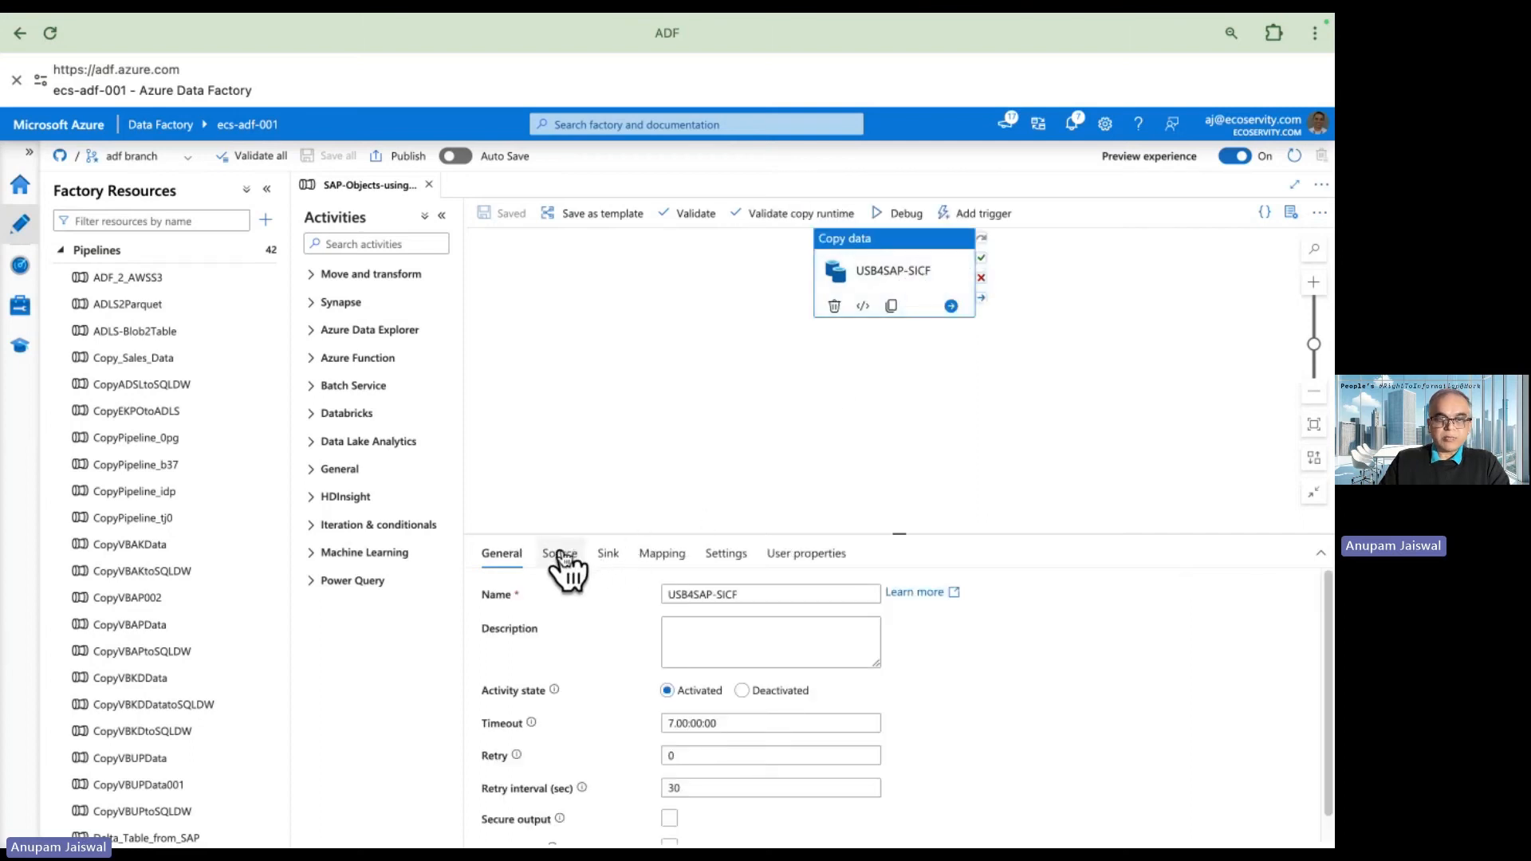
left_click(558, 552)
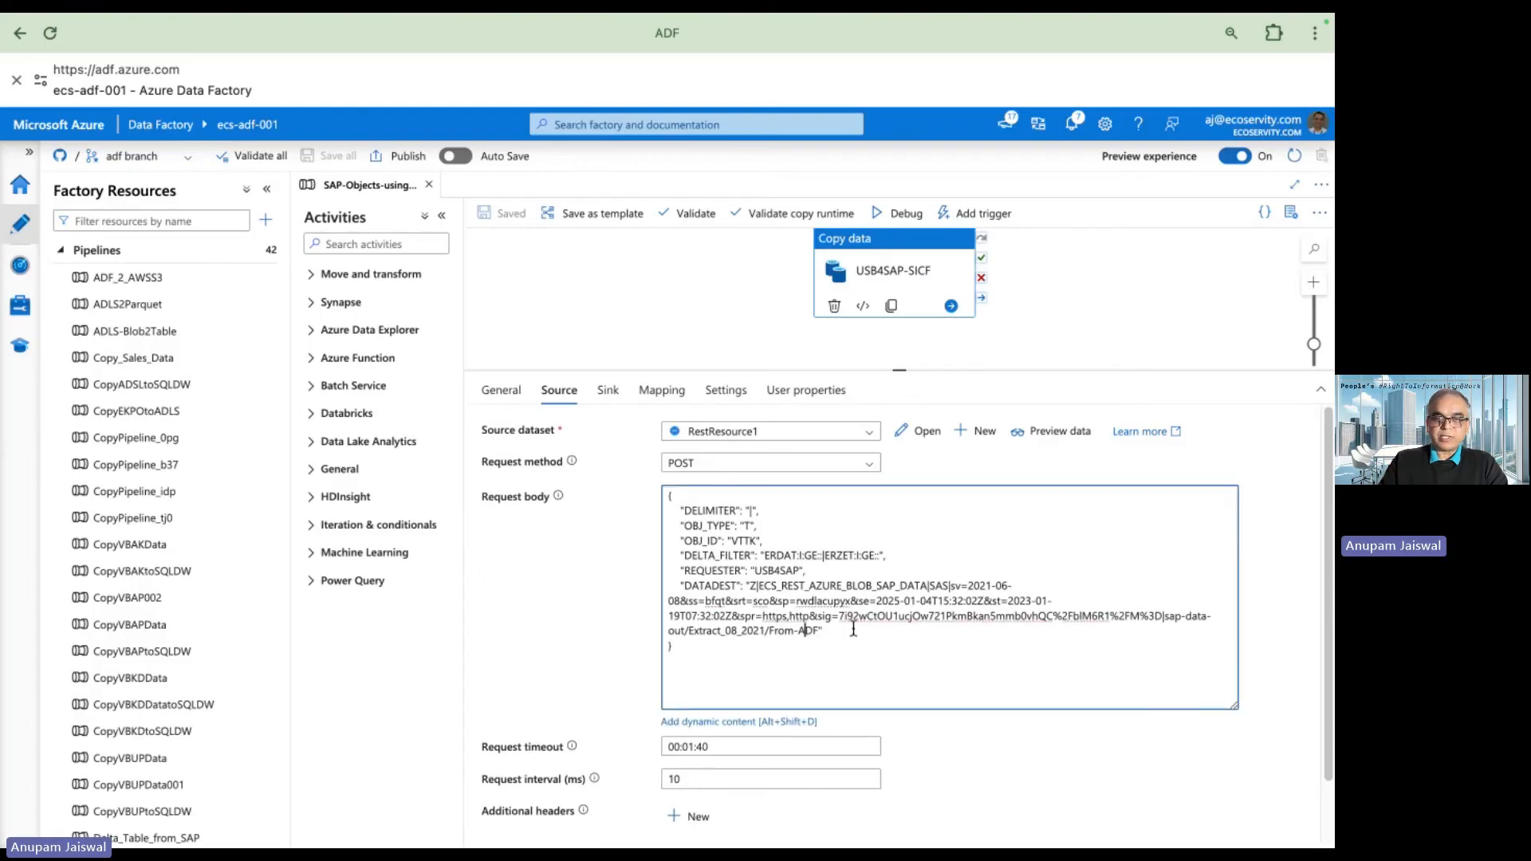
mouse_move(1141, 322)
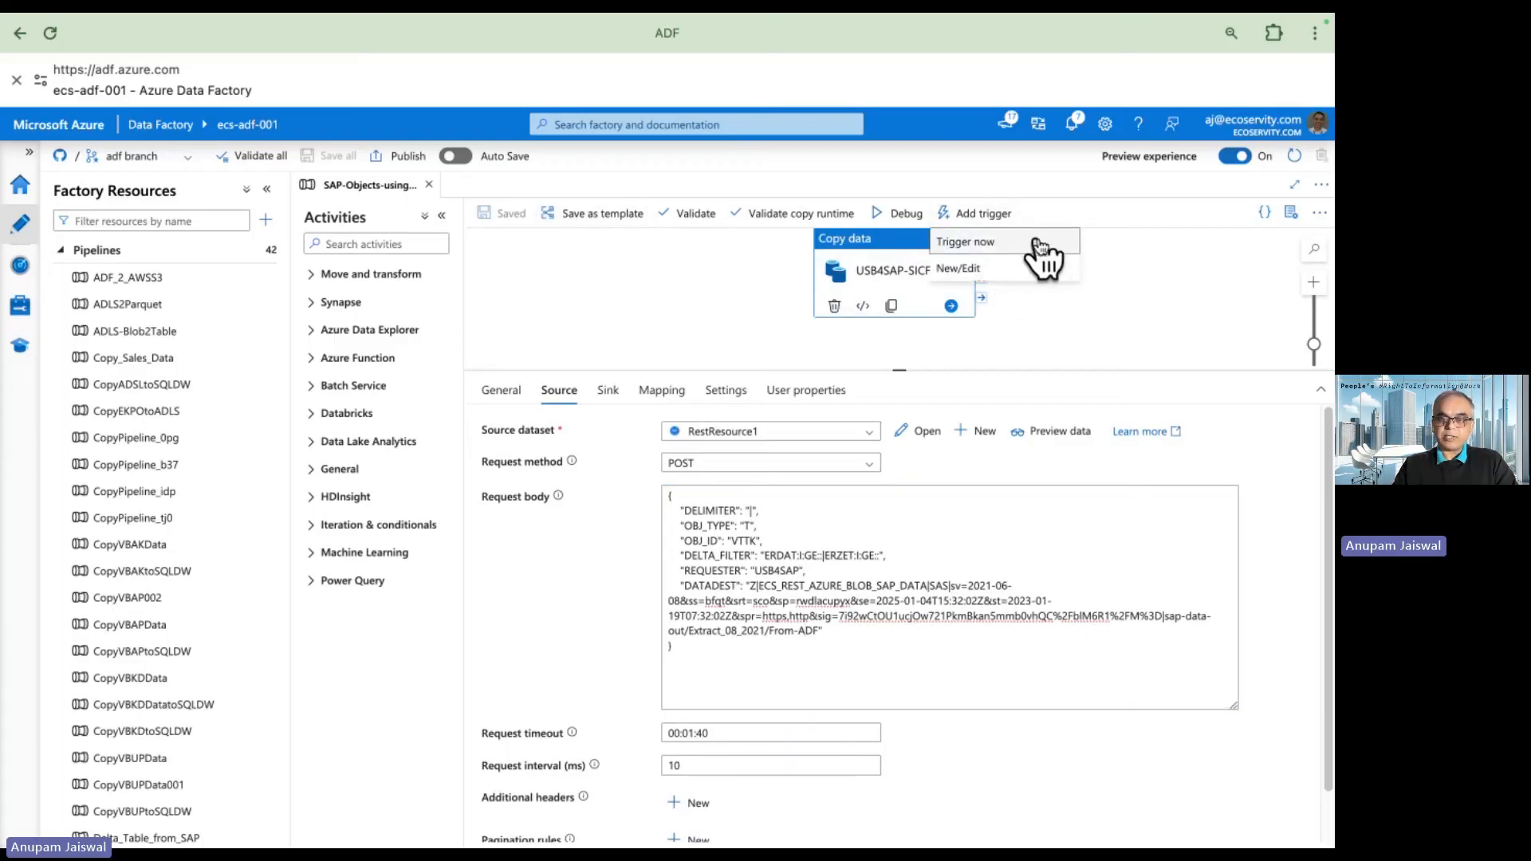
Trigger the pipeline now and confirm the run with OK
left_click(966, 241)
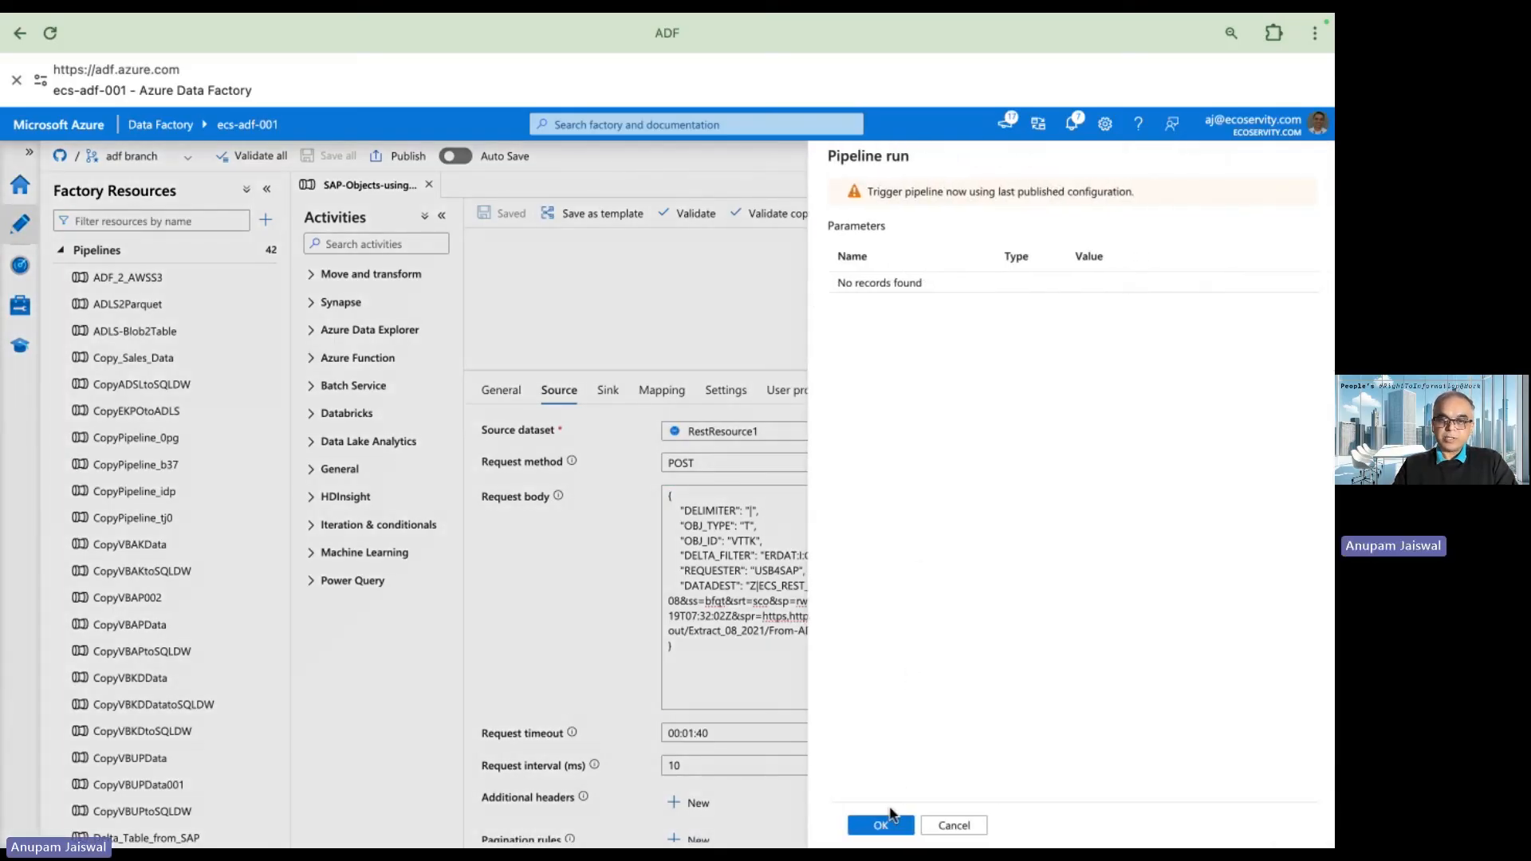
left_click(878, 826)
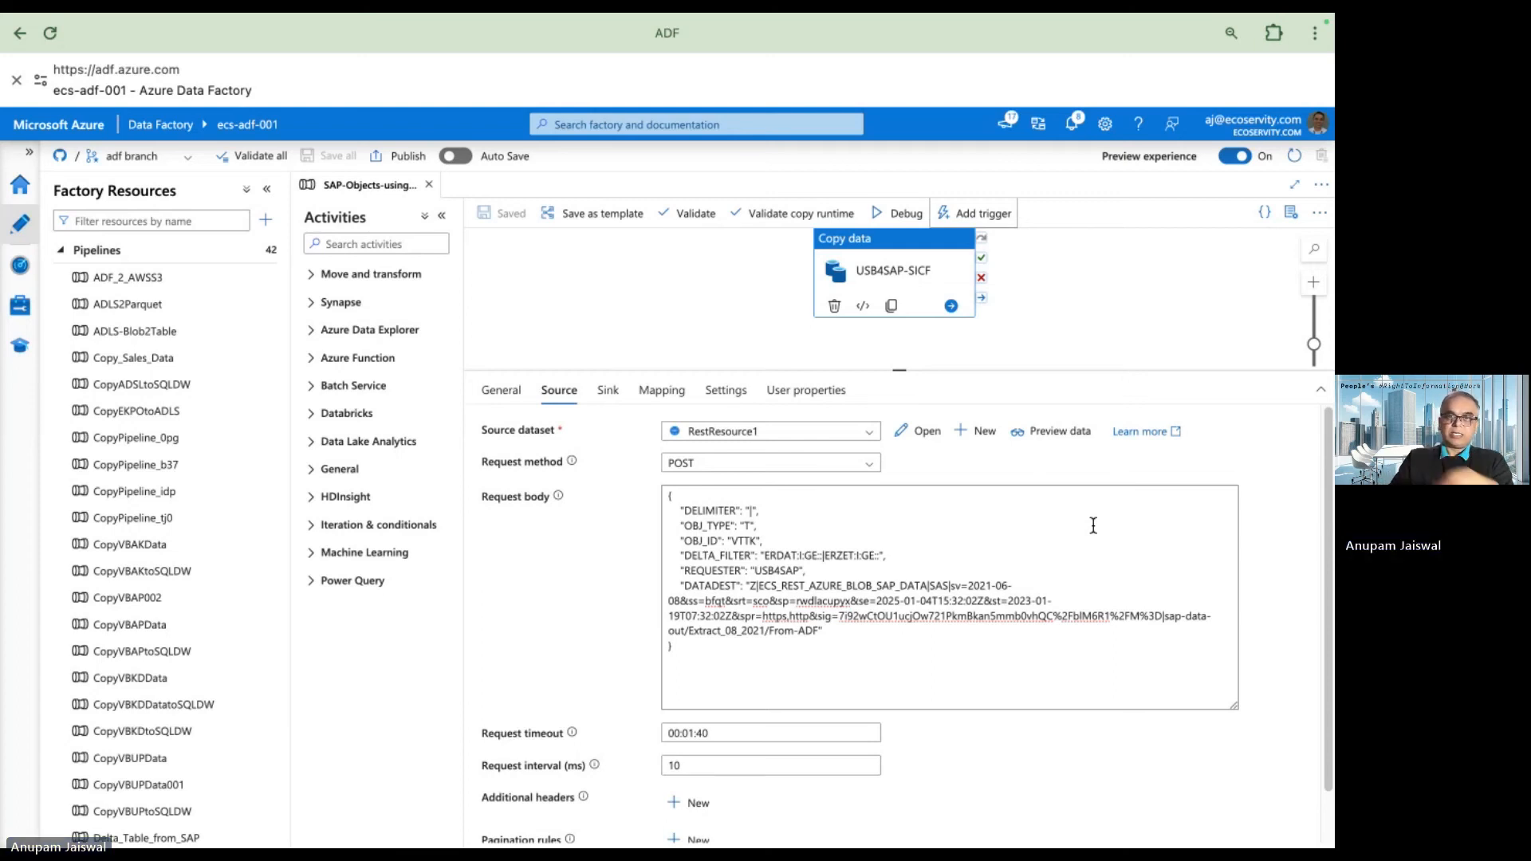
mouse_move(1200, 275)
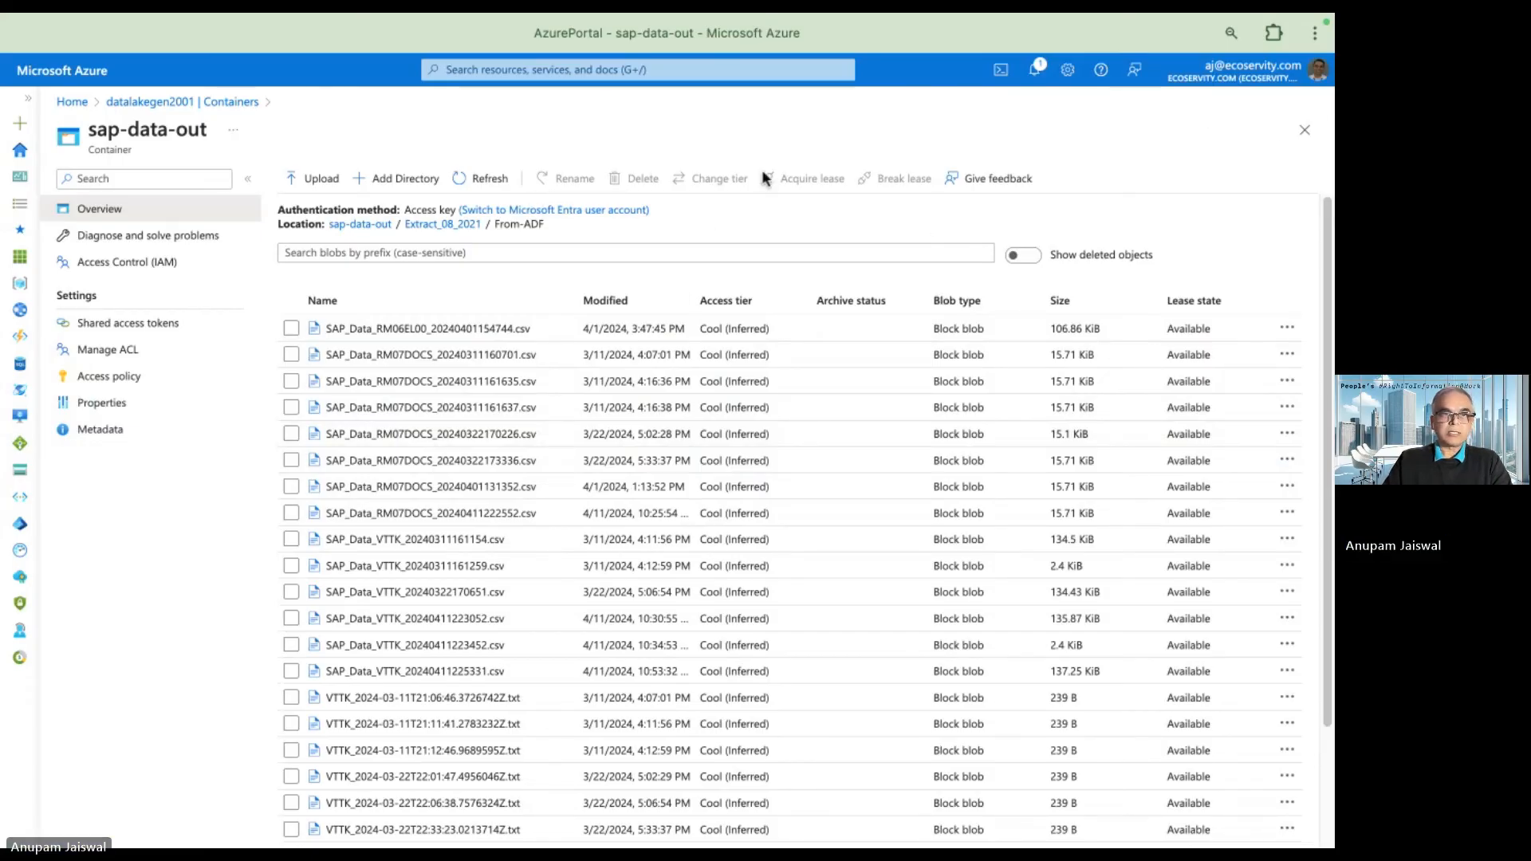
Refresh From-ADF and open SAP_Data_VTTK_20240411225731.csv in the Edit view
left_click(479, 178)
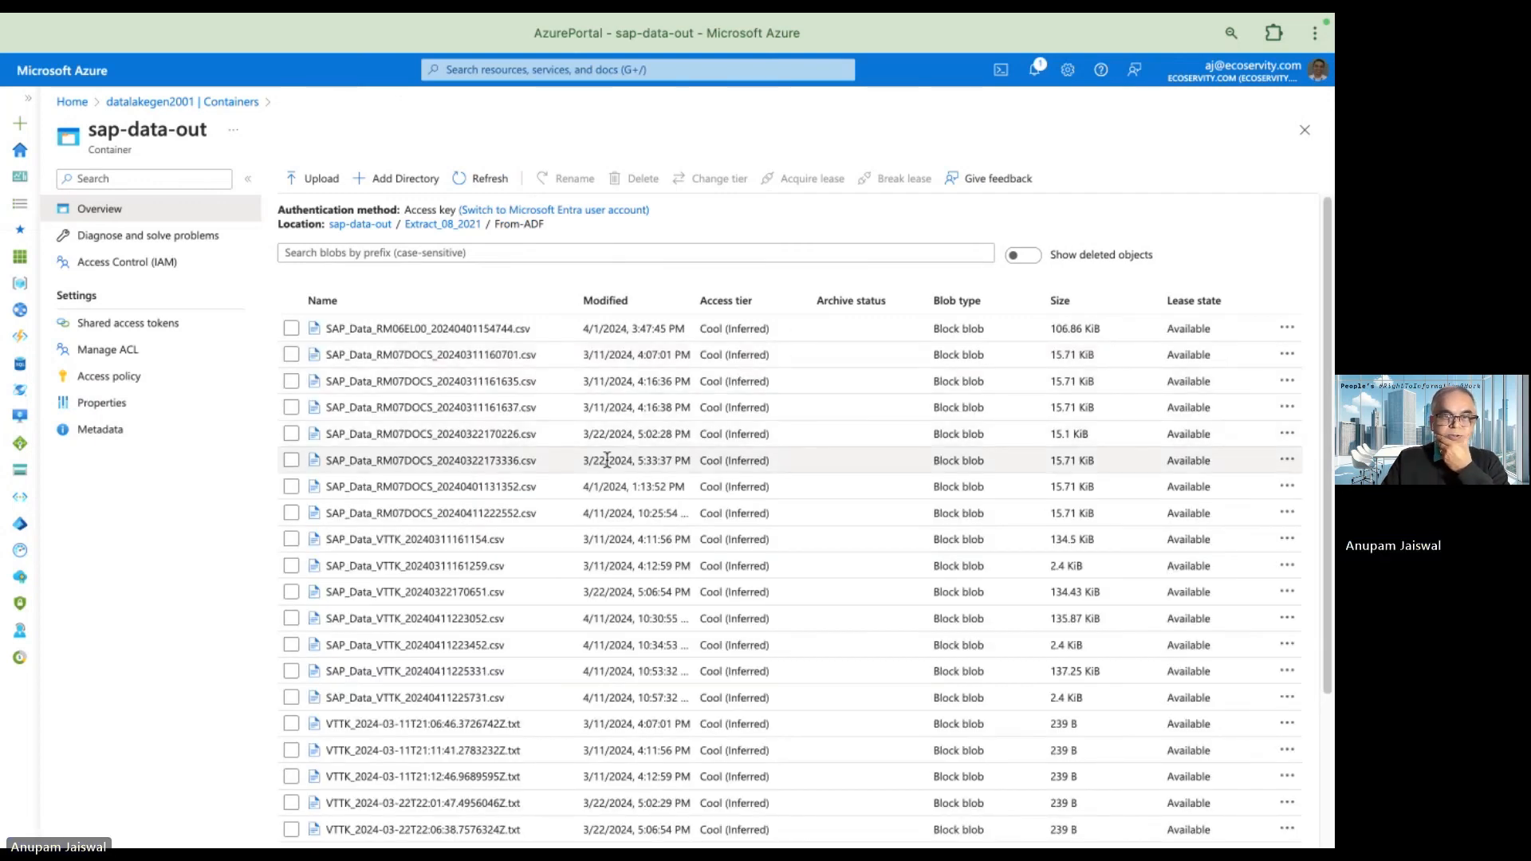
mouse_move(574, 571)
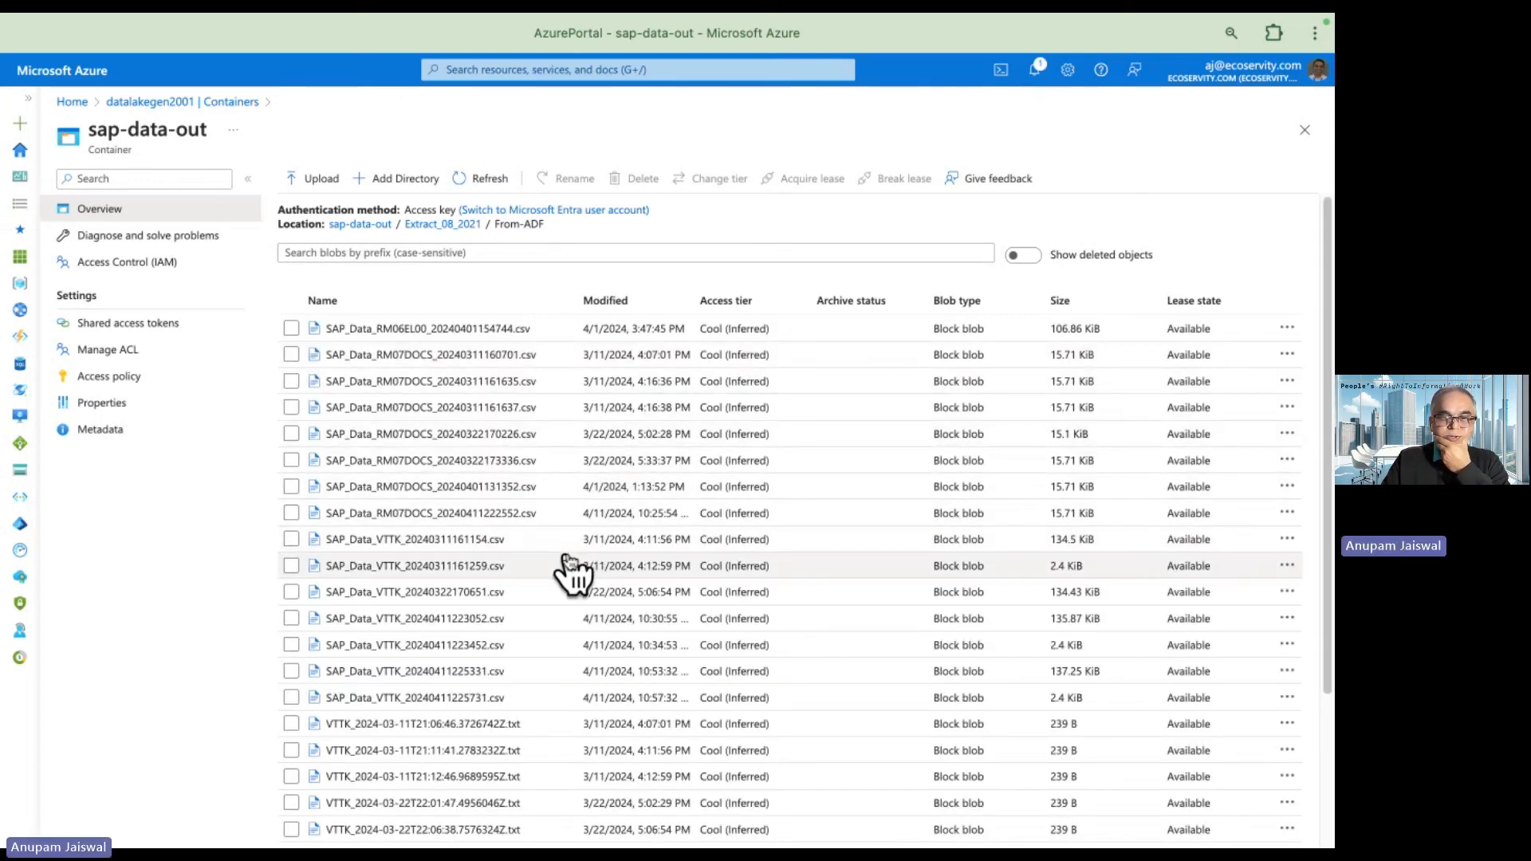
mouse_move(464, 703)
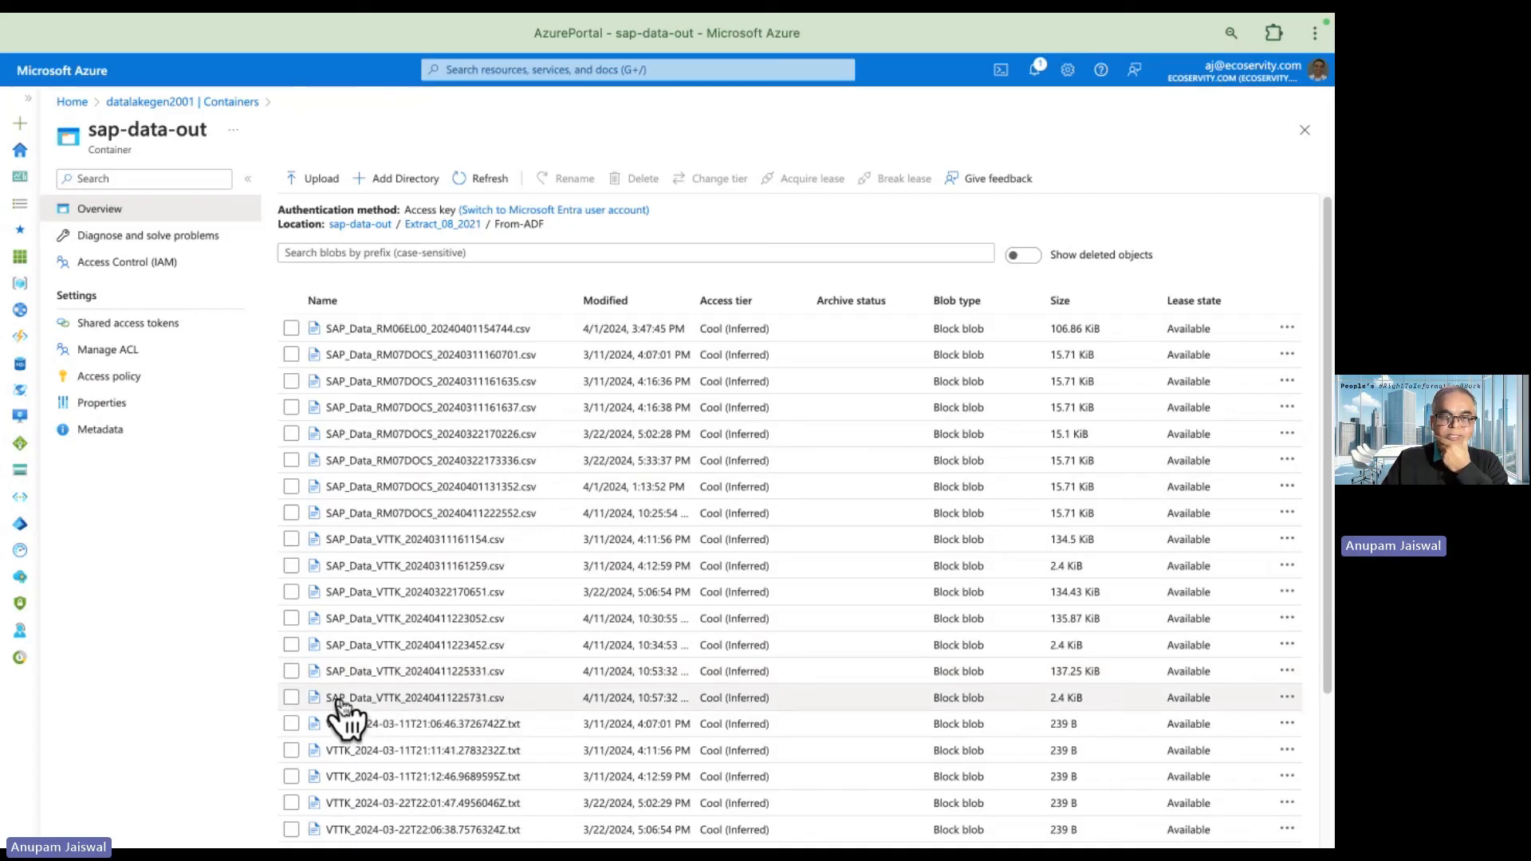
left_click(291, 697)
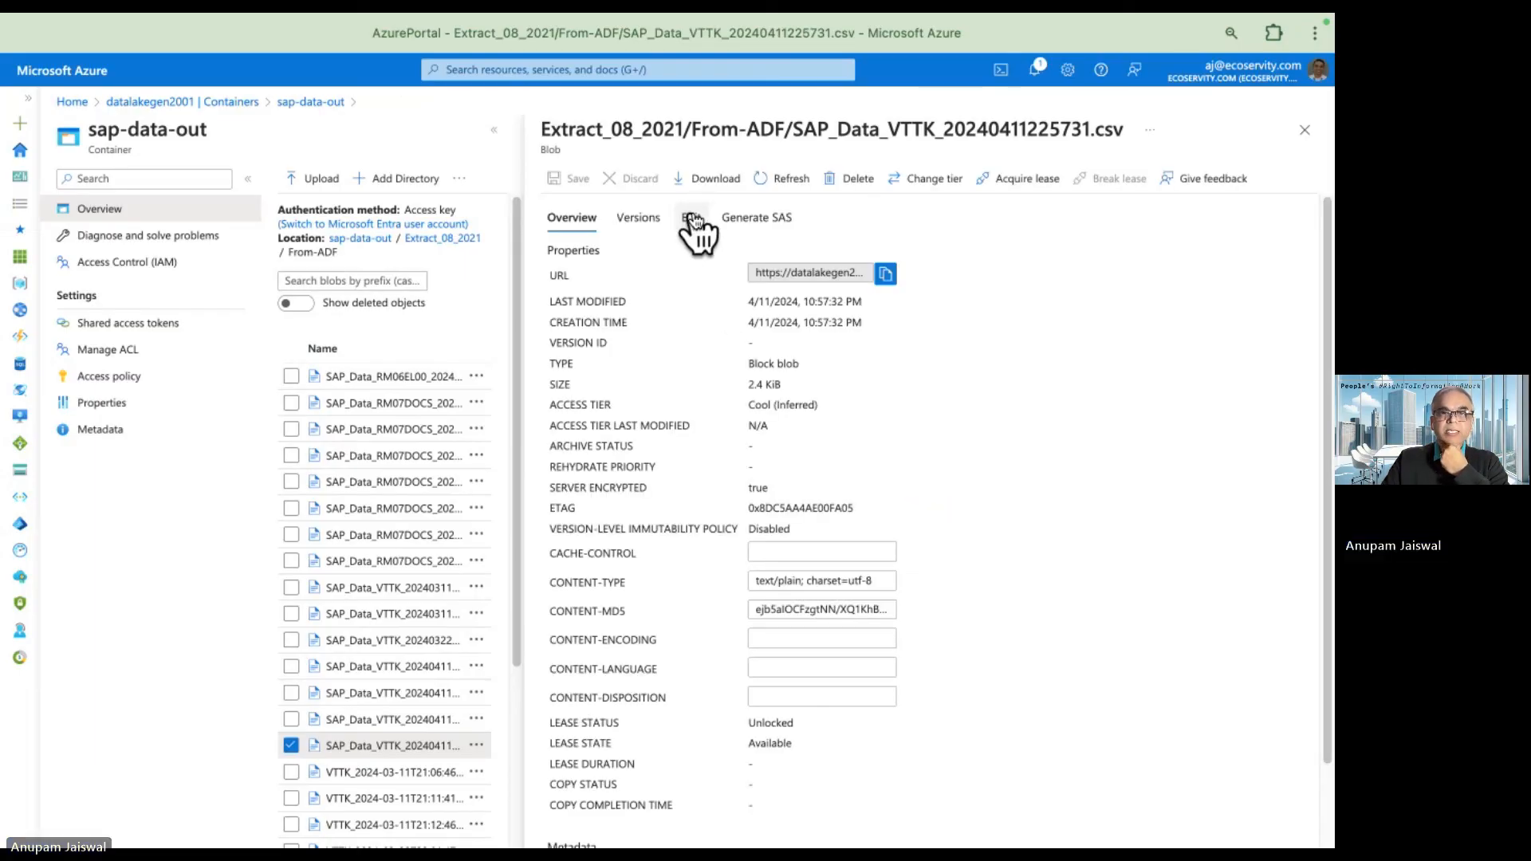
left_click(691, 217)
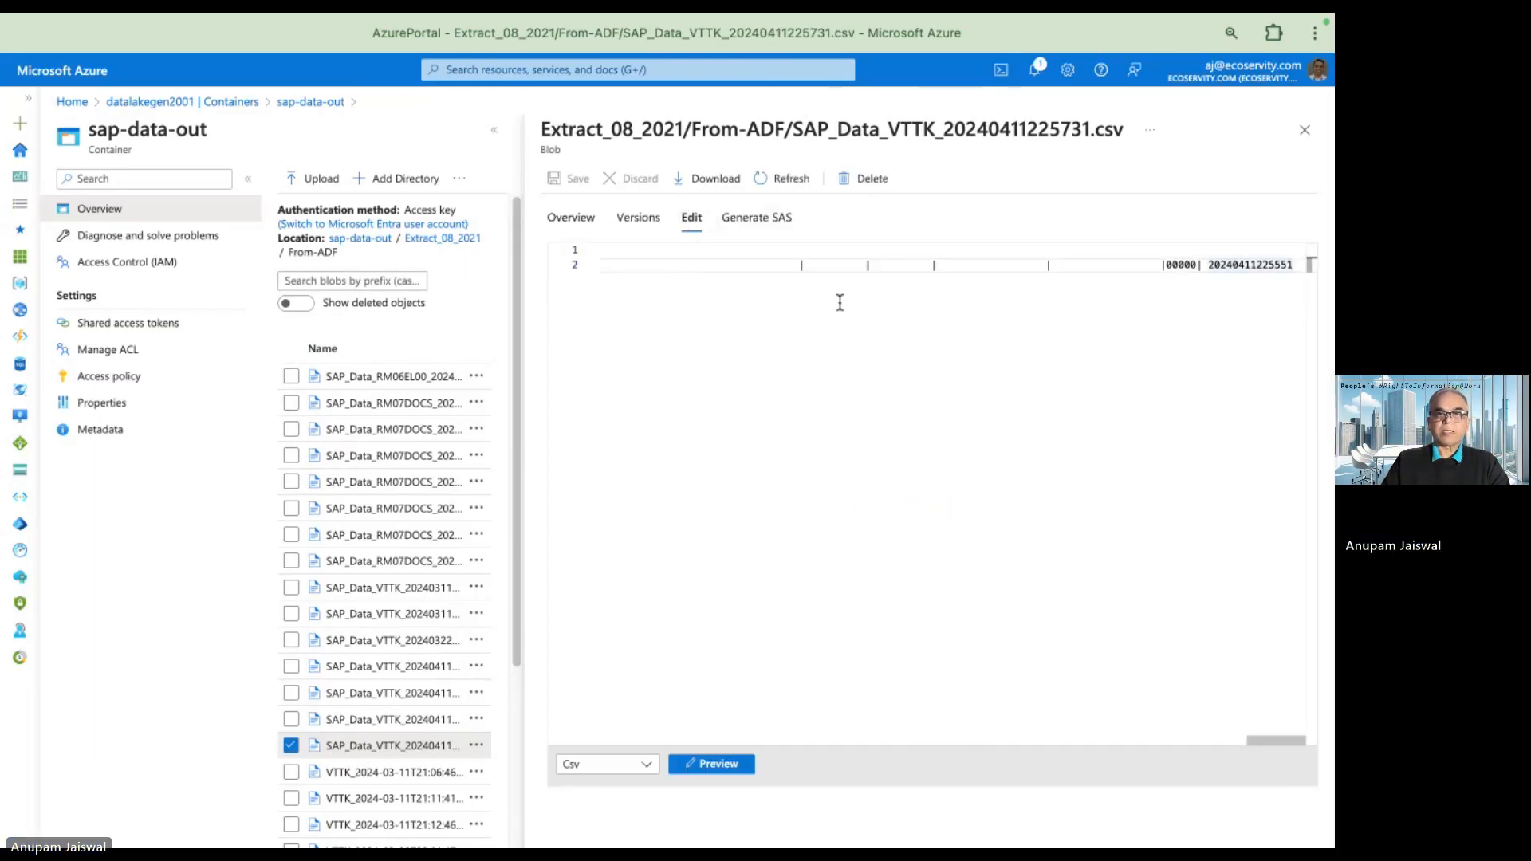